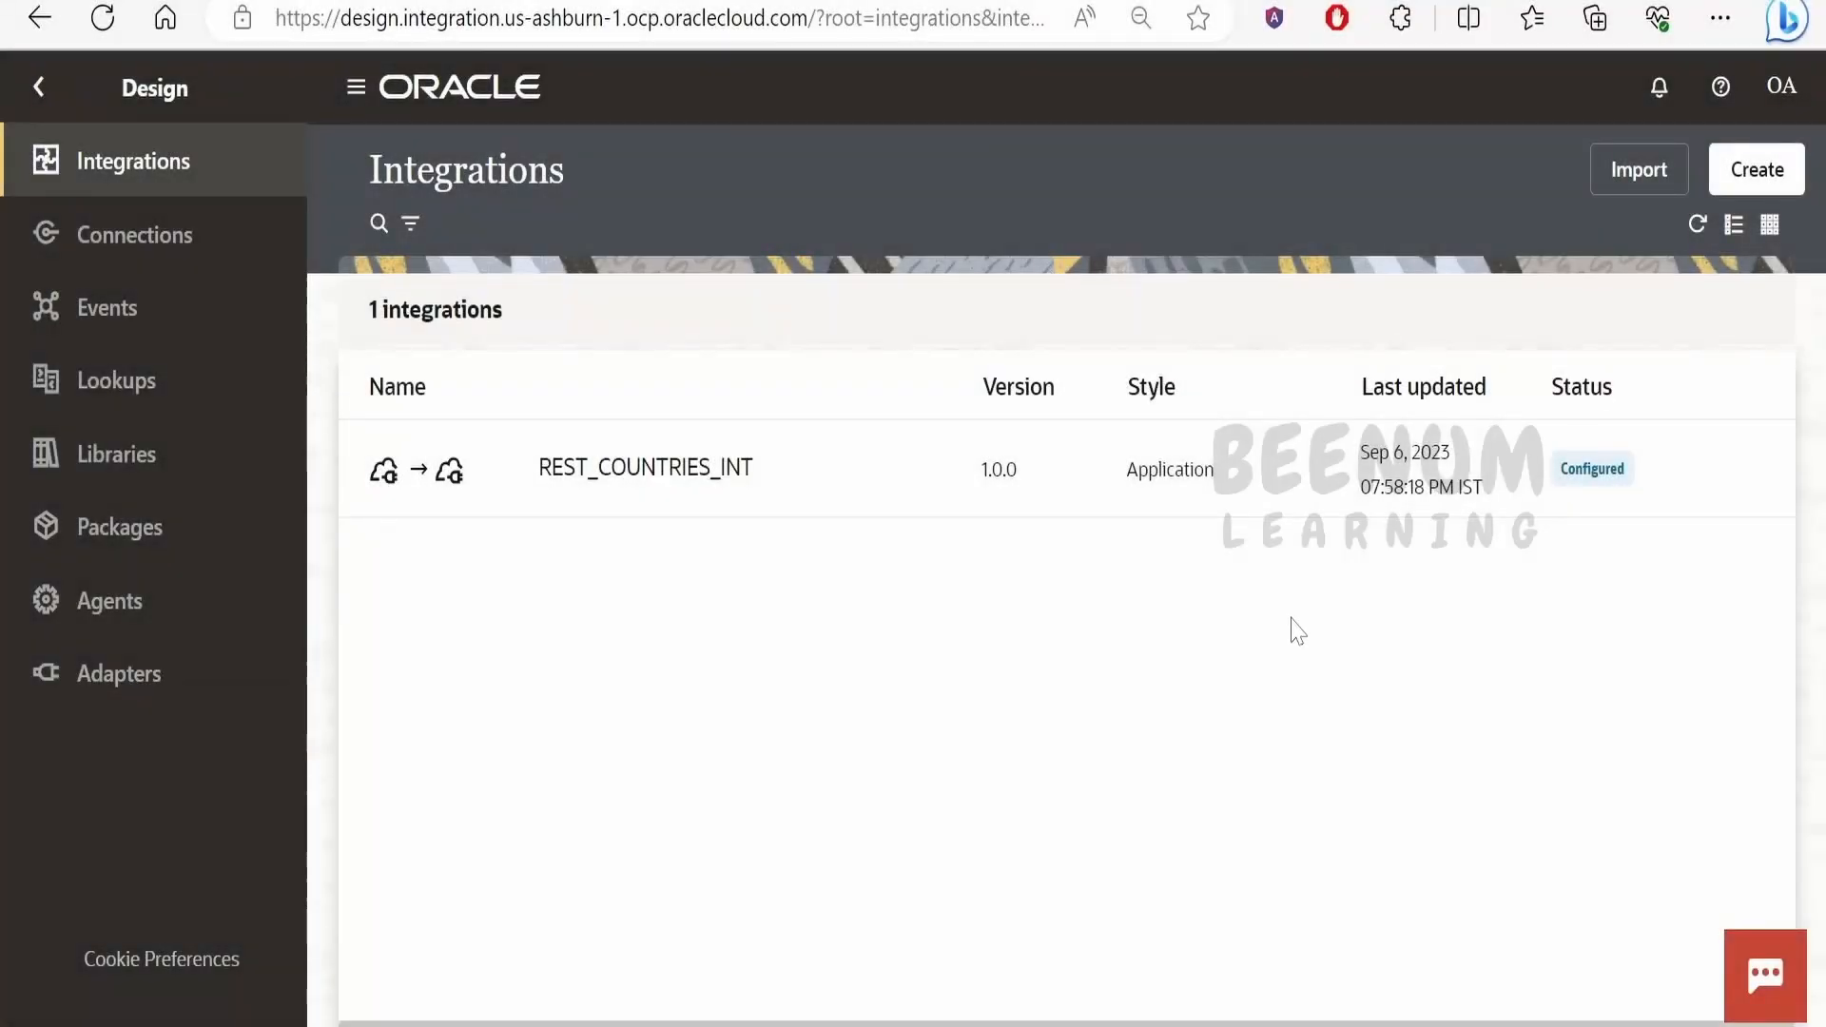
pyautogui.moveTo(973, 535)
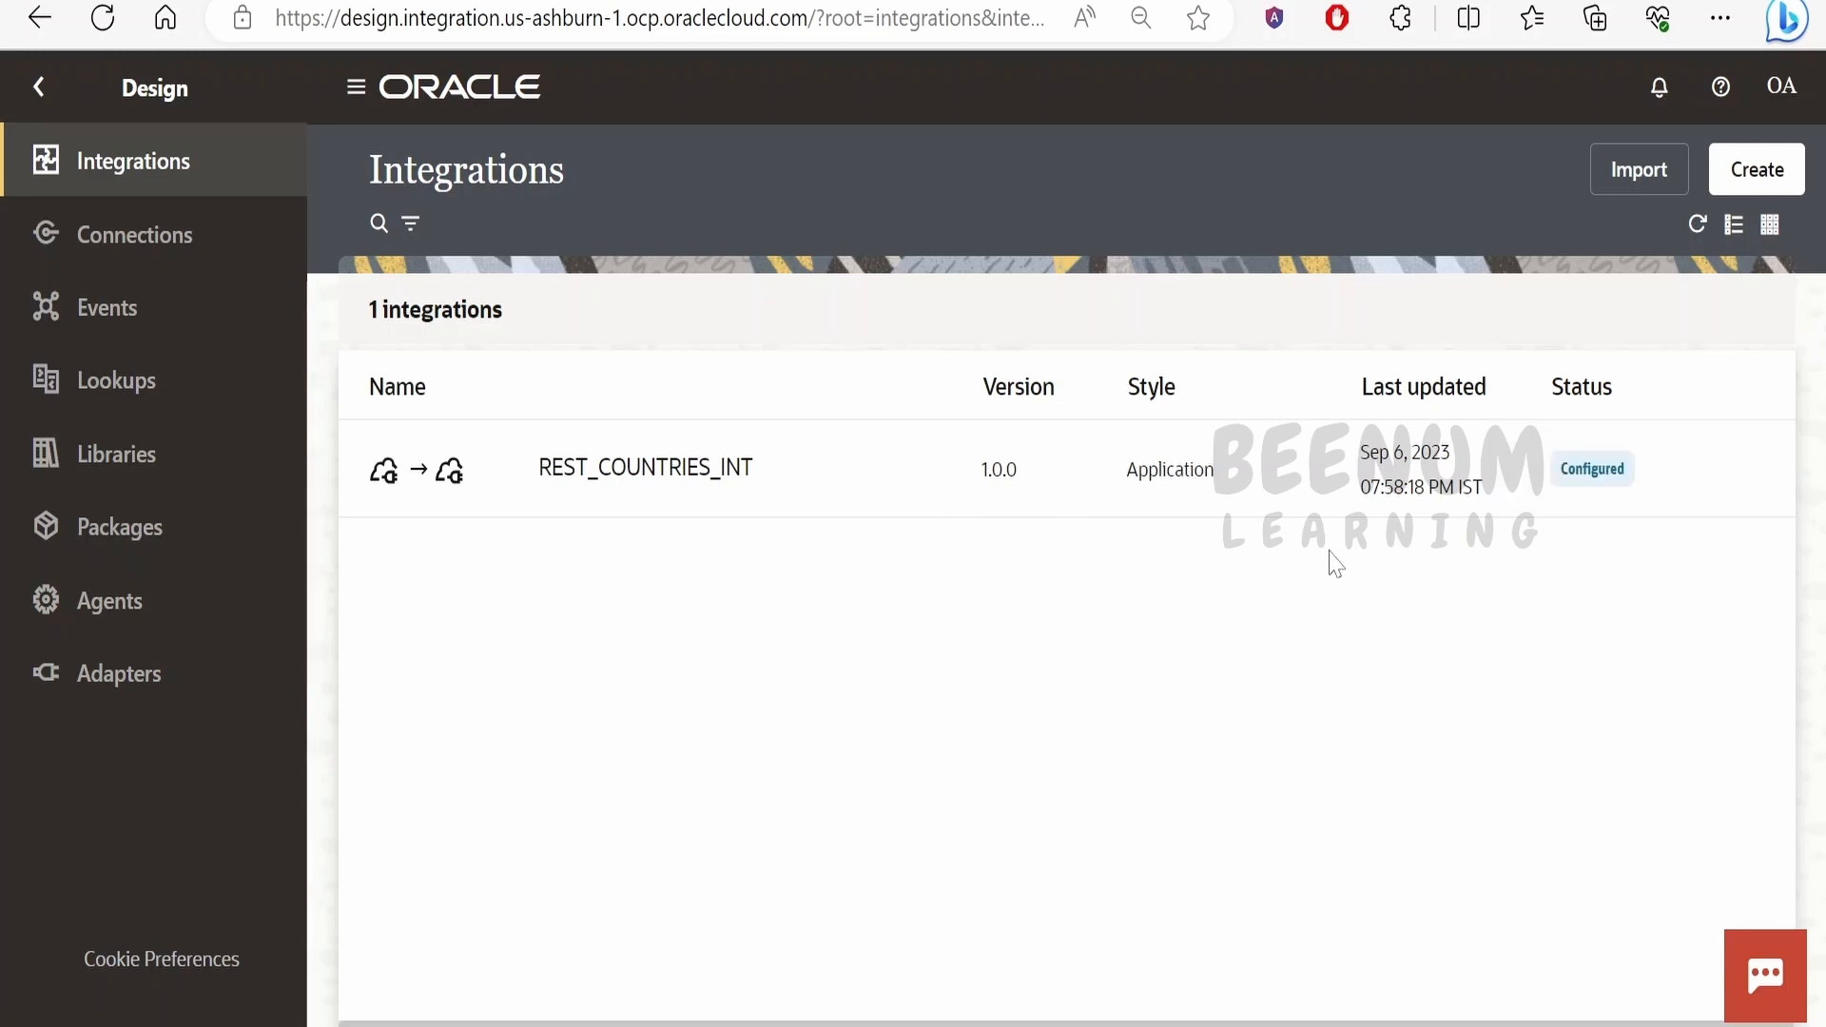
pyautogui.moveTo(1707, 811)
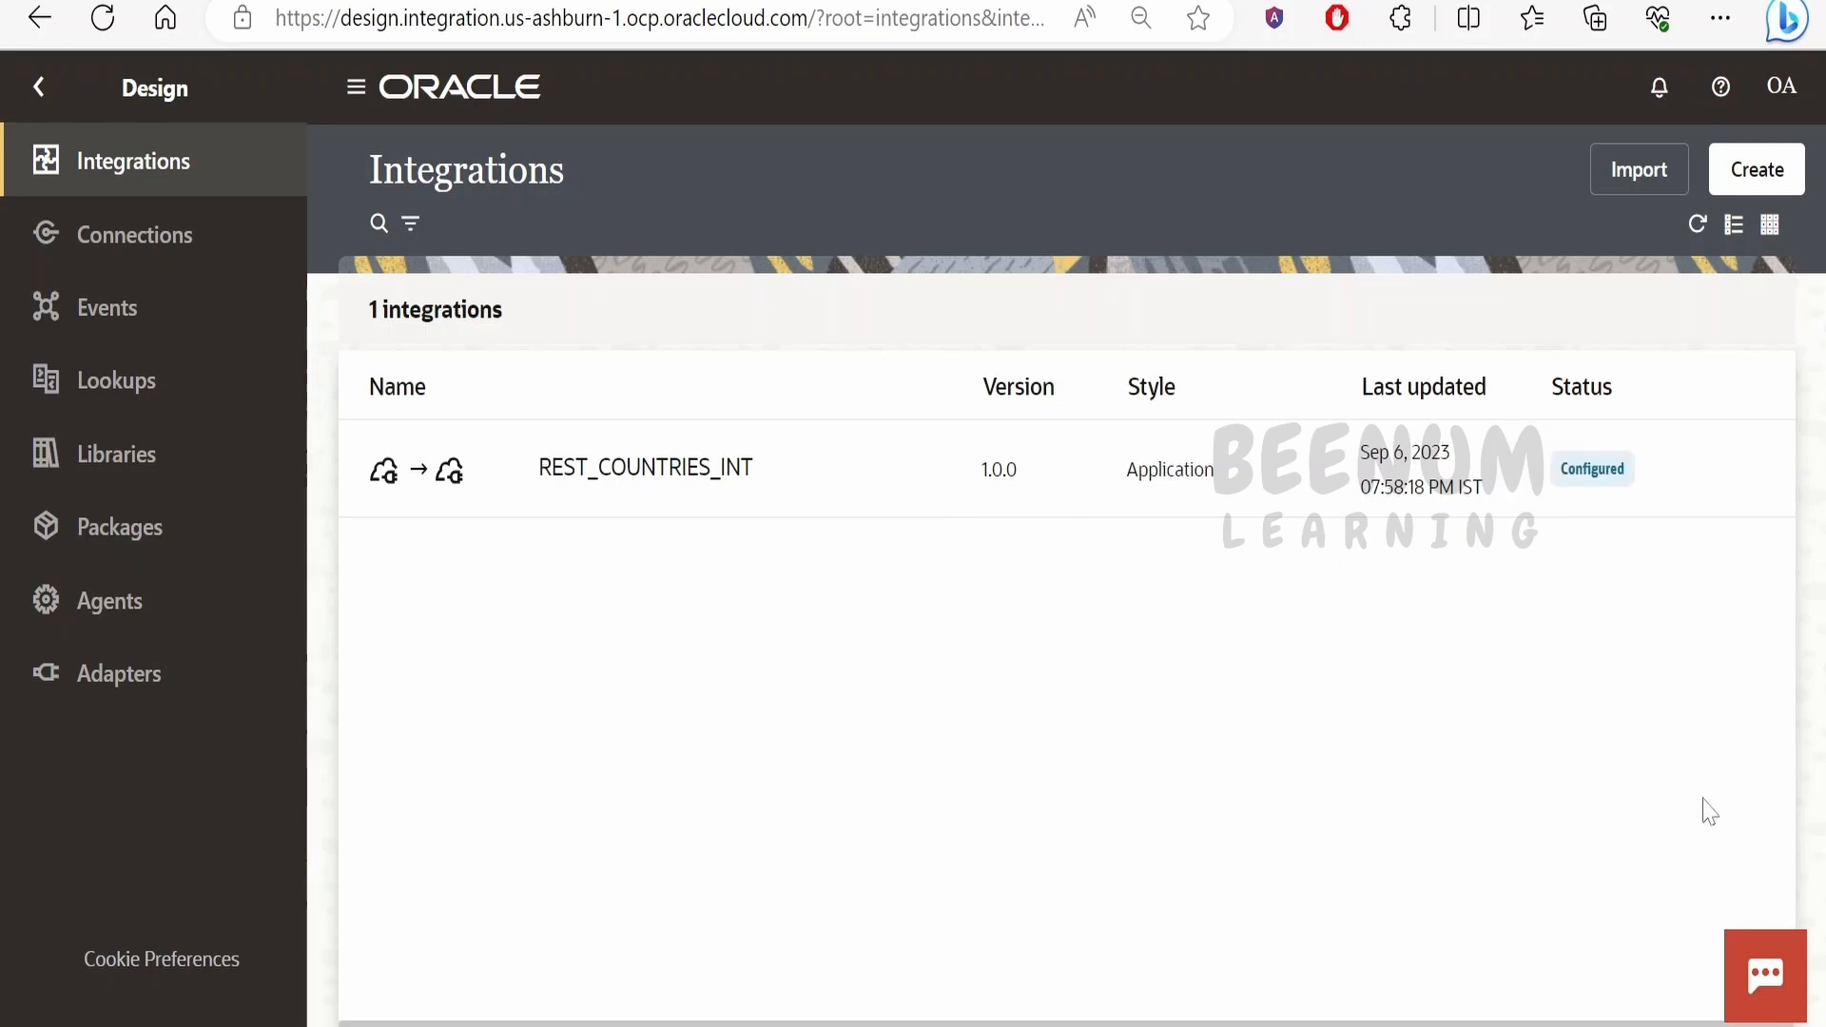
pyautogui.moveTo(1567, 751)
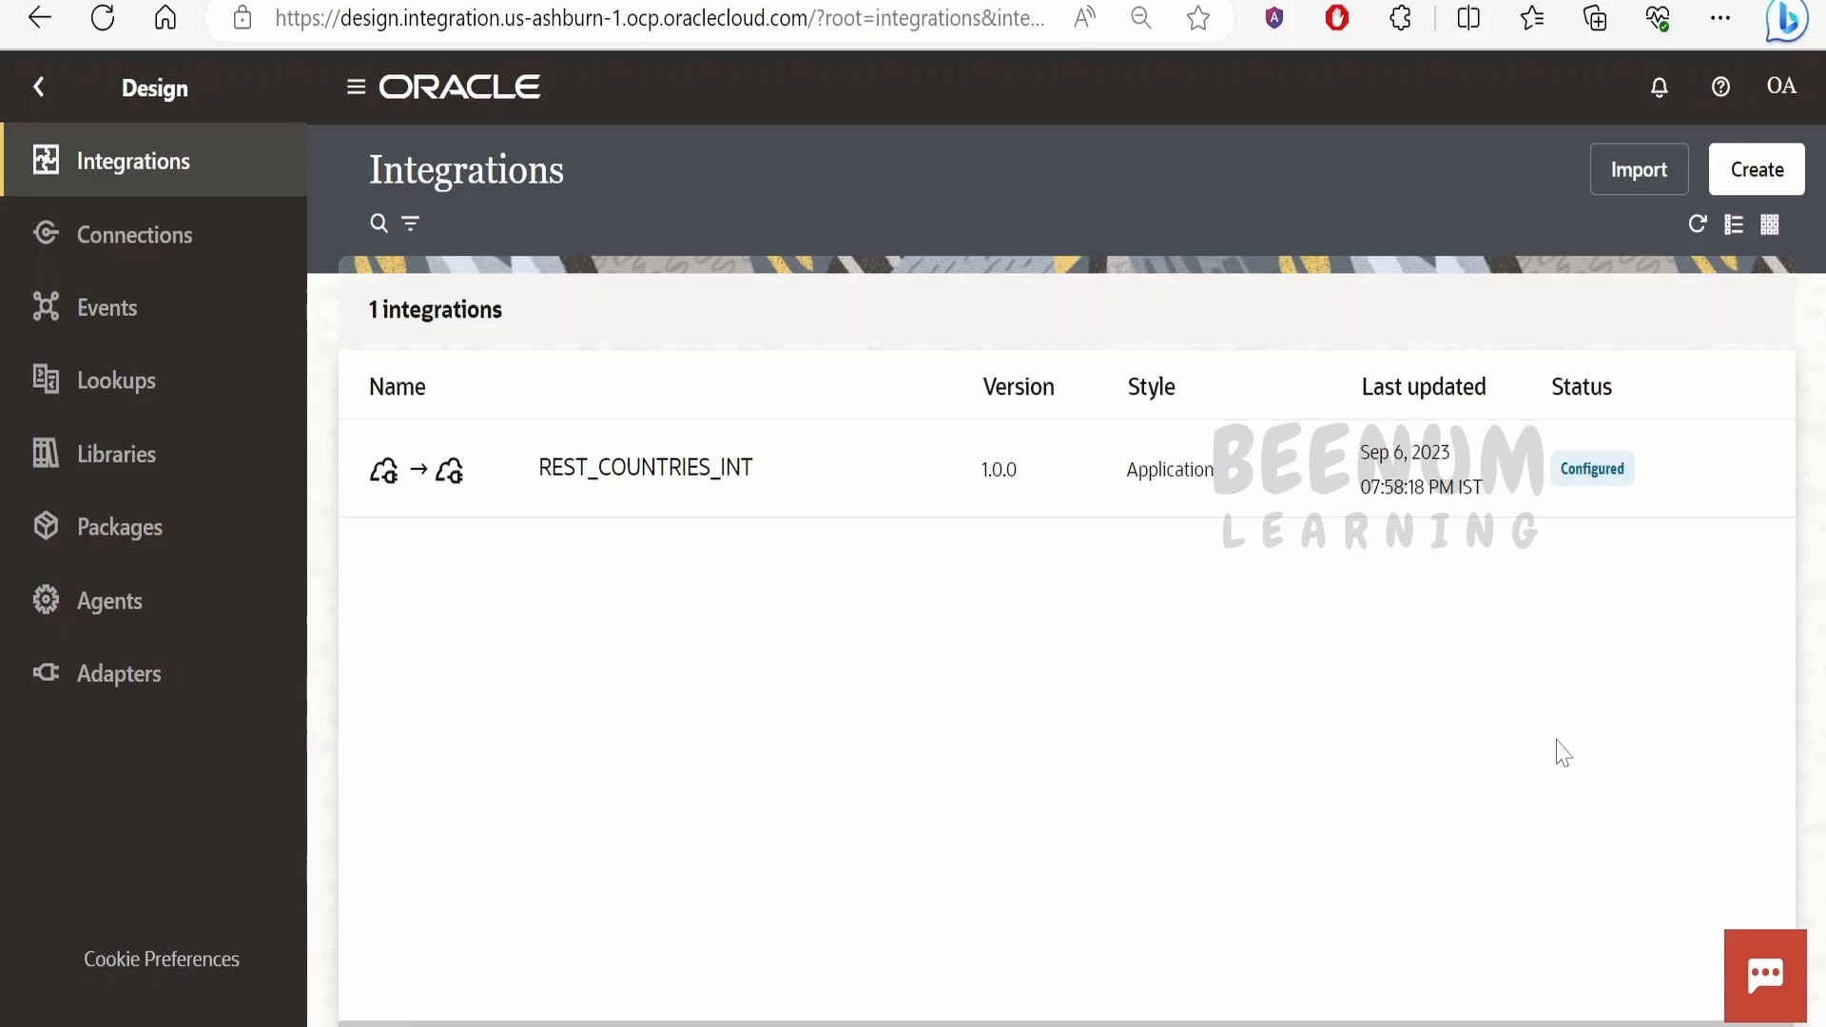
pyautogui.moveTo(1054, 479)
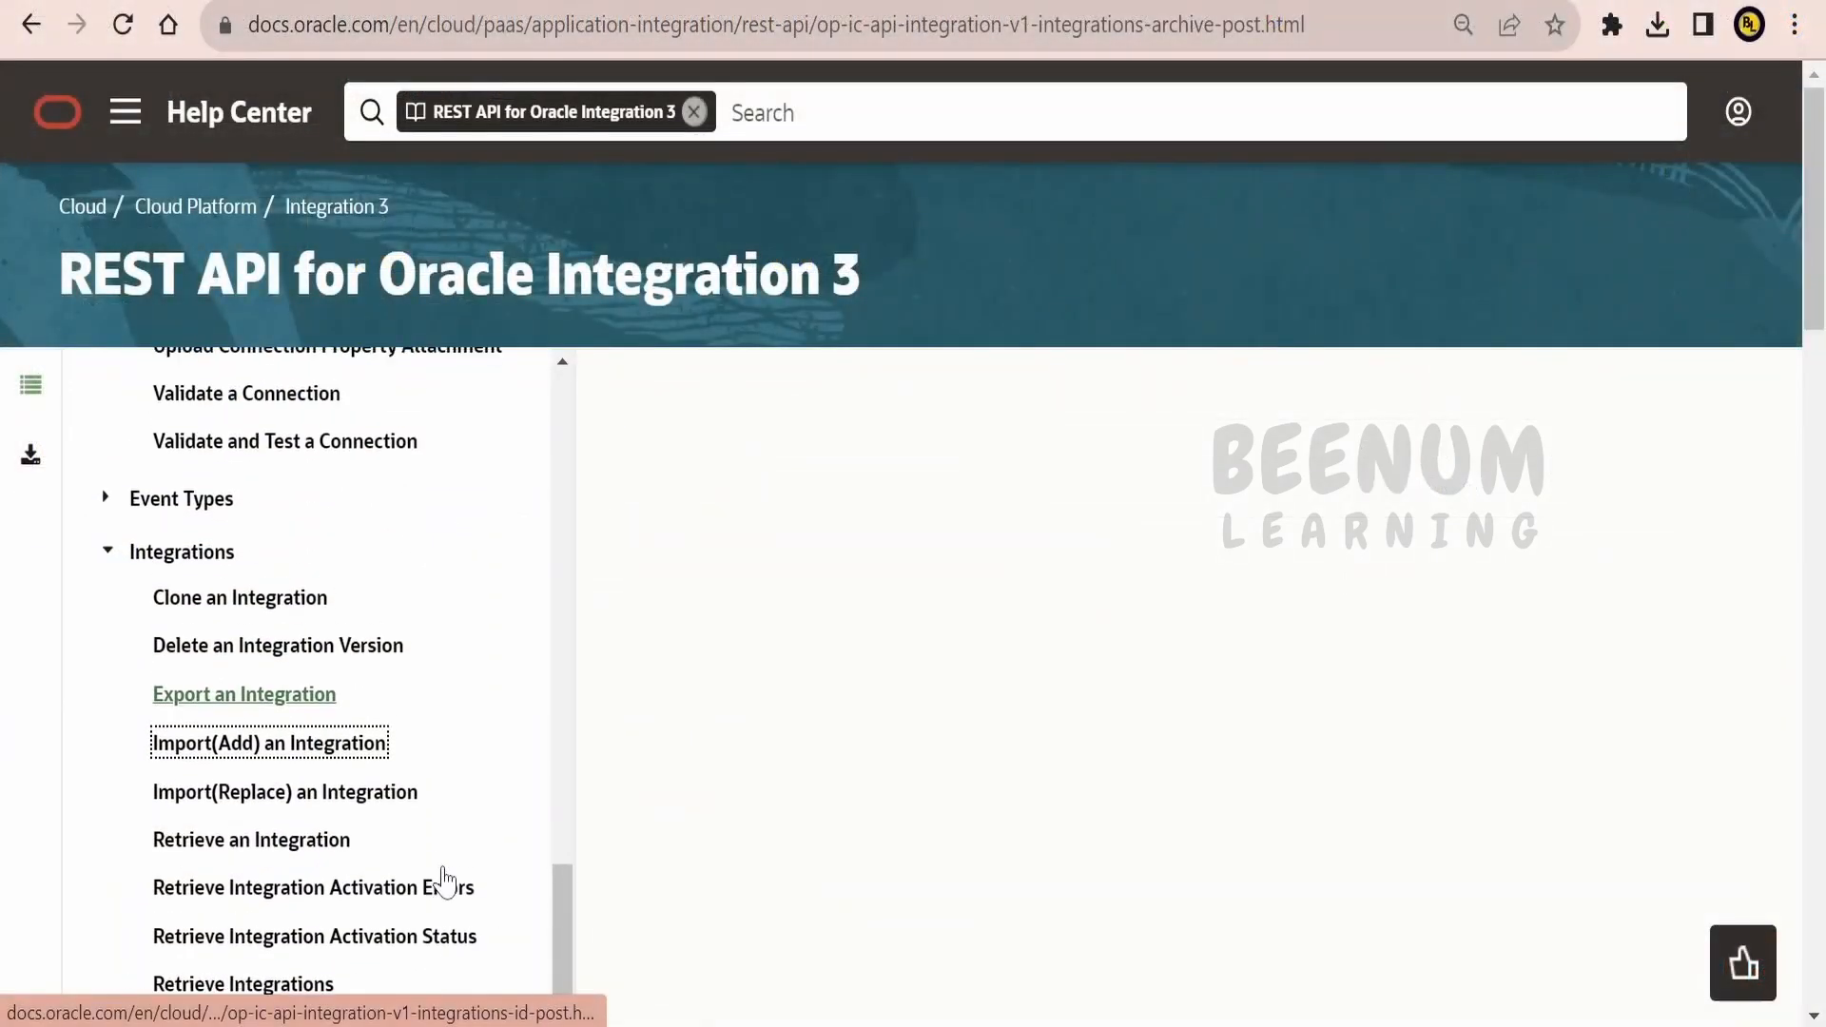
# Open the Import(Add) an Integration reference, select its POST endpoint path, and view the request section
pyautogui.click(270, 743)
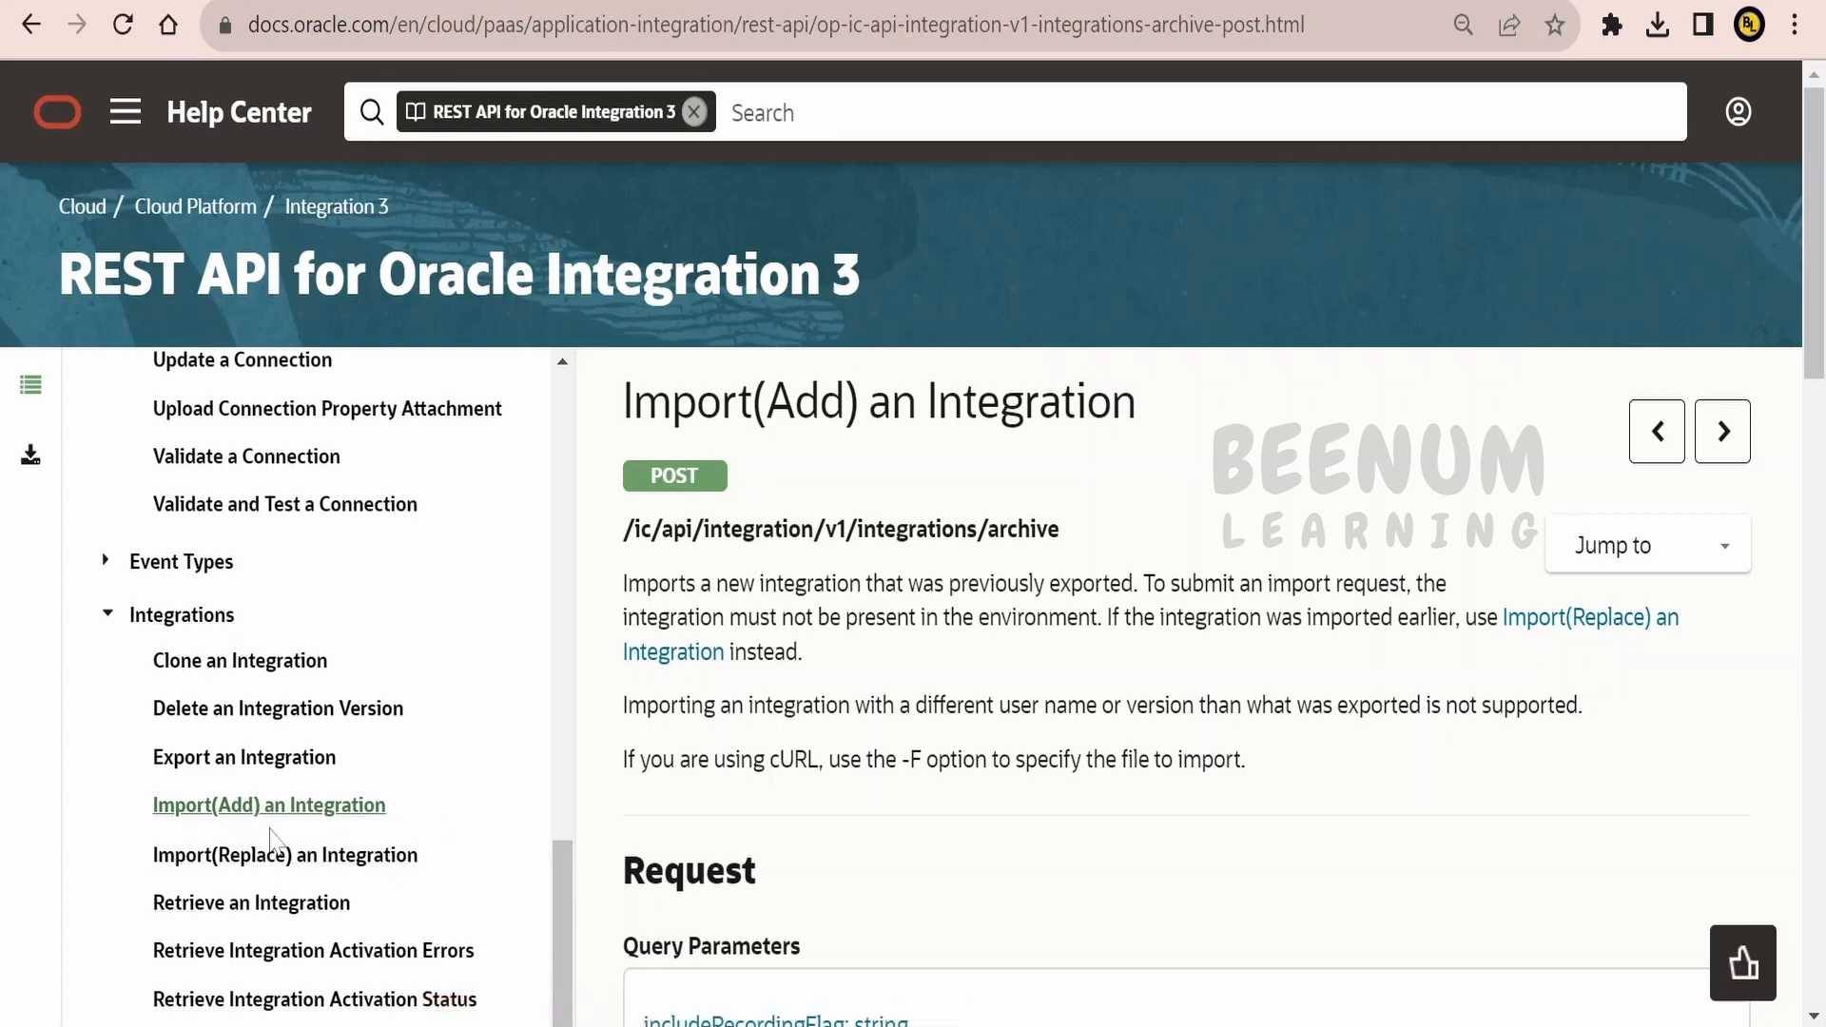
pyautogui.moveTo(285, 854)
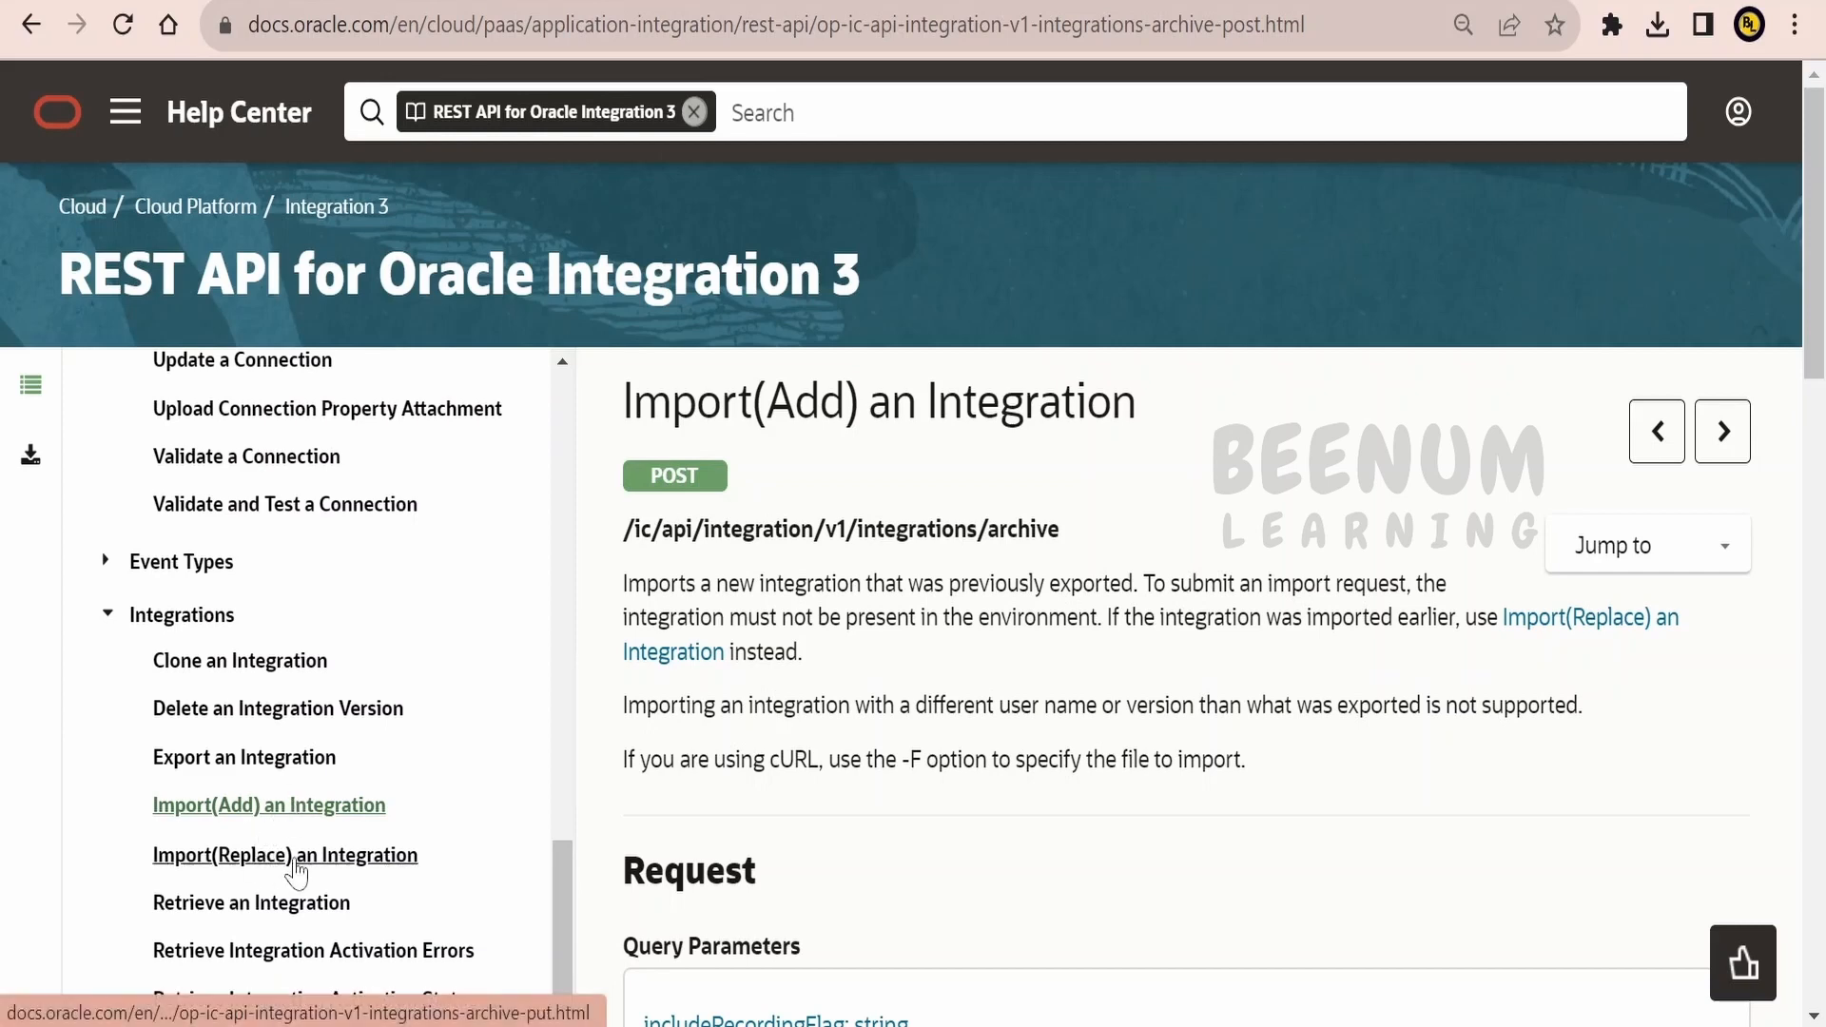
pyautogui.moveTo(258, 823)
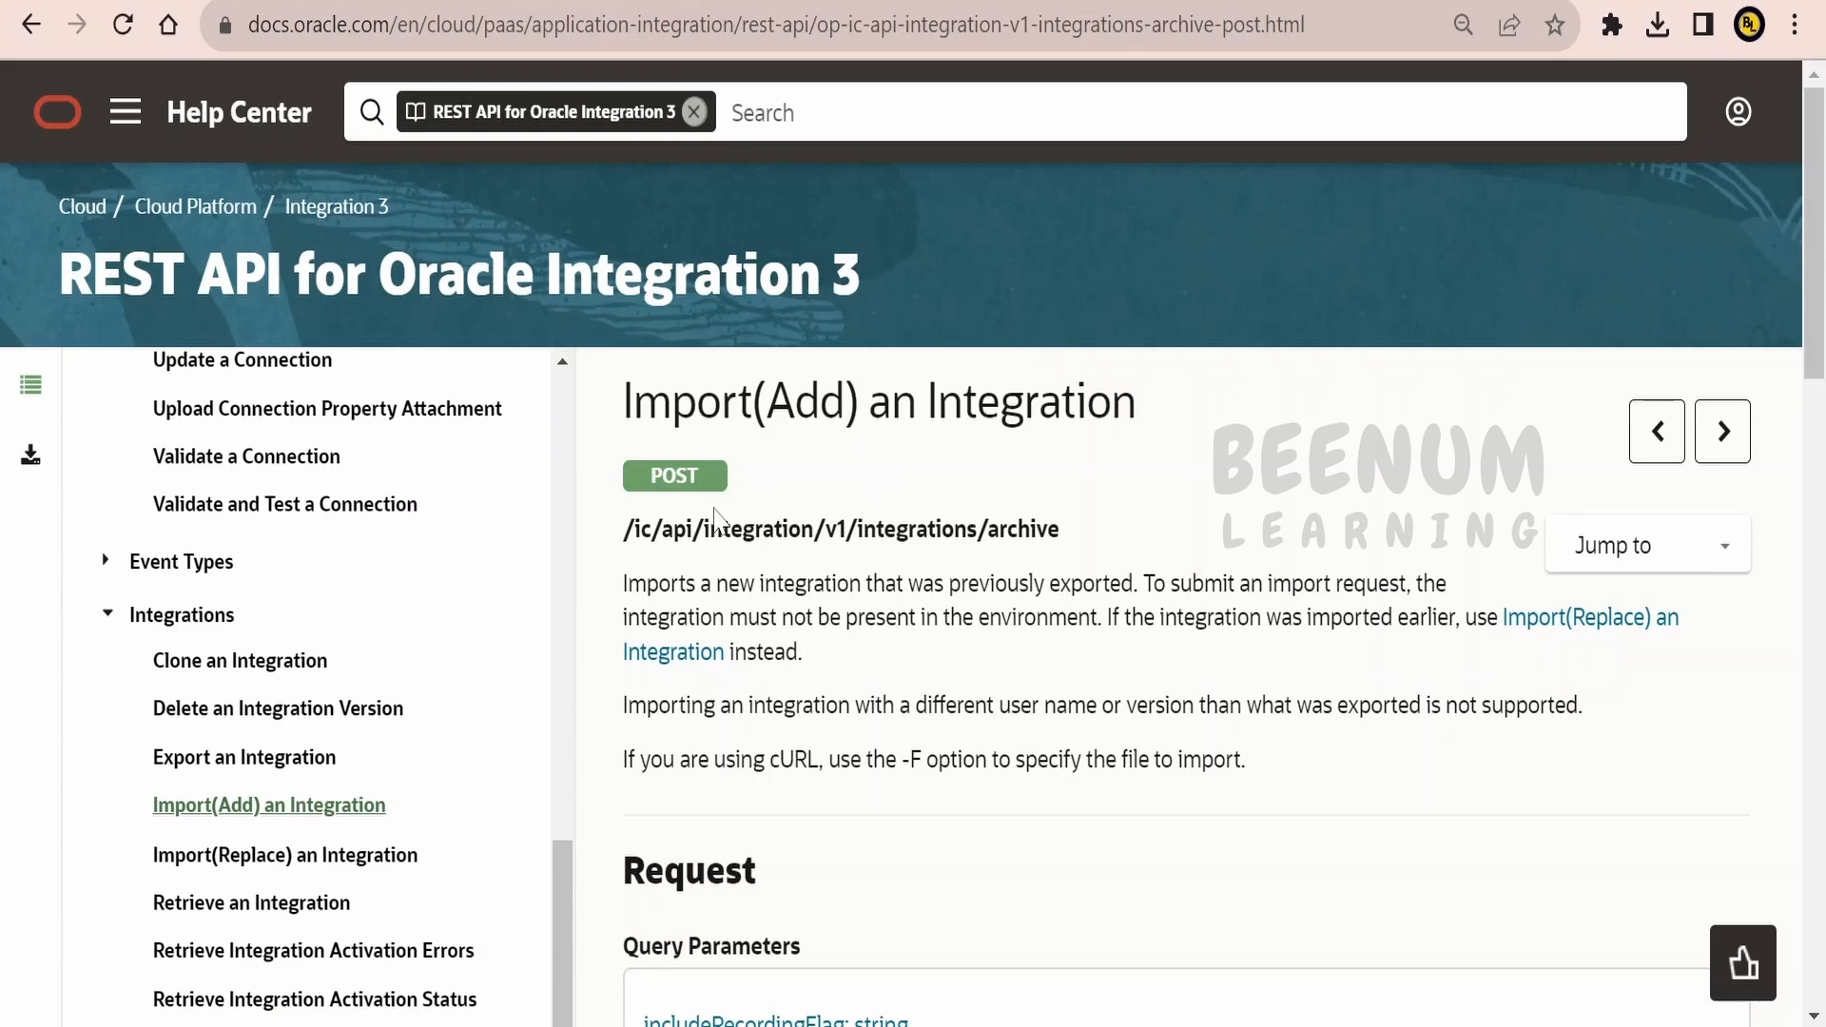
pyautogui.moveTo(779, 473)
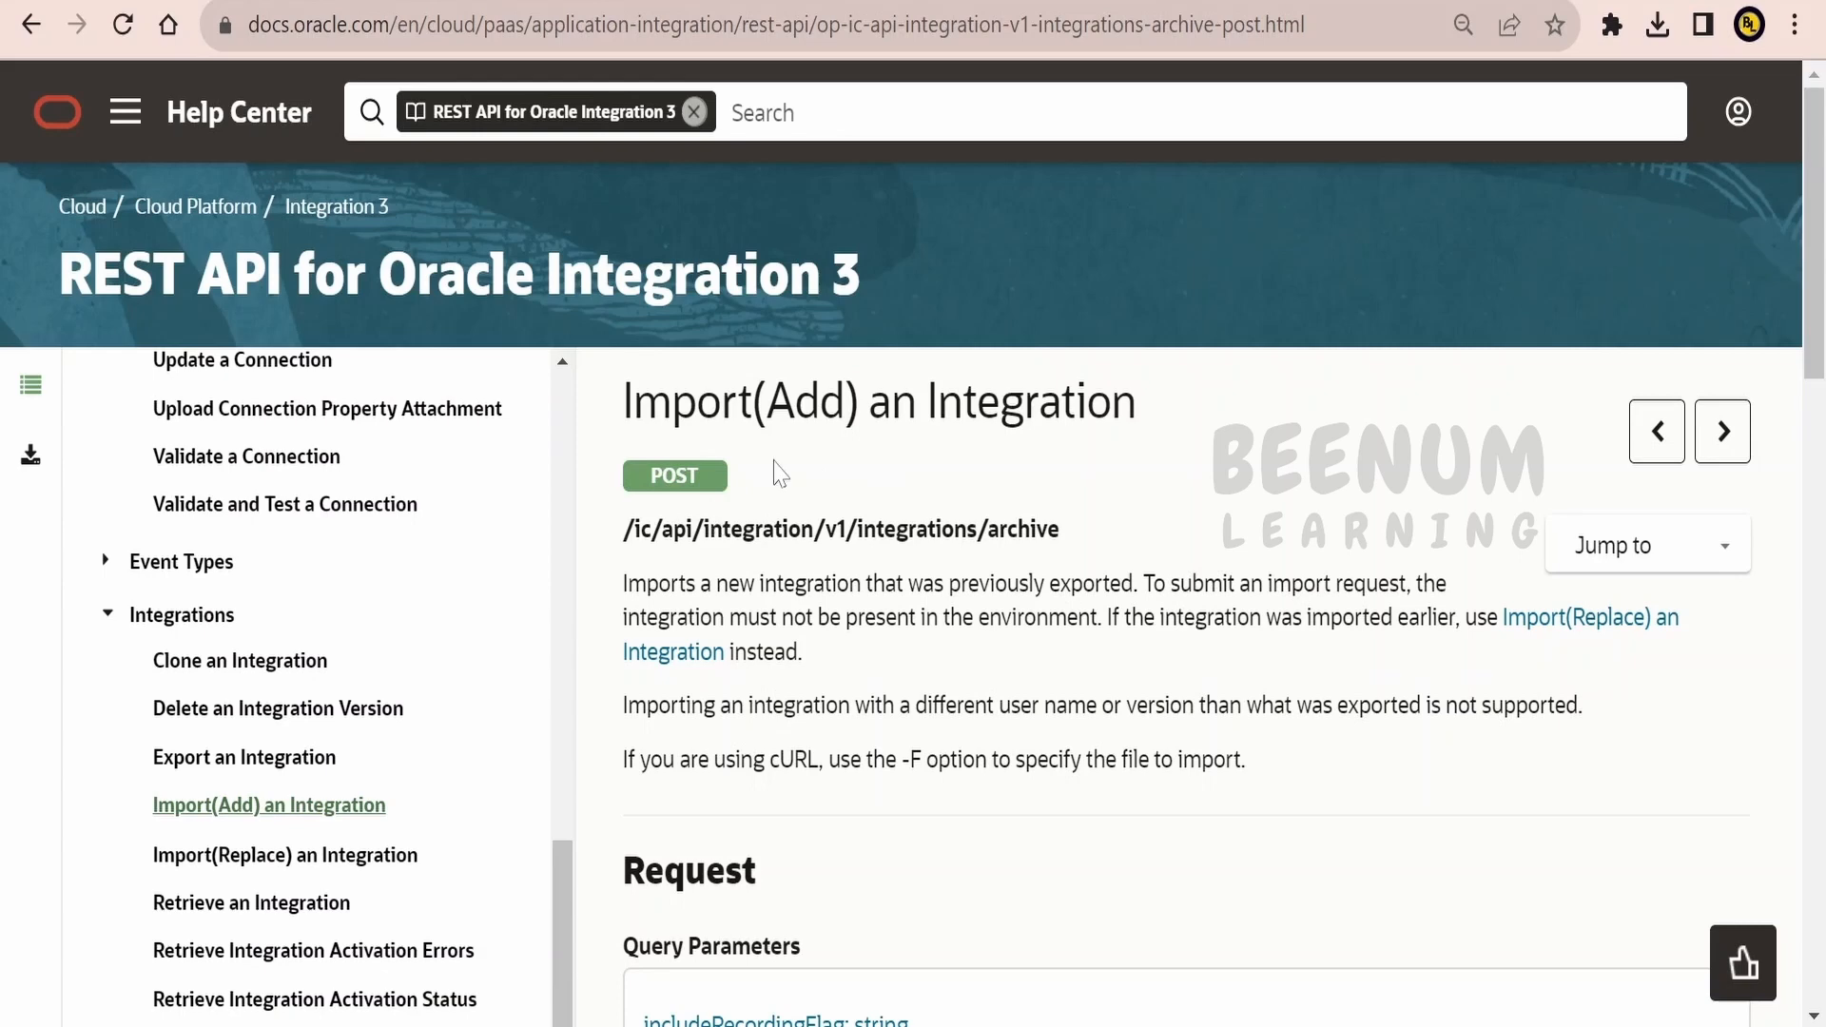
pyautogui.doubleClick(673, 475)
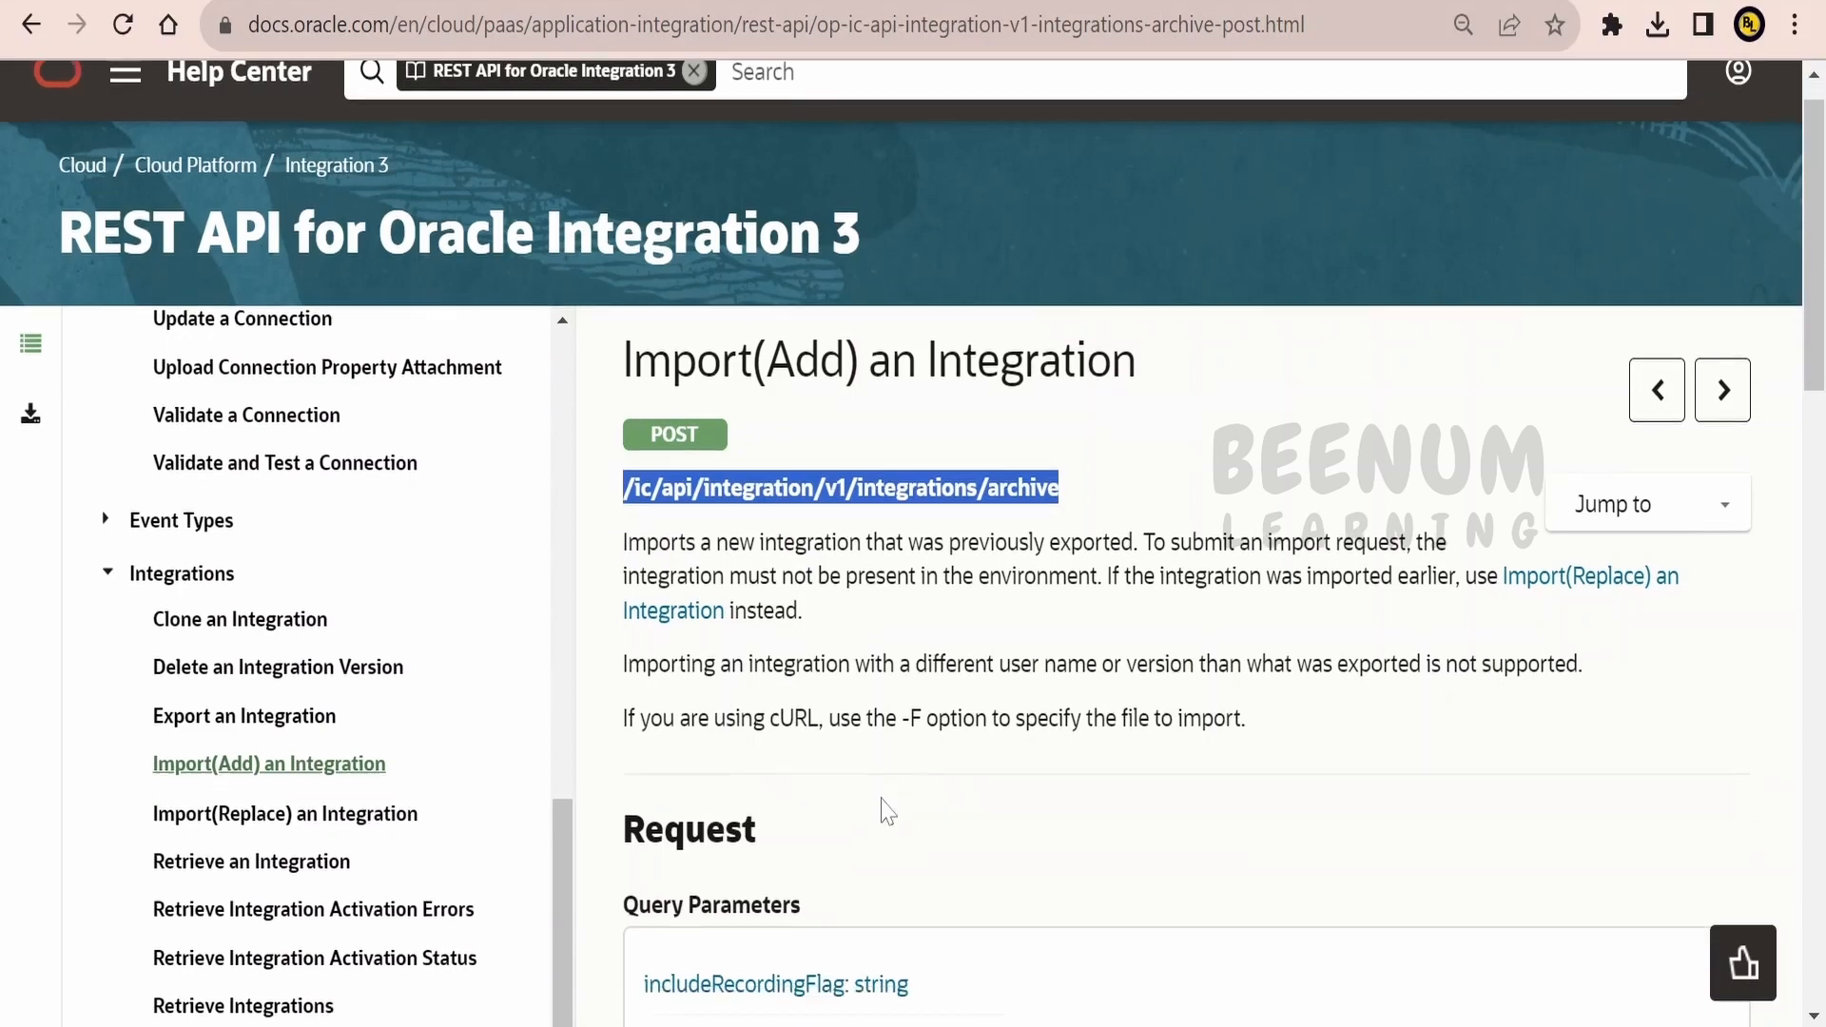
pyautogui.scroll(-3)
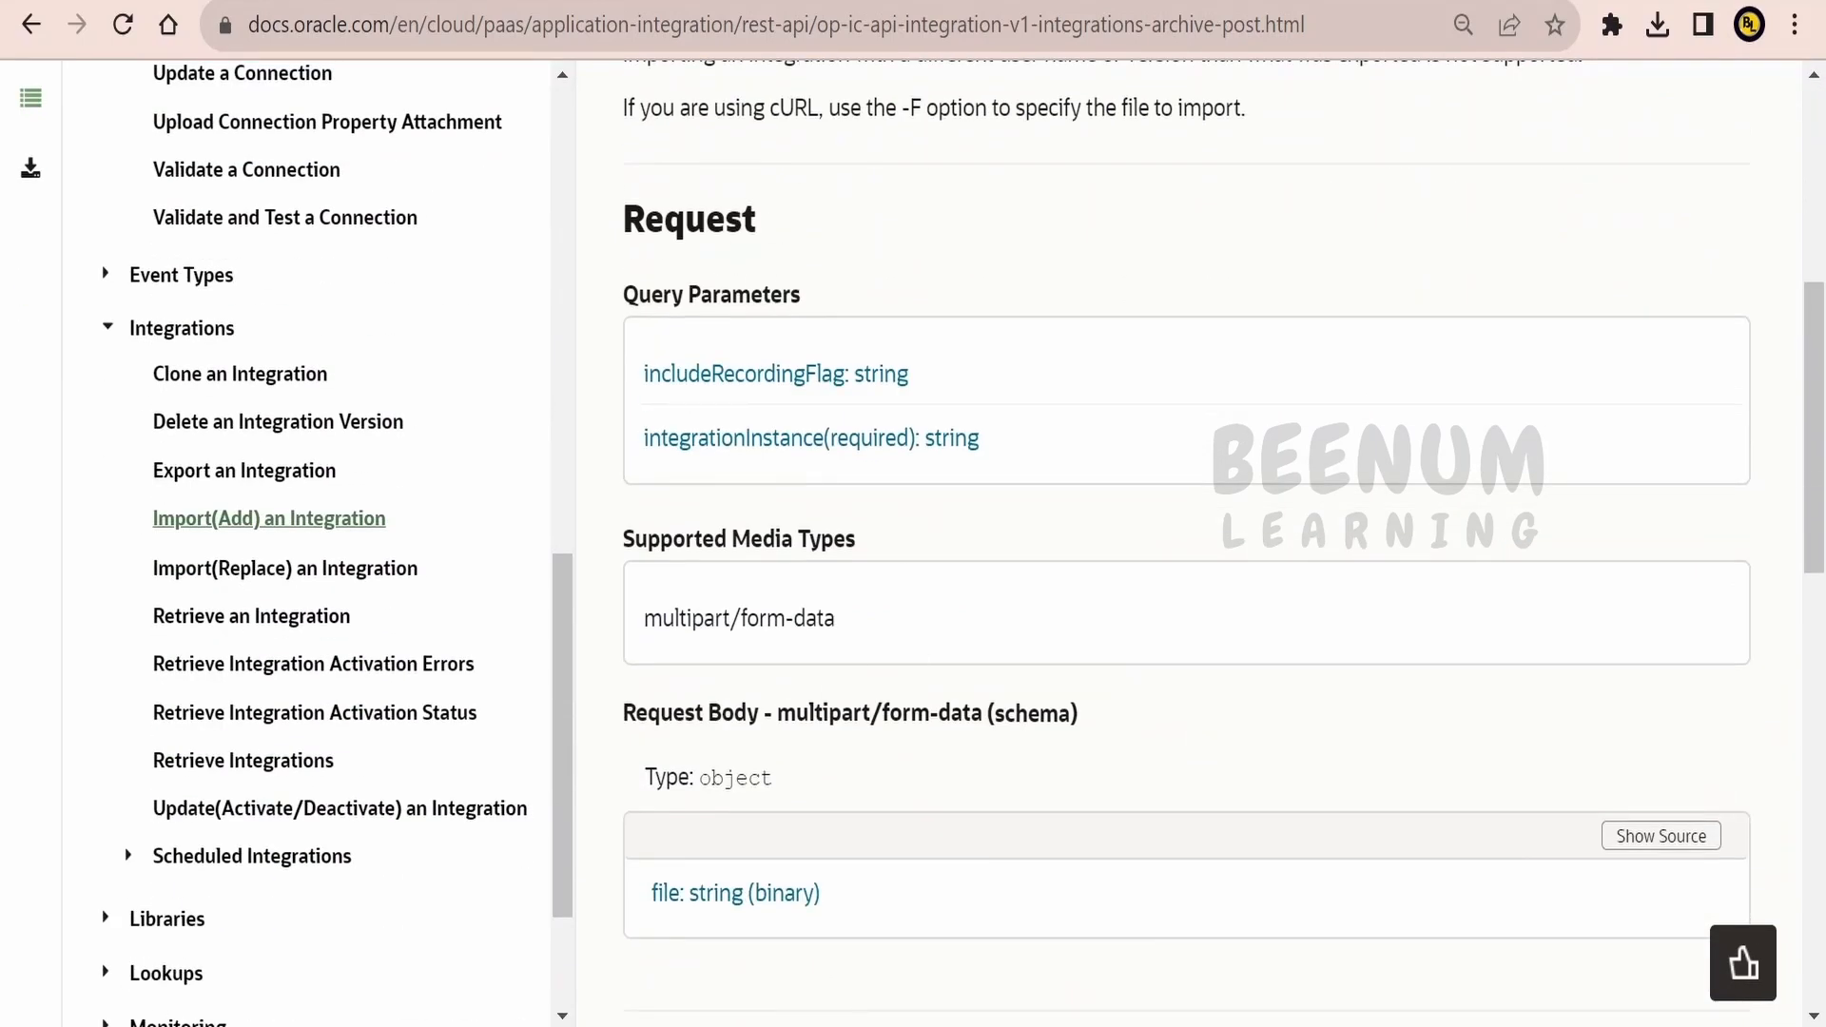
pyautogui.moveTo(733, 893)
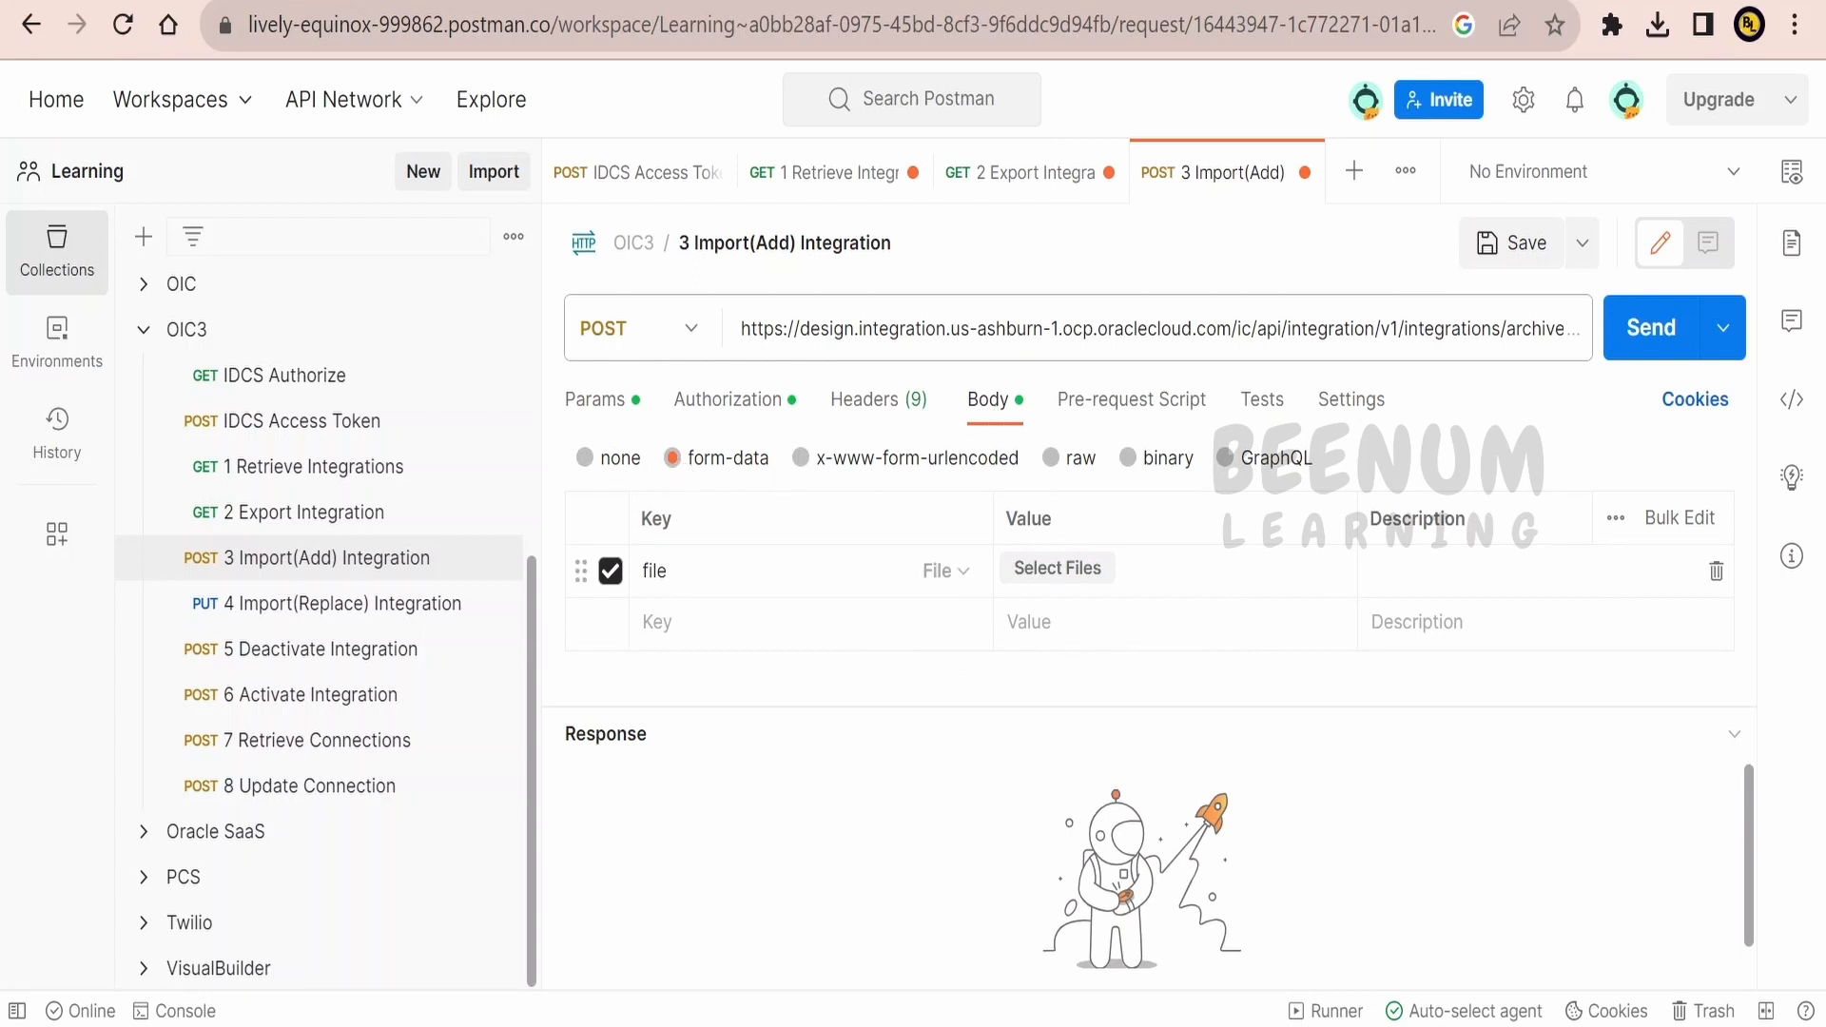
pyautogui.moveTo(1054, 571)
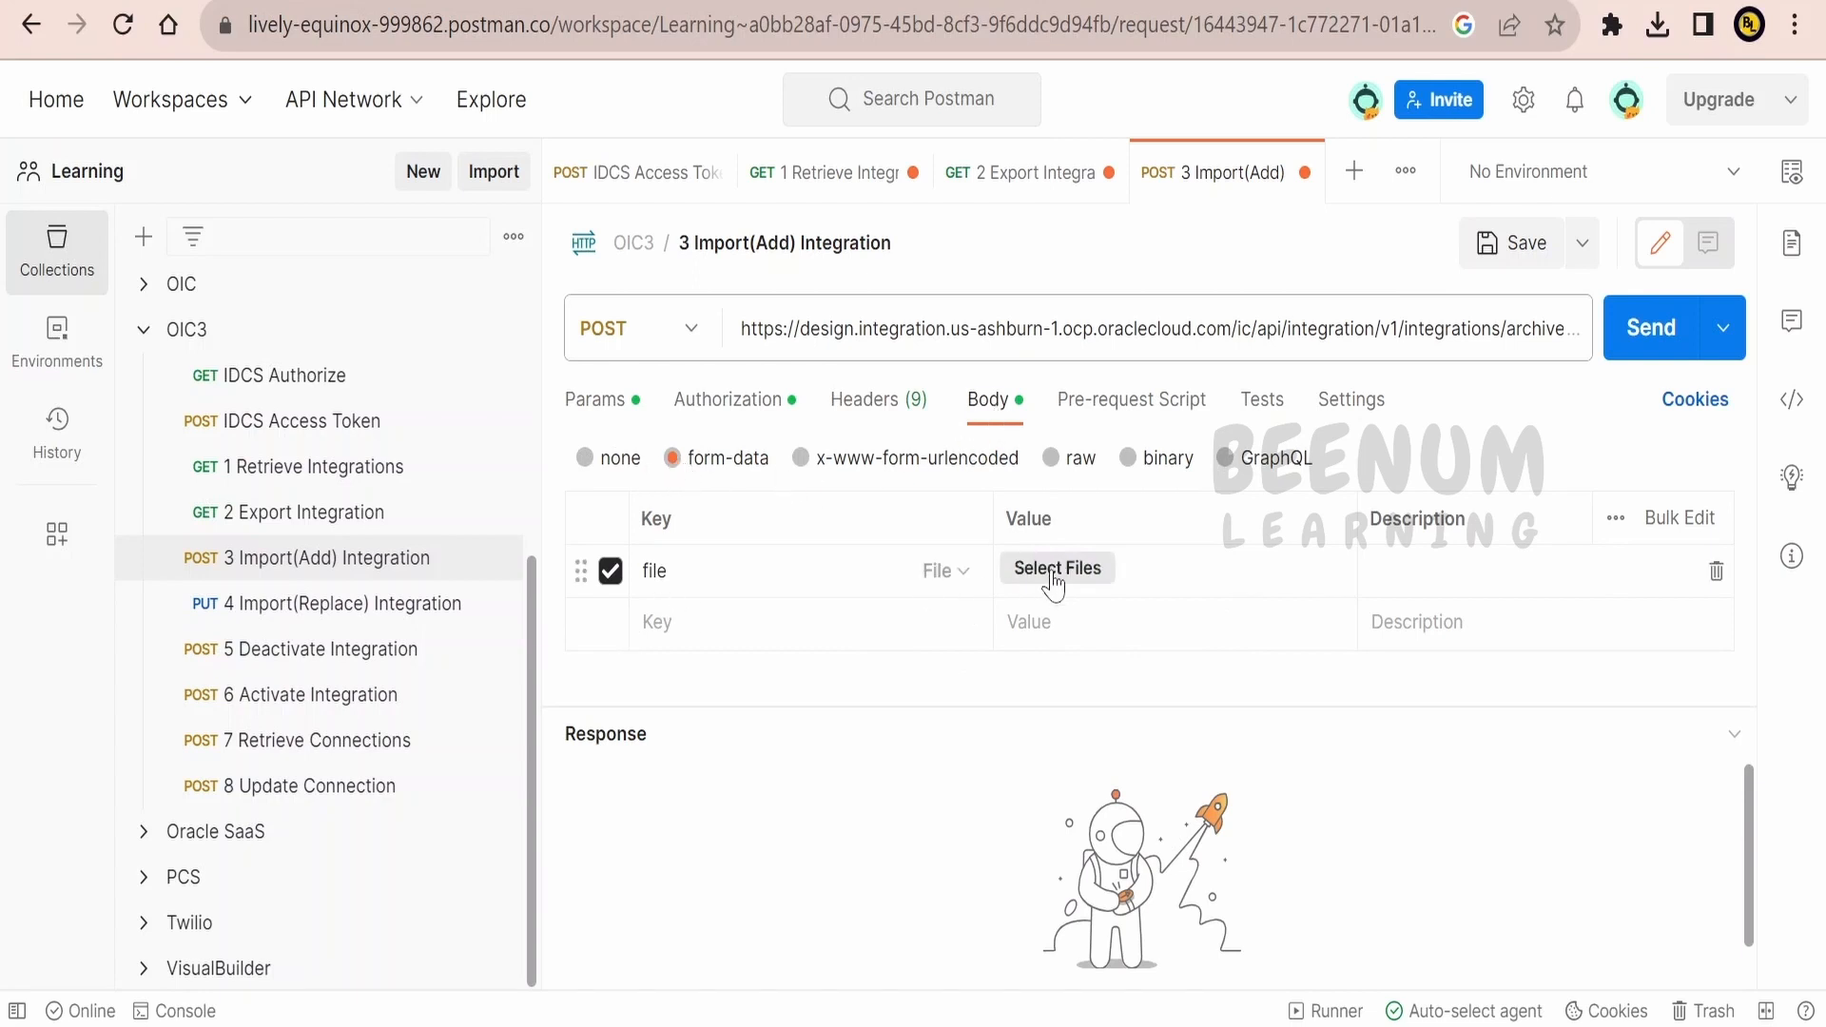
# Attach REST_COUNTRIES_INT_01.00.0000.iar as form-data and add an integrationInstance query parameter to the URL
pyautogui.click(1056, 568)
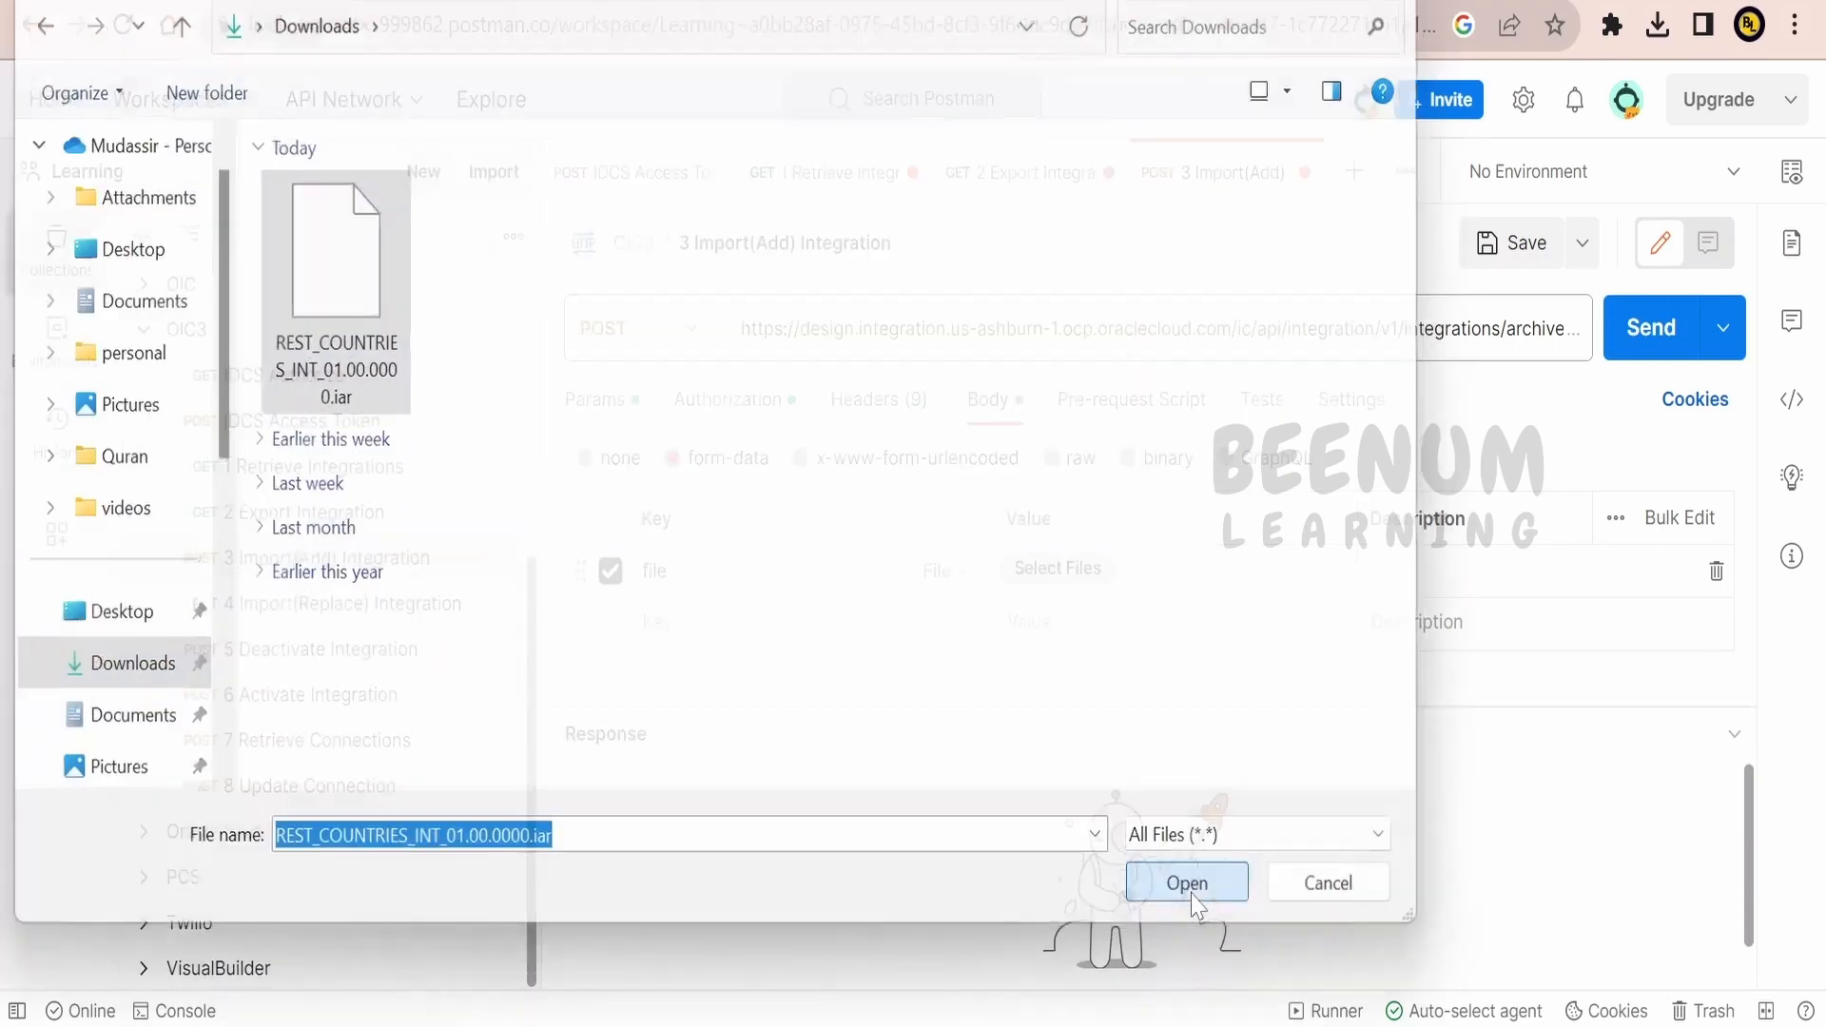
pyautogui.click(1187, 881)
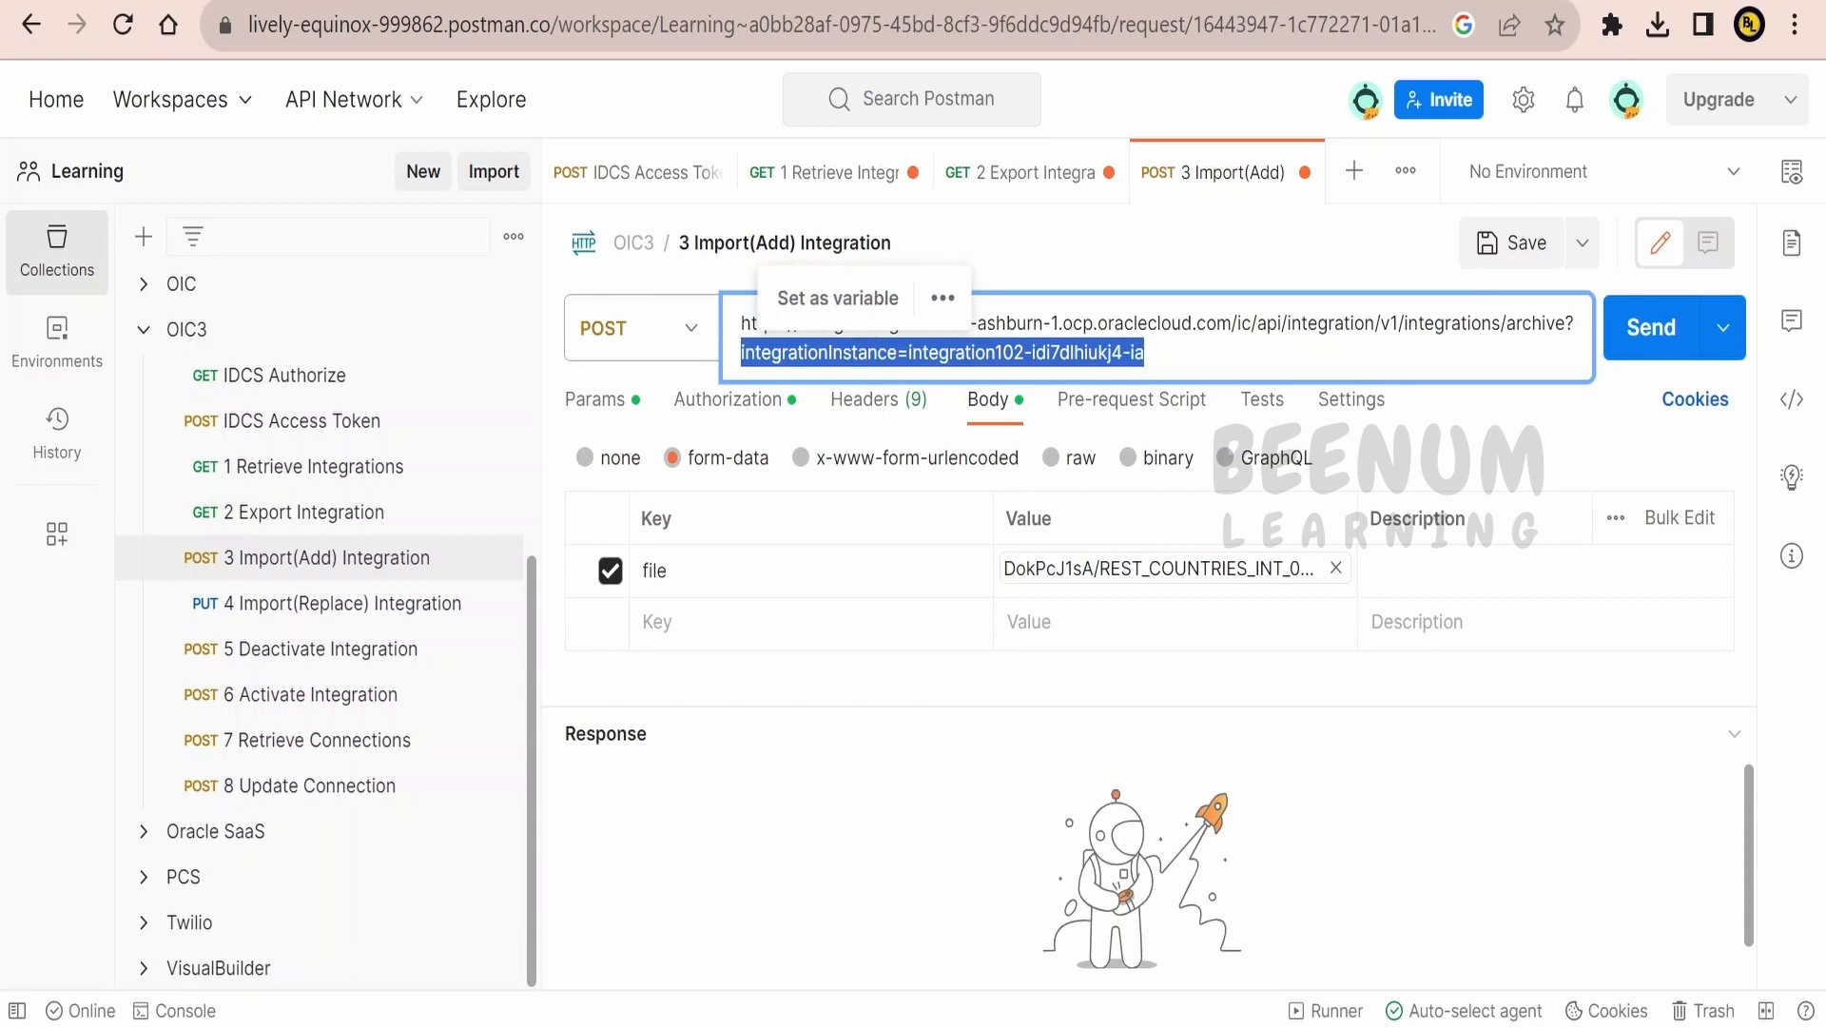
pyautogui.moveTo(894, 707)
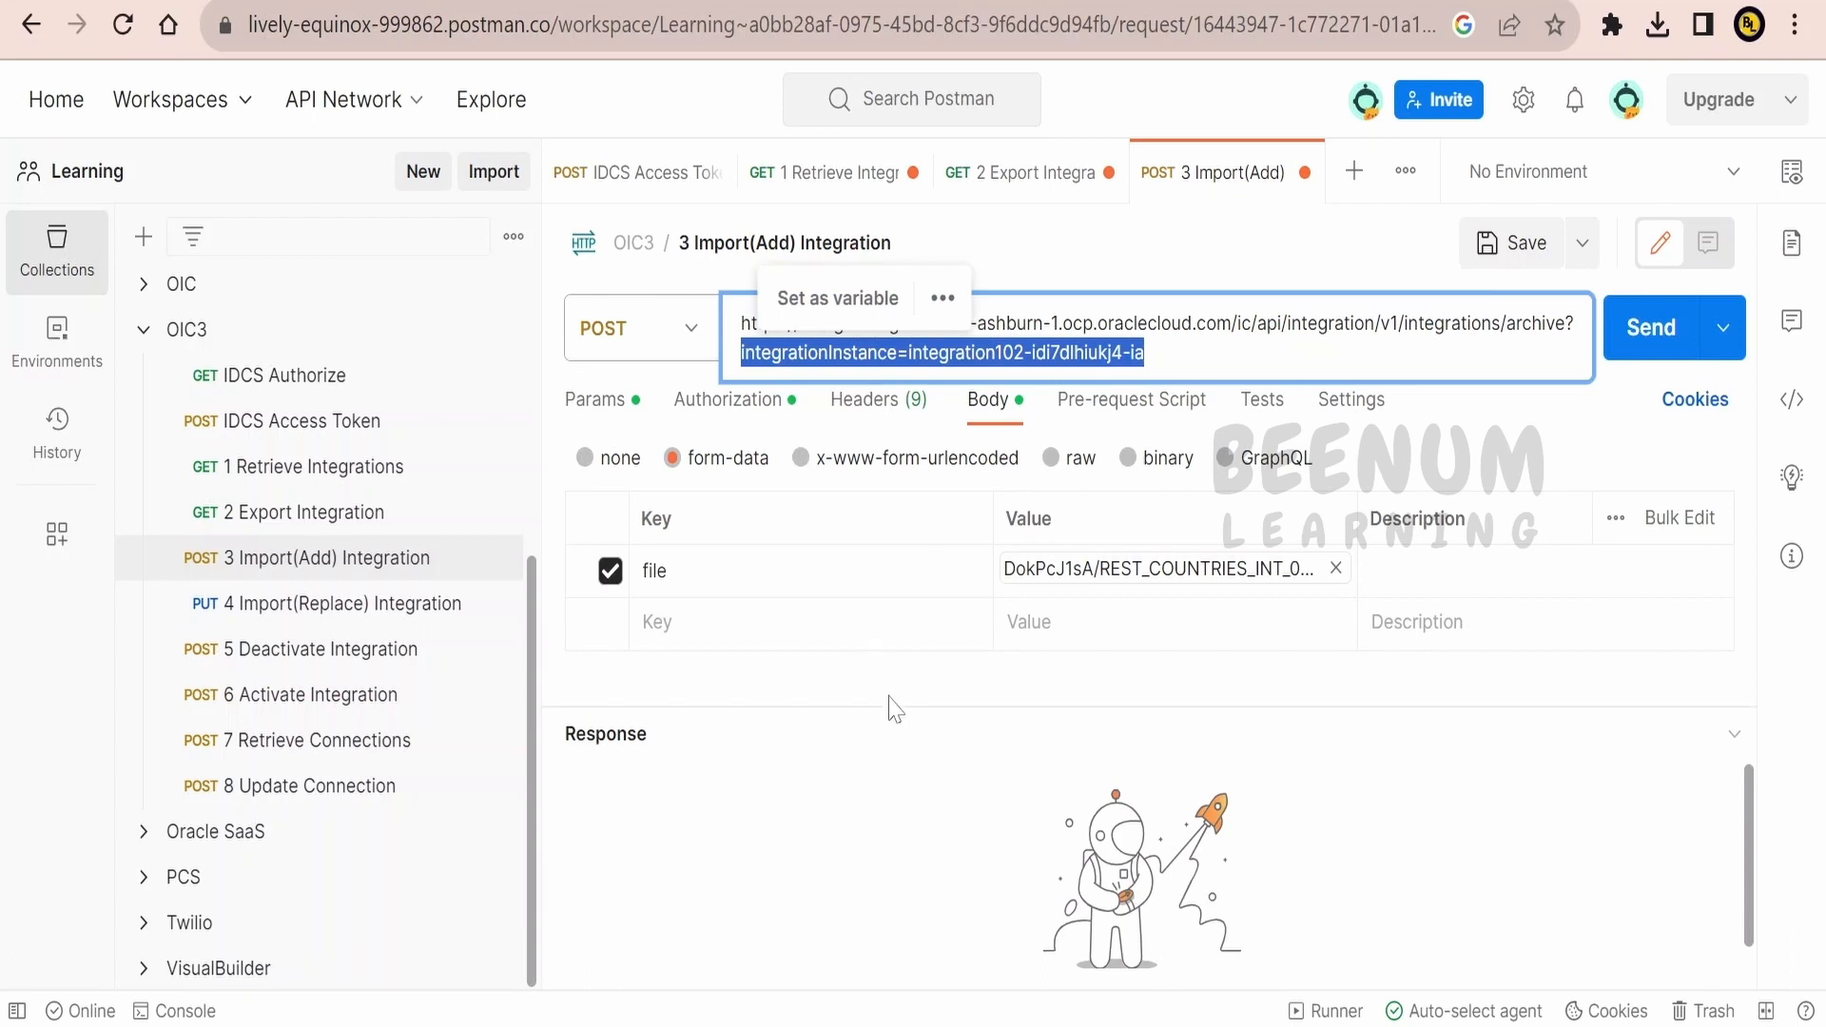
pyautogui.click(725, 398)
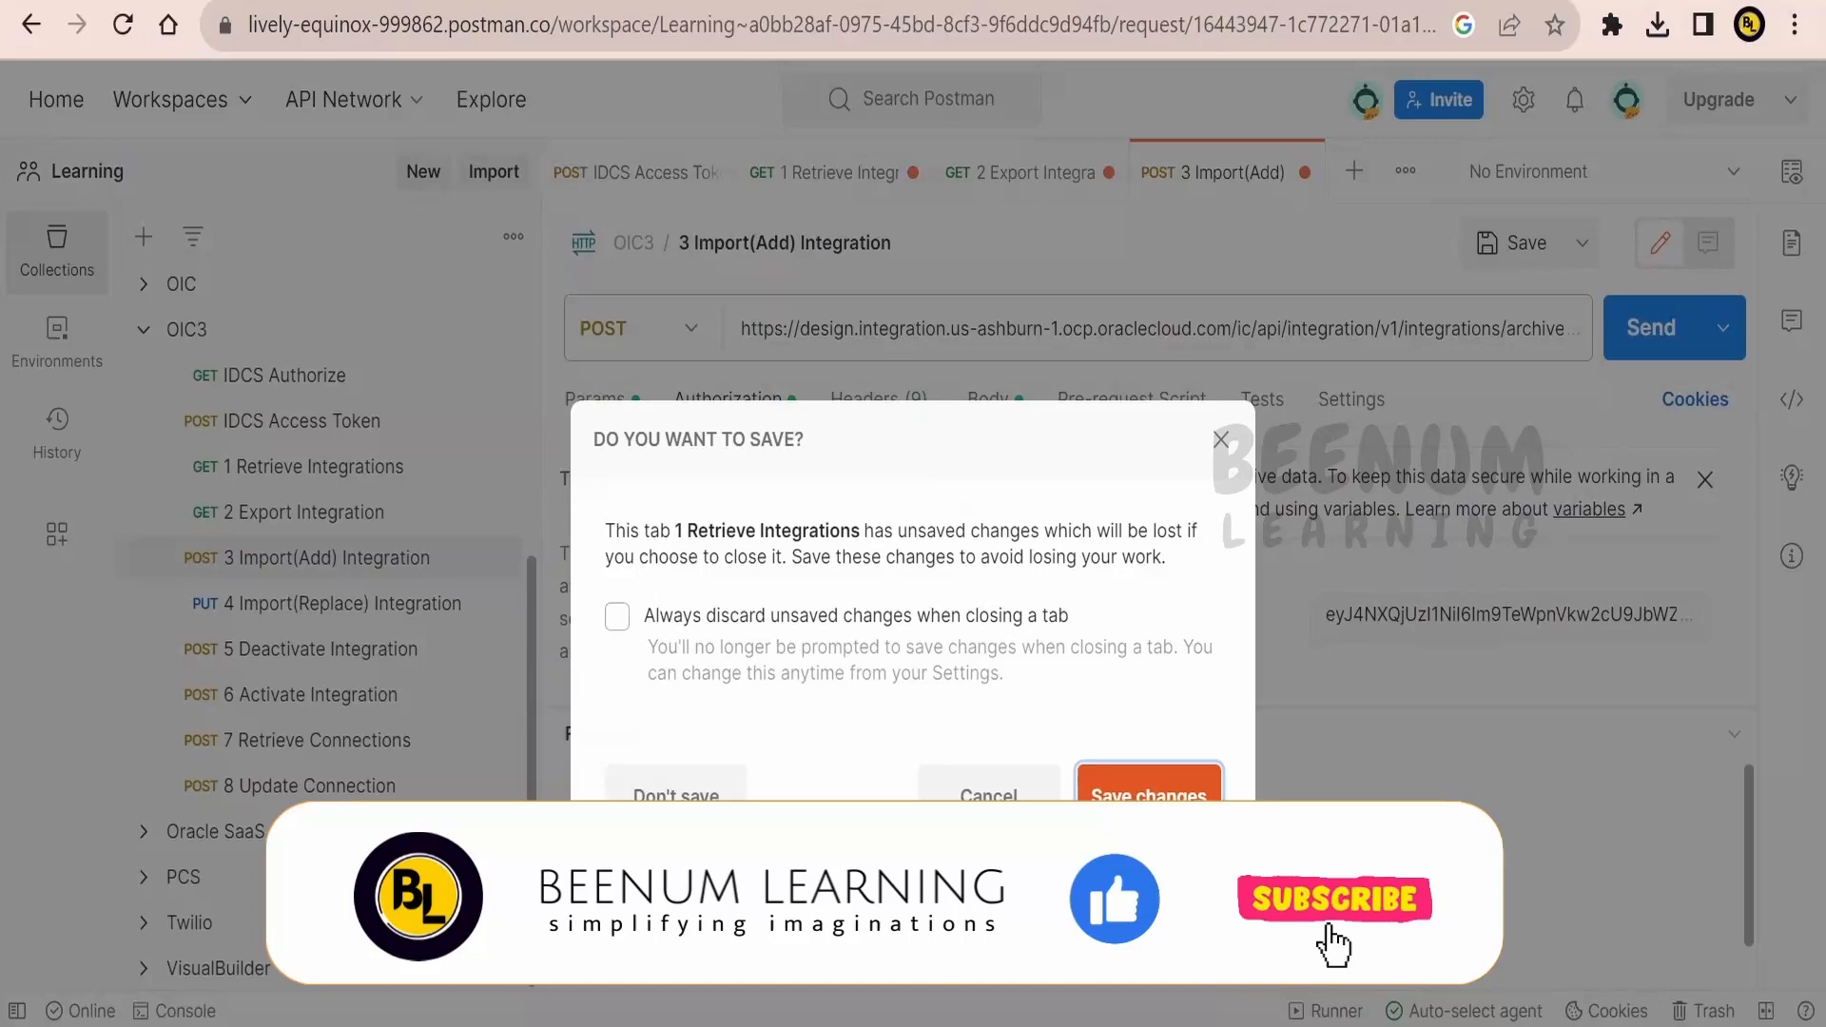
# Fetch a fresh IDCS access token and send the Import(Add) Integration request with it
pyautogui.click(675, 795)
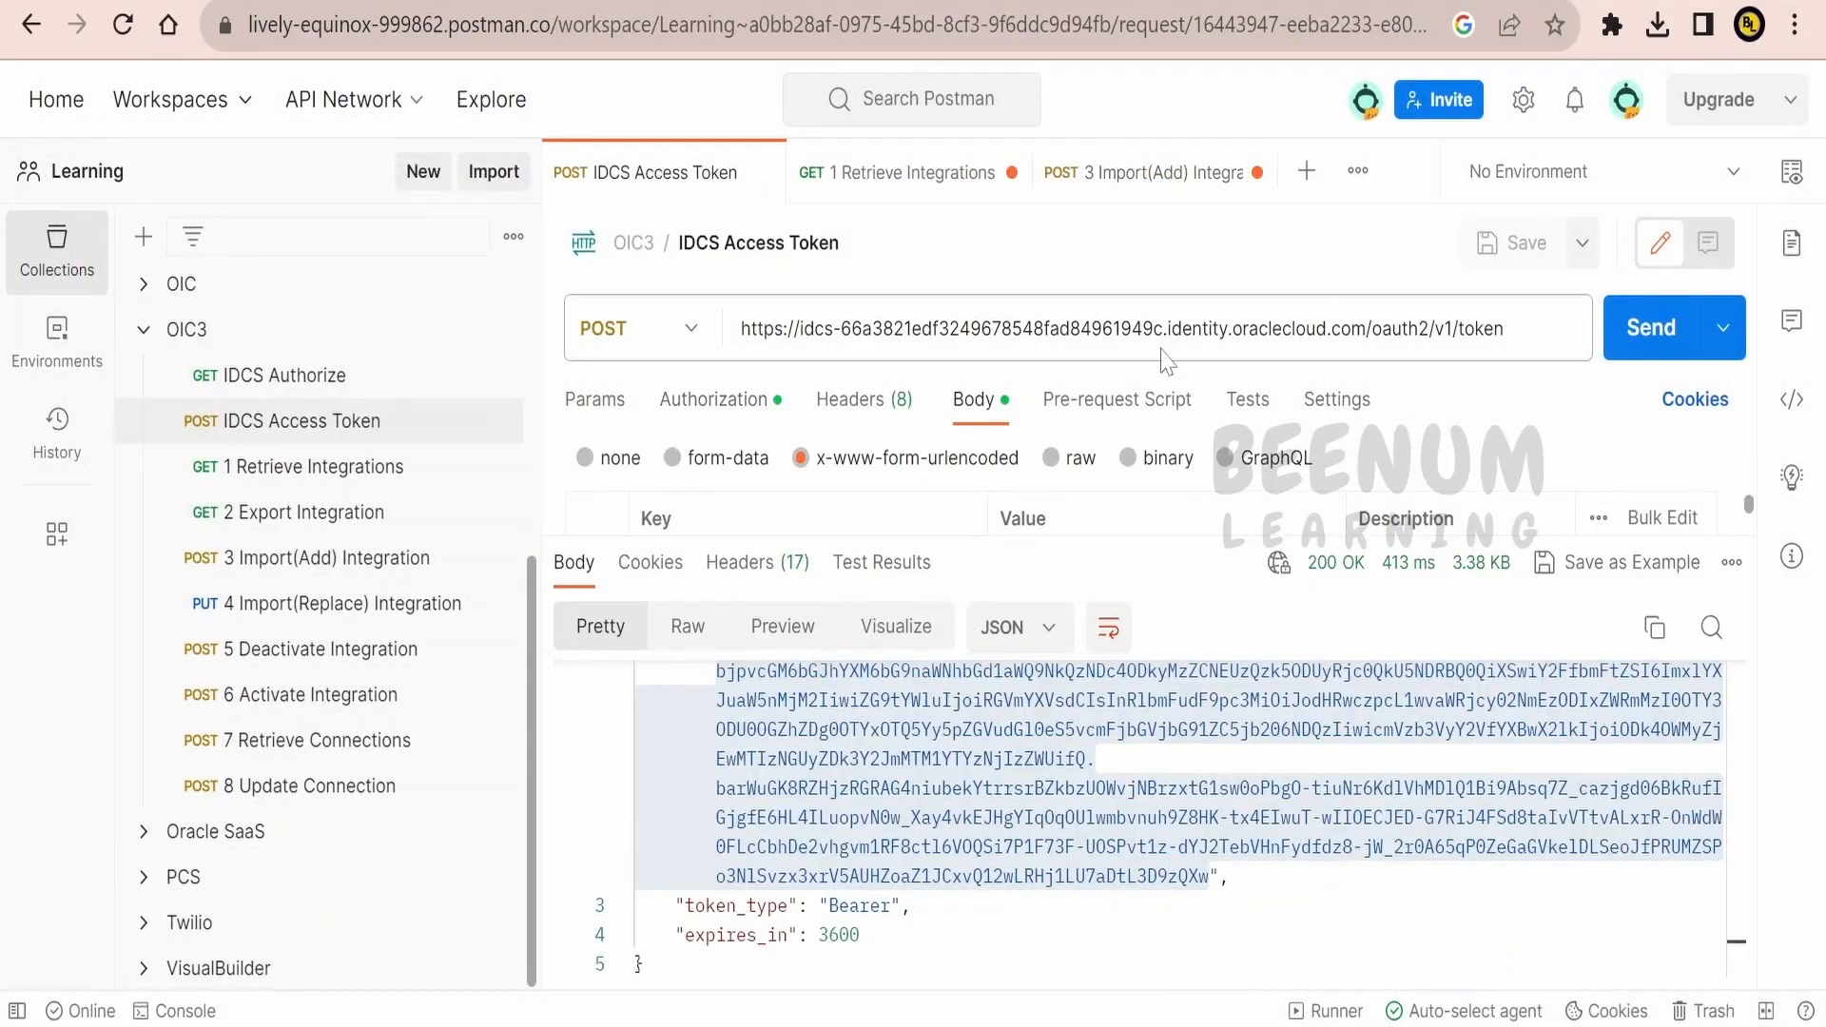
pyautogui.moveTo(1303, 480)
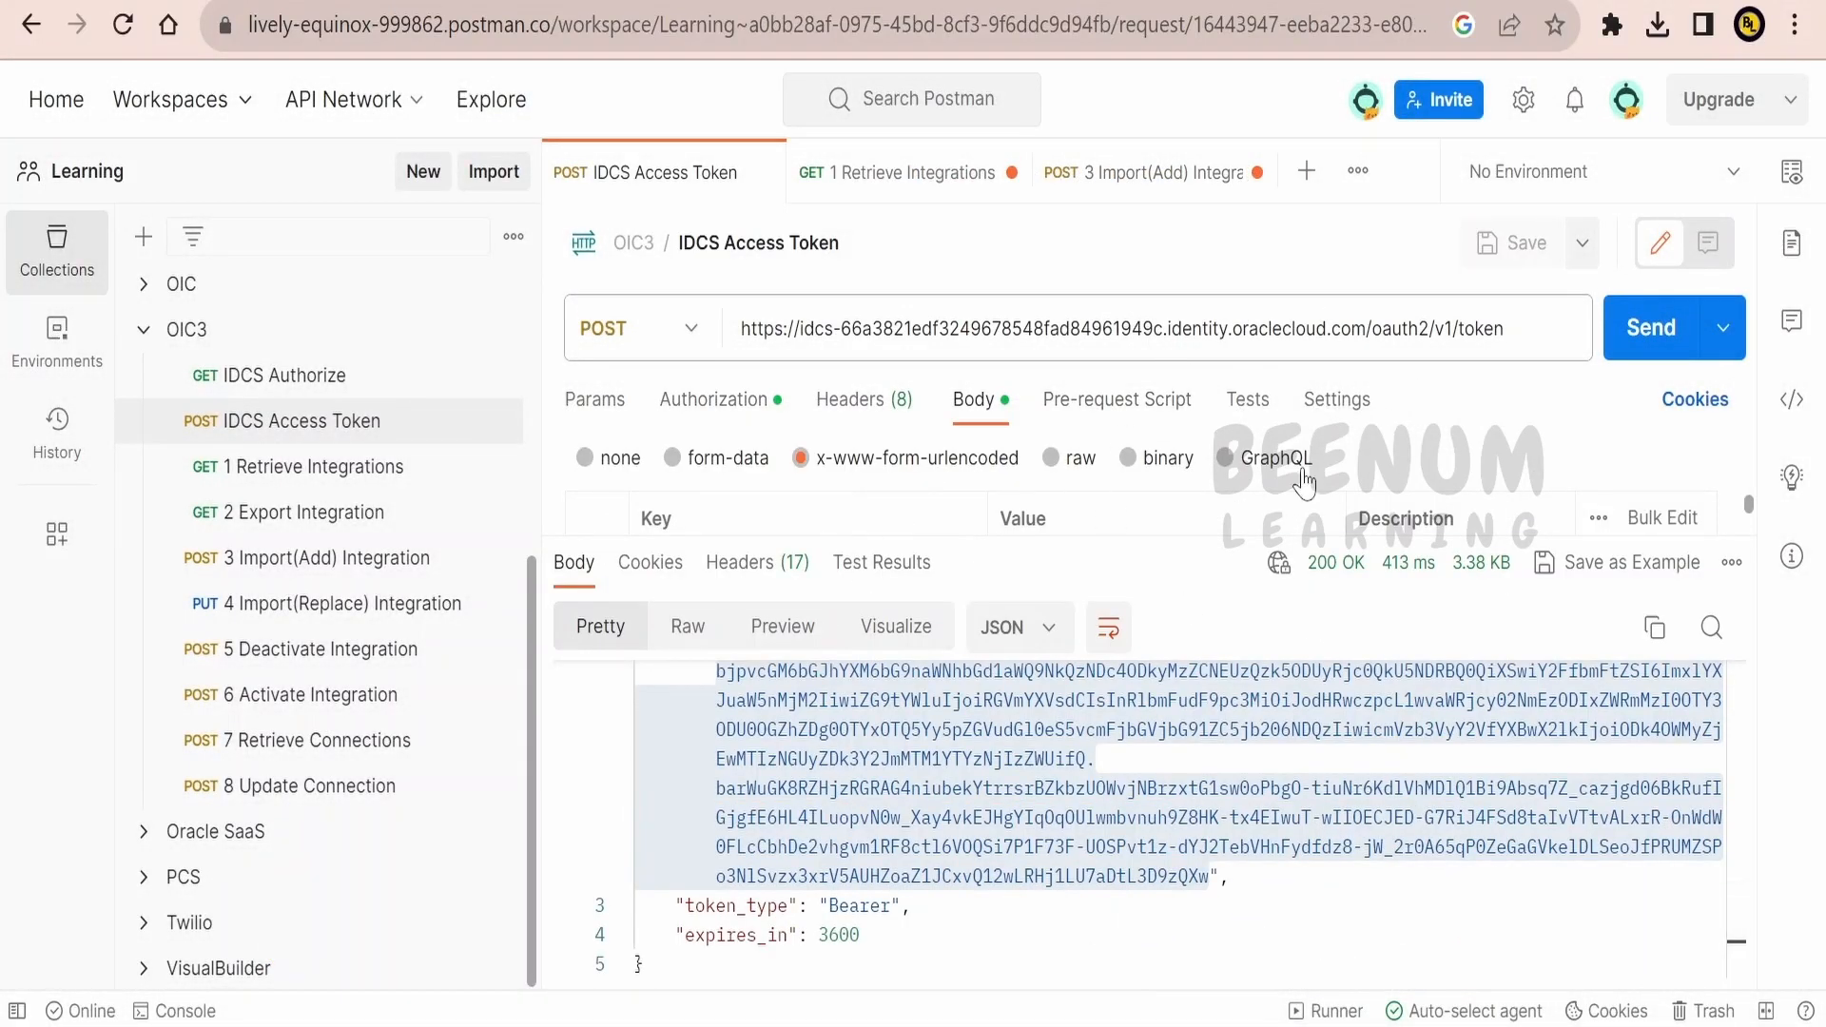
pyautogui.moveTo(826, 510)
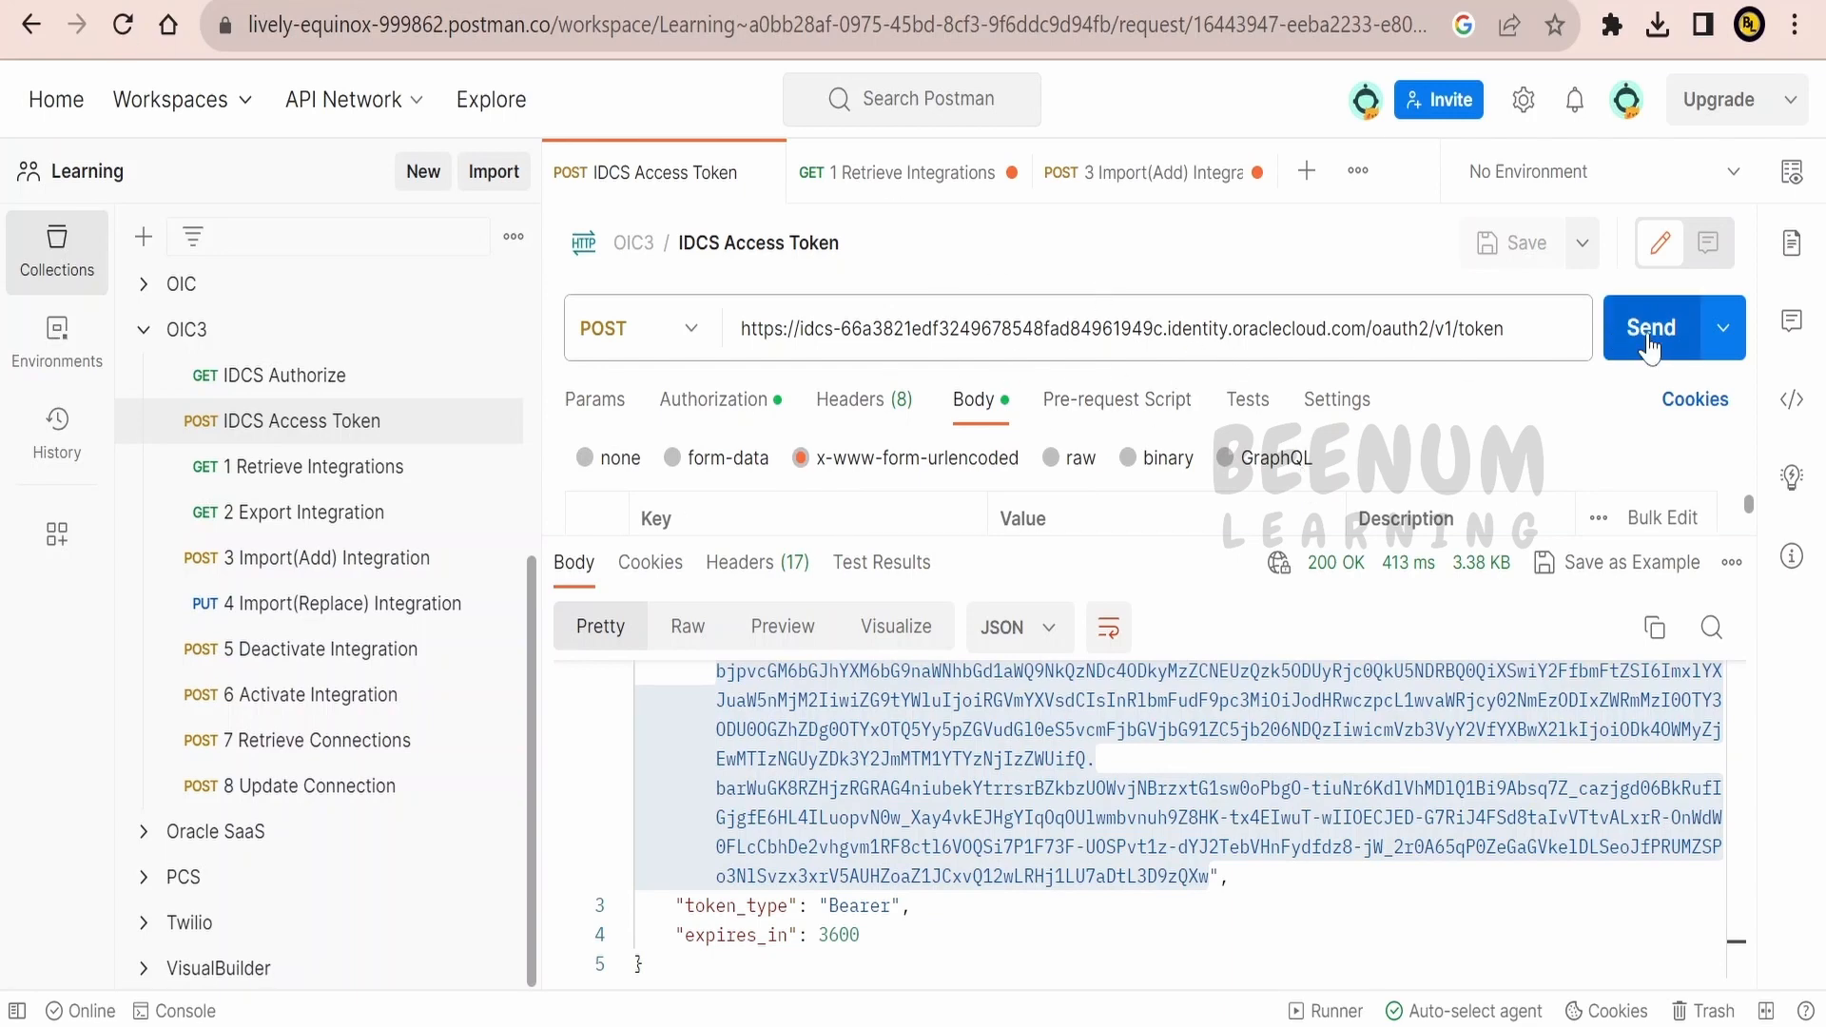
pyautogui.click(1650, 327)
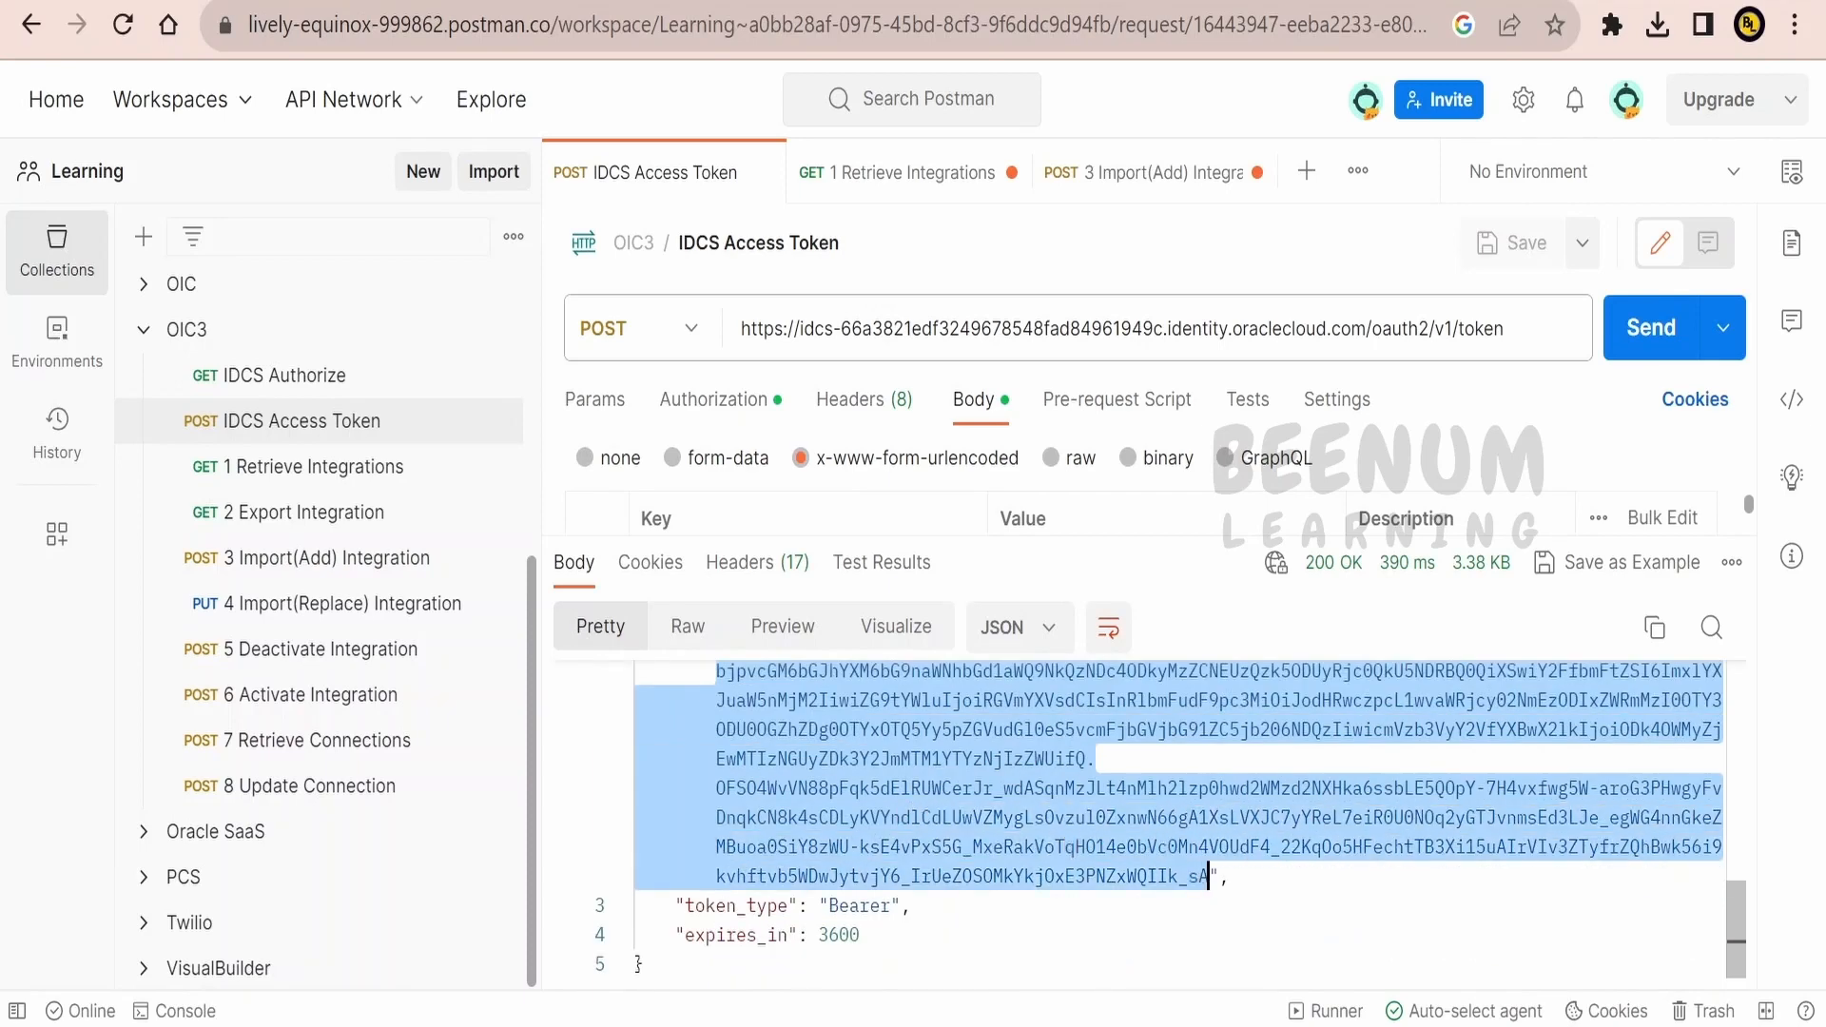
pyautogui.click(1151, 172)
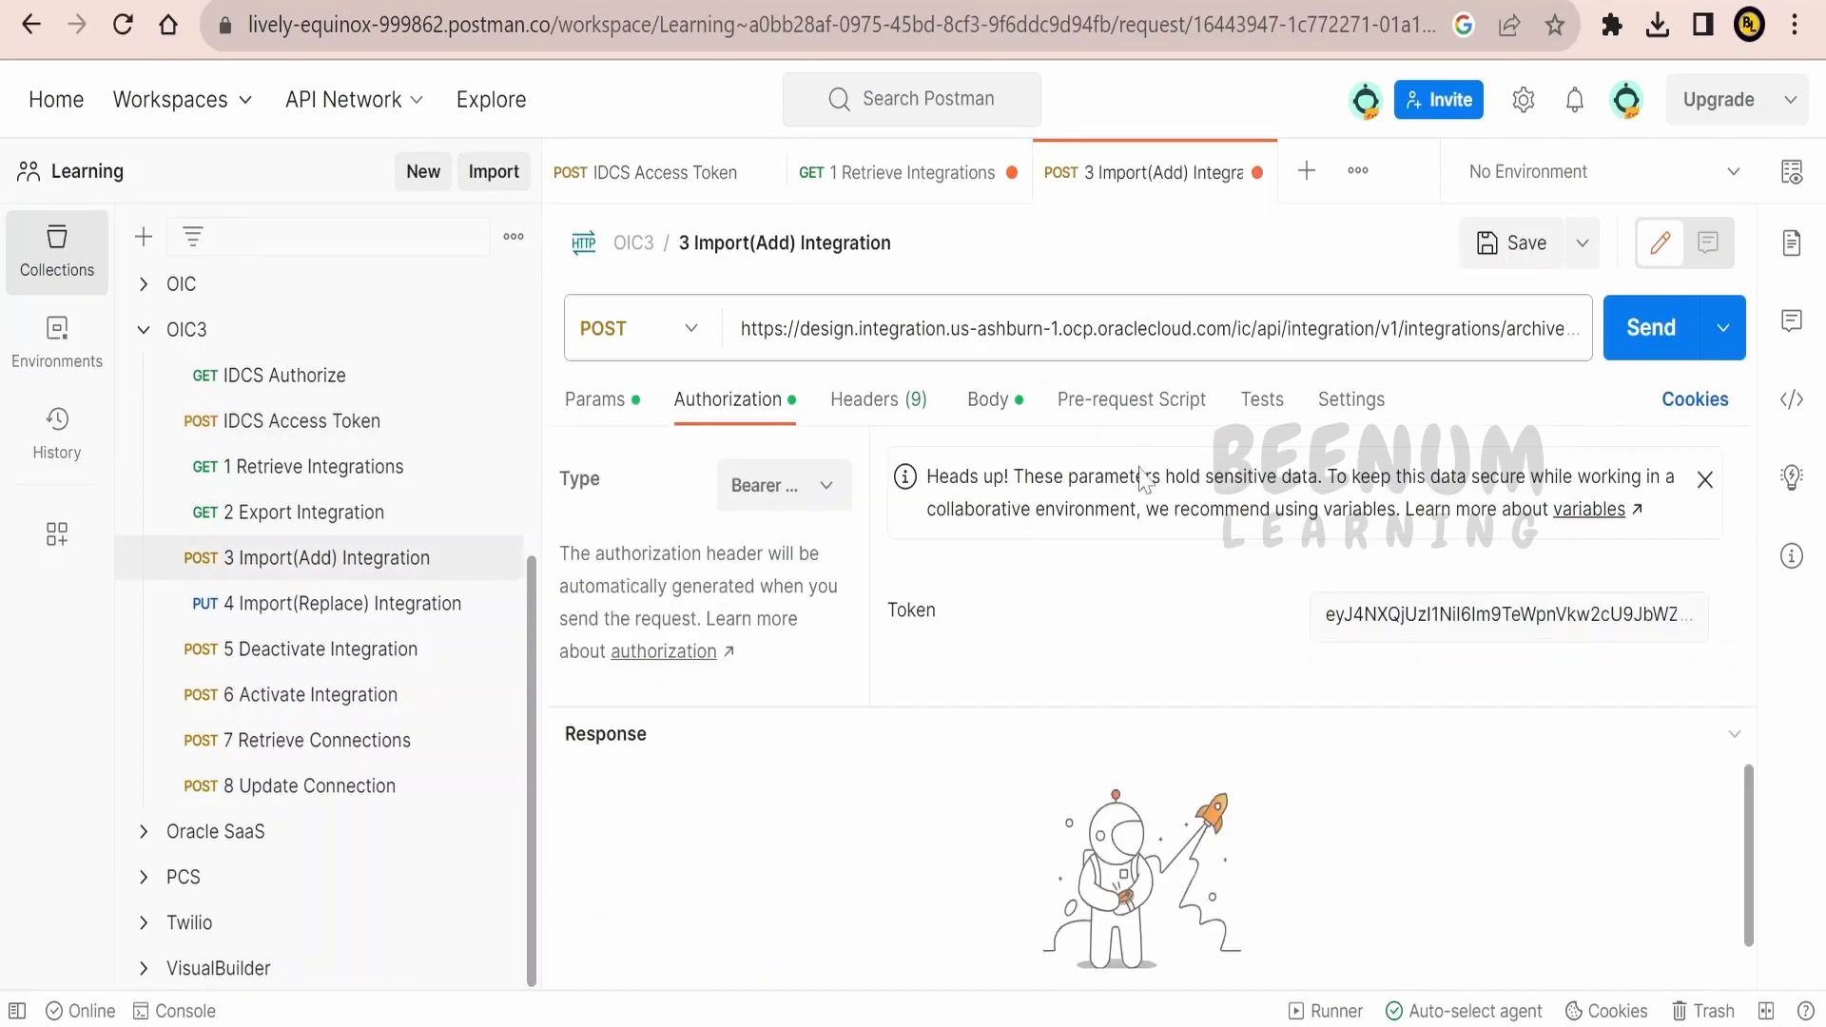
pyautogui.click(1505, 615)
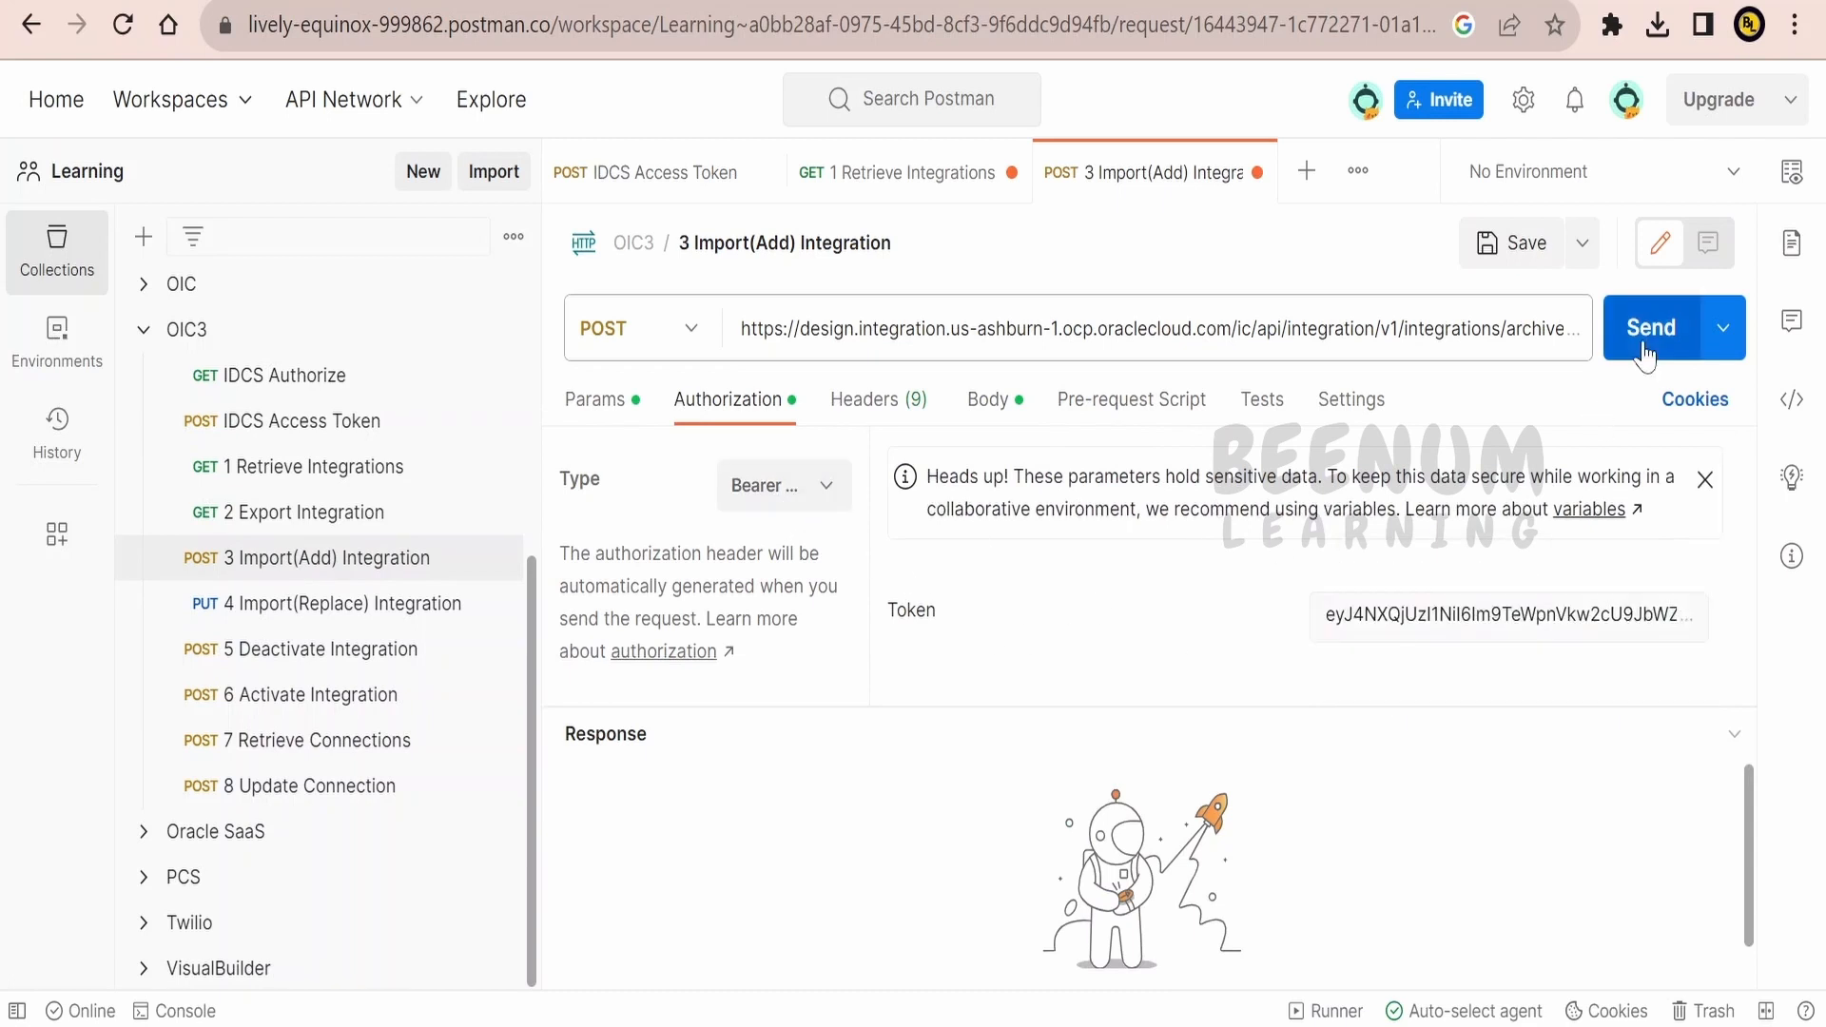
pyautogui.click(1648, 327)
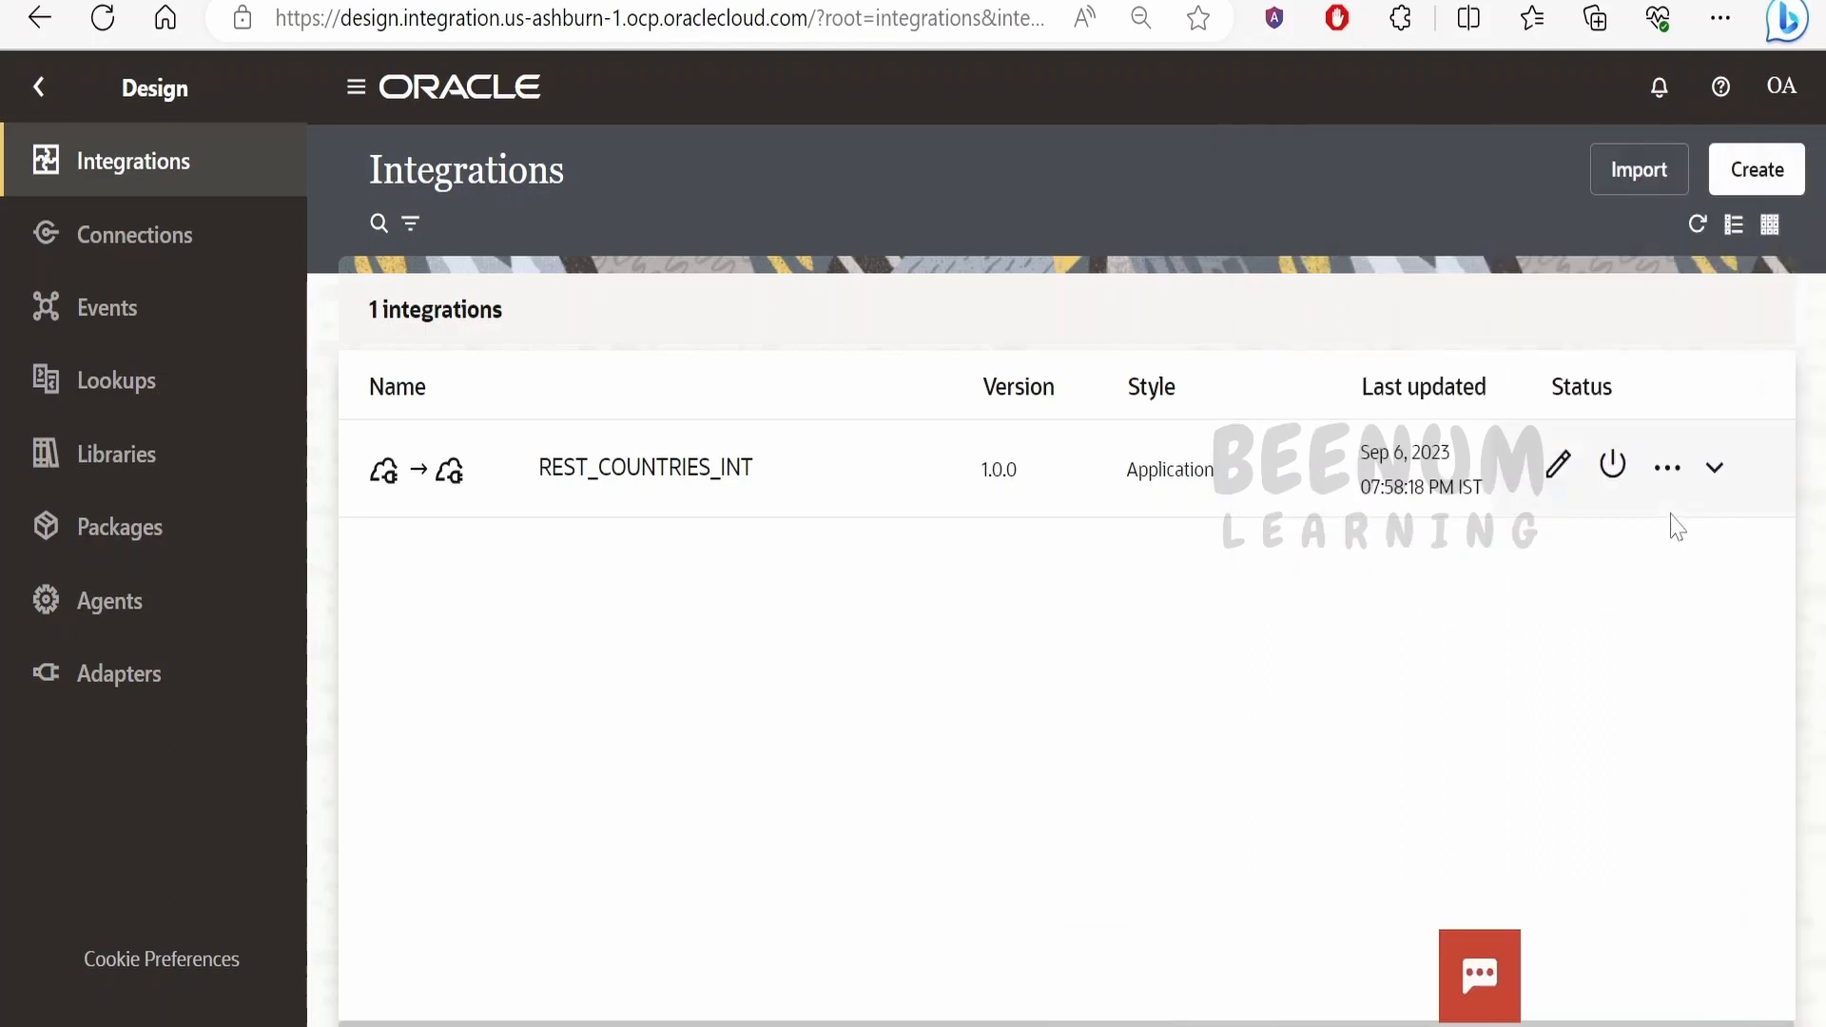
# Delete REST_COUNTRIES_INT through its actions menu and refresh the now-empty integrations list
pyautogui.click(1664, 466)
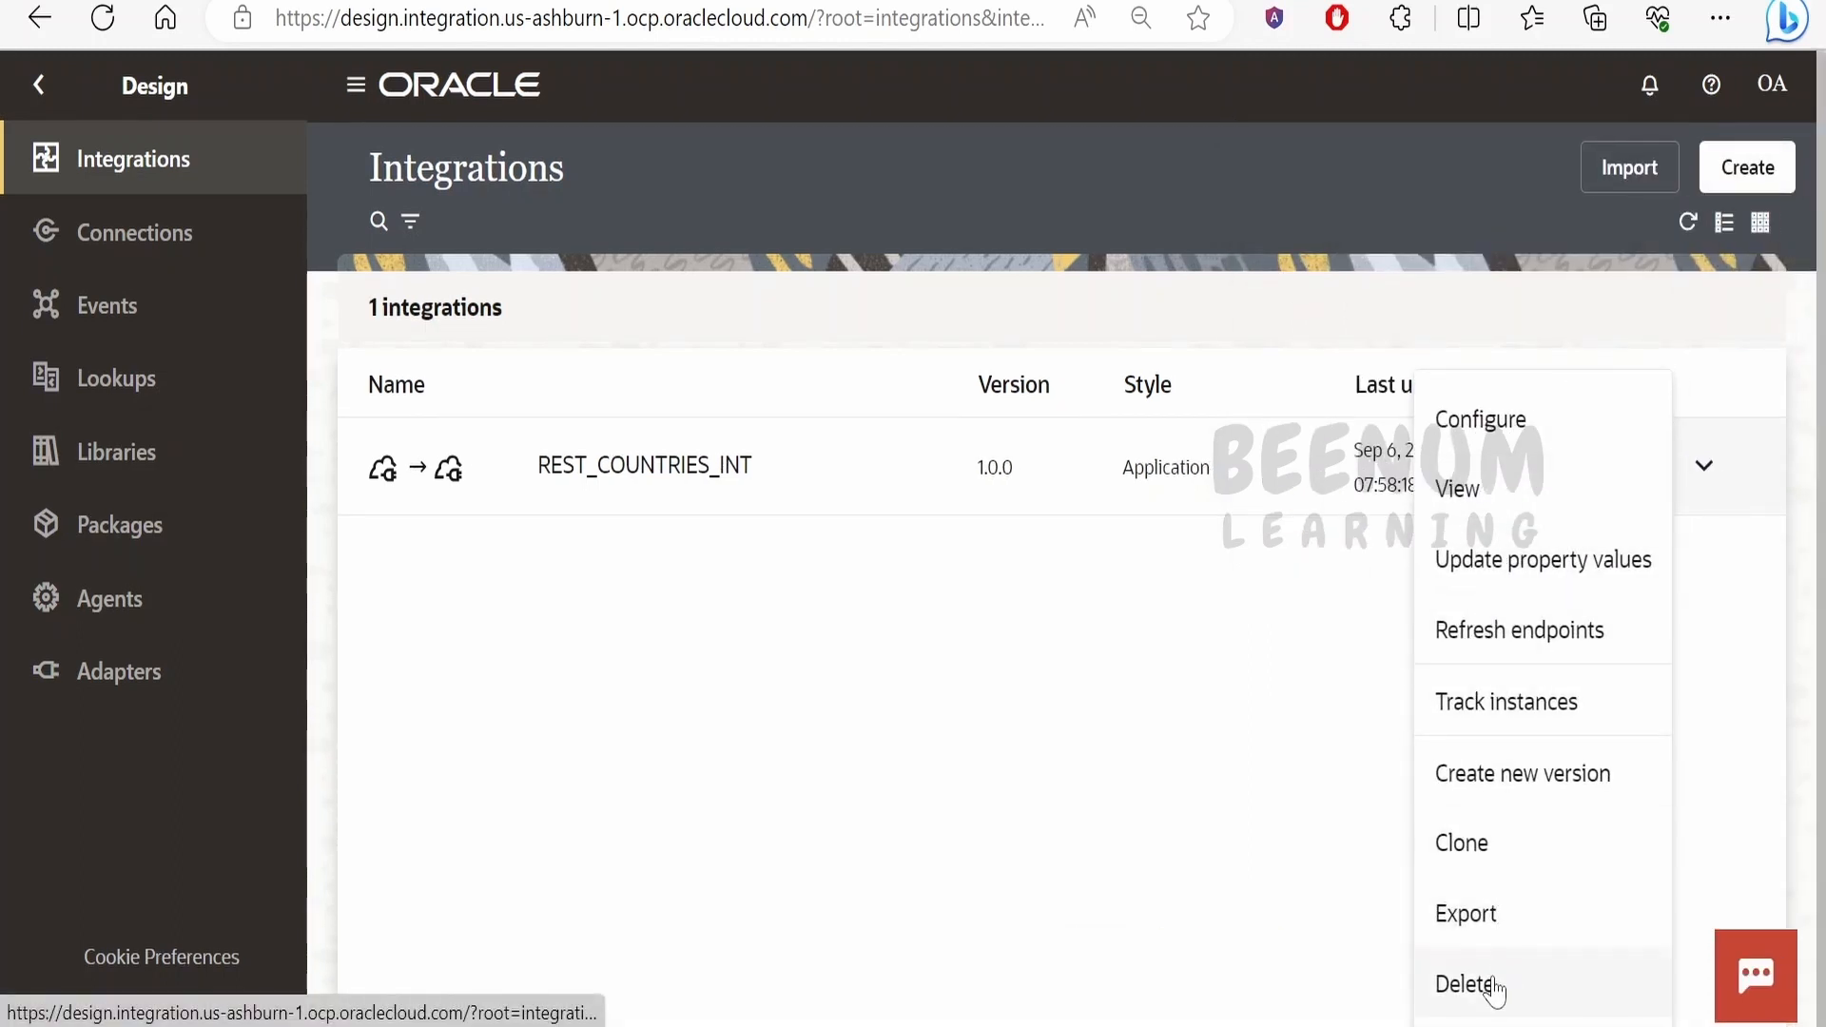
pyautogui.click(1467, 985)
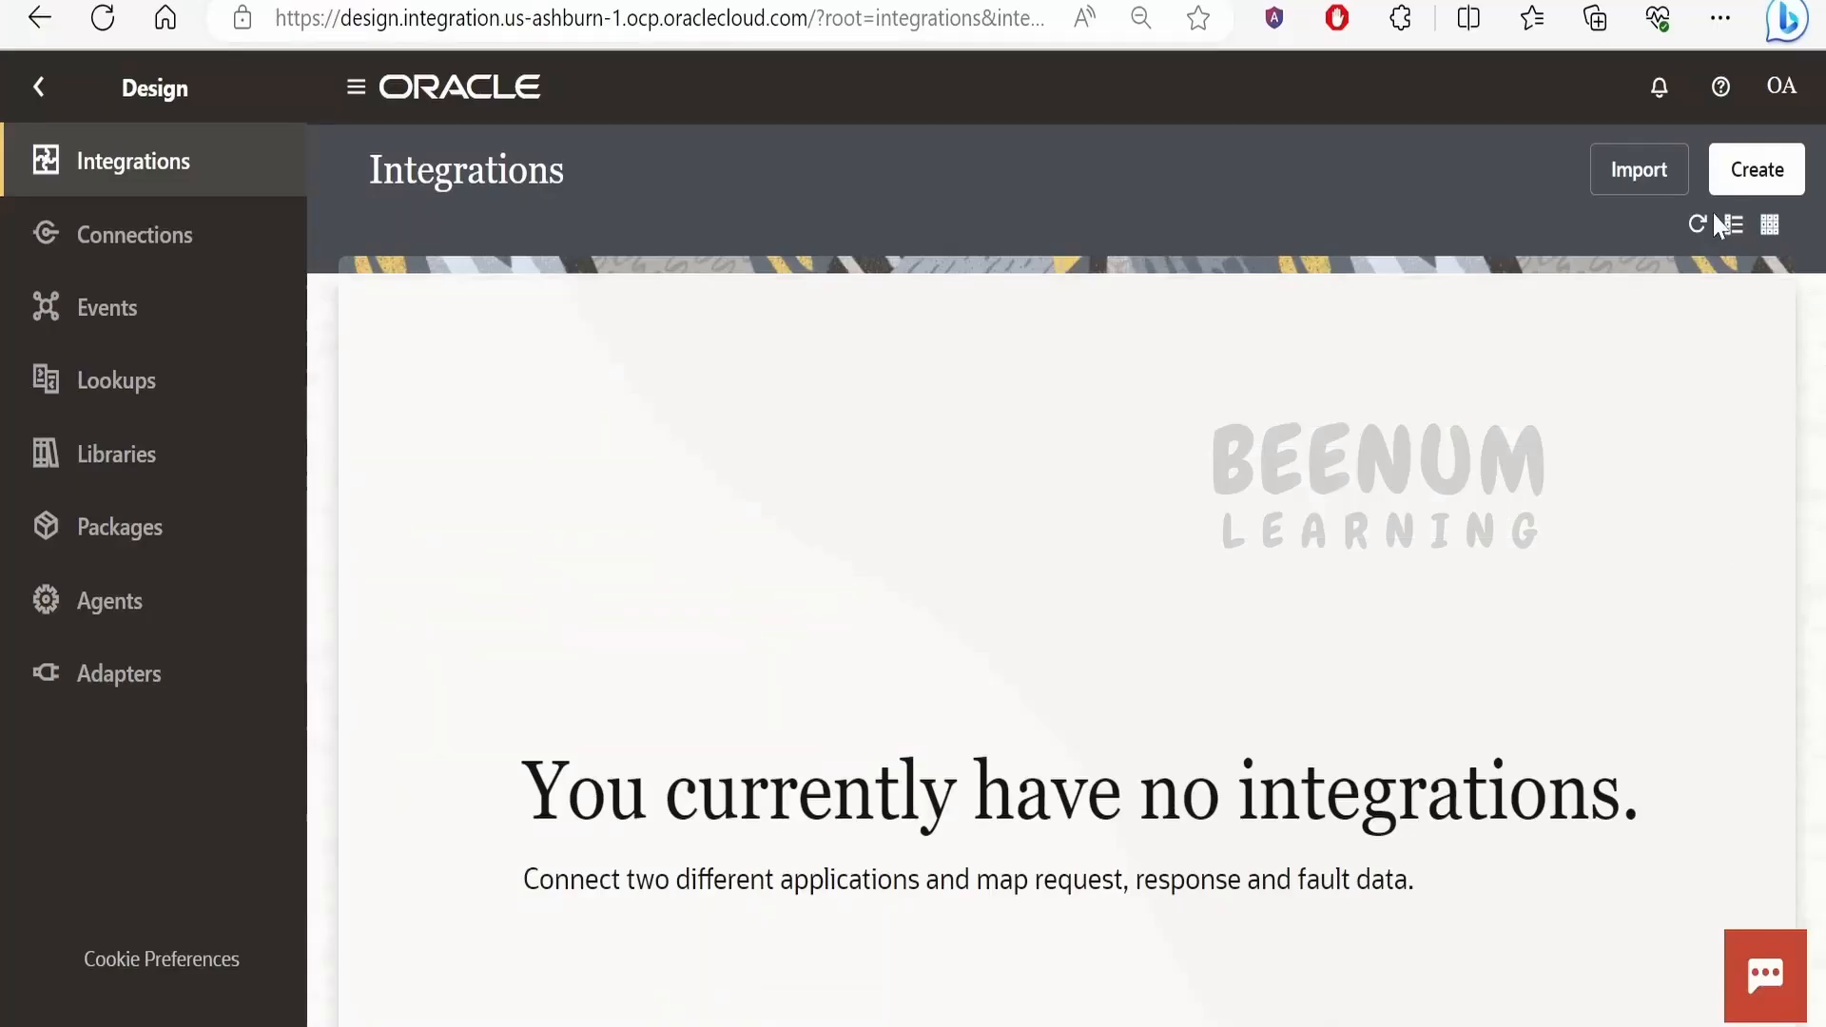
pyautogui.click(1697, 223)
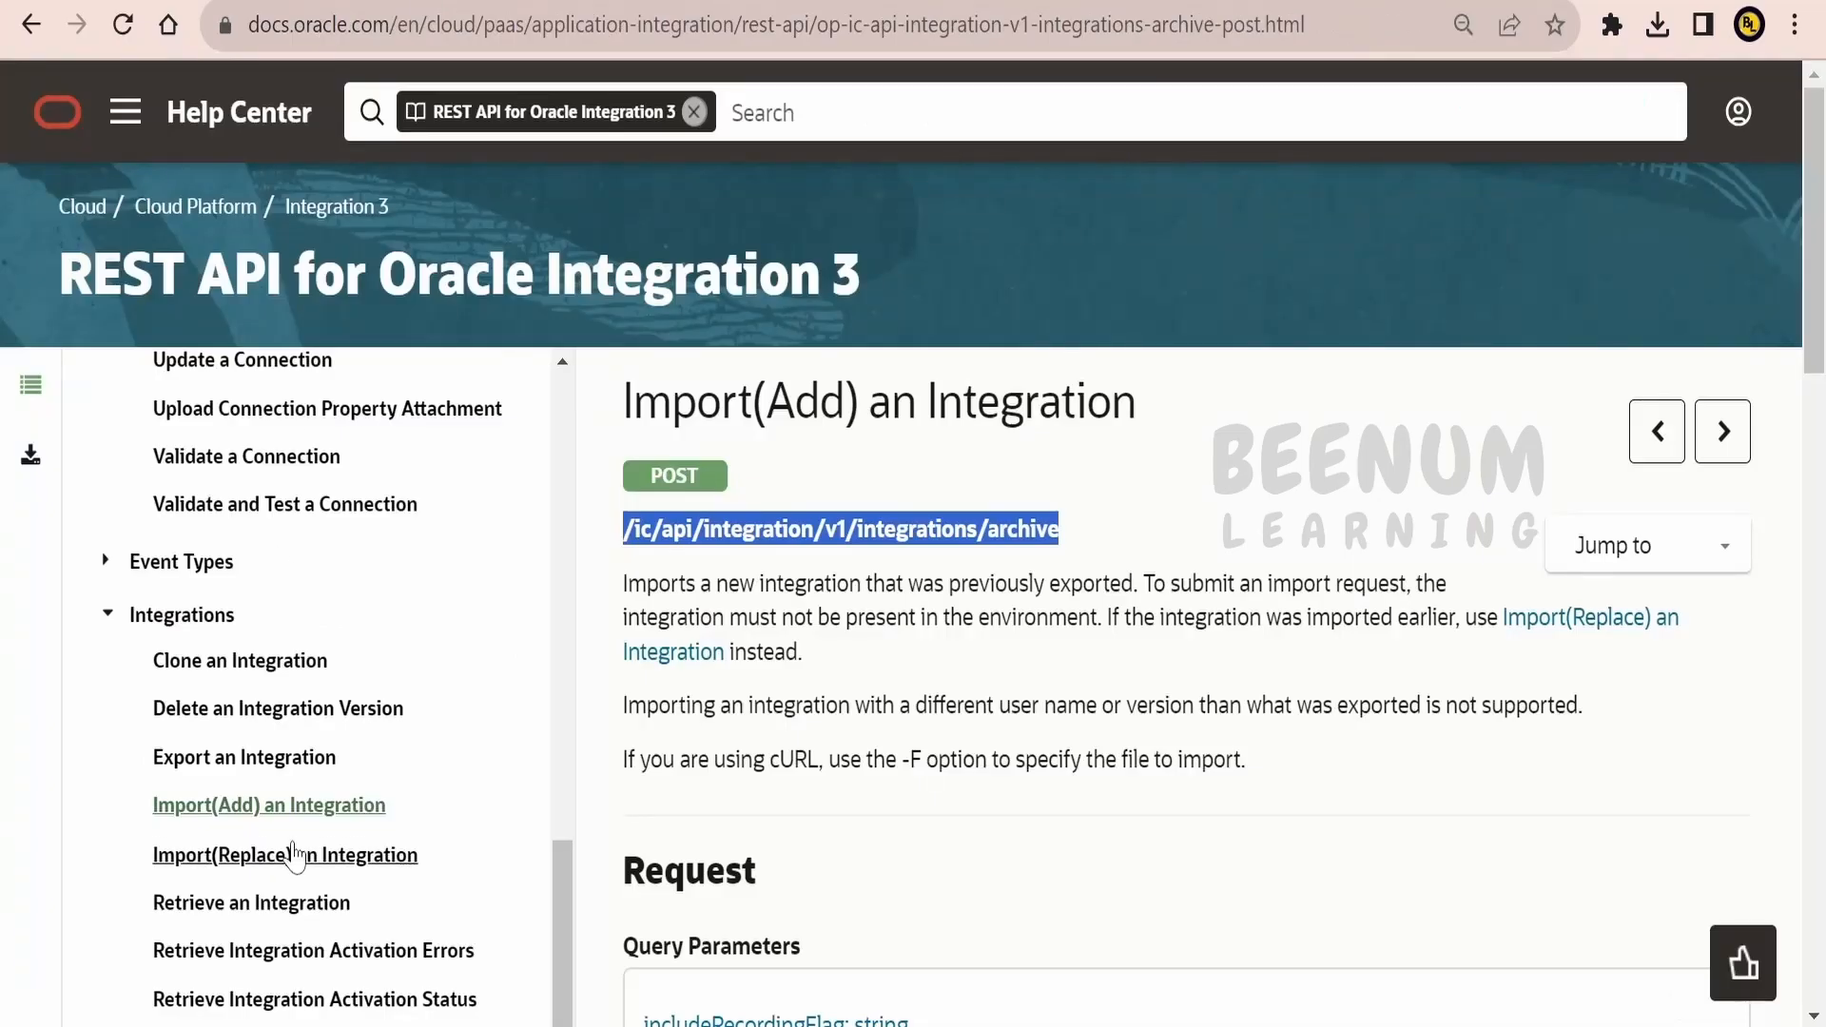
# Open the Import(Replace) an Integration page in the REST API docs sidebar
pyautogui.click(285, 854)
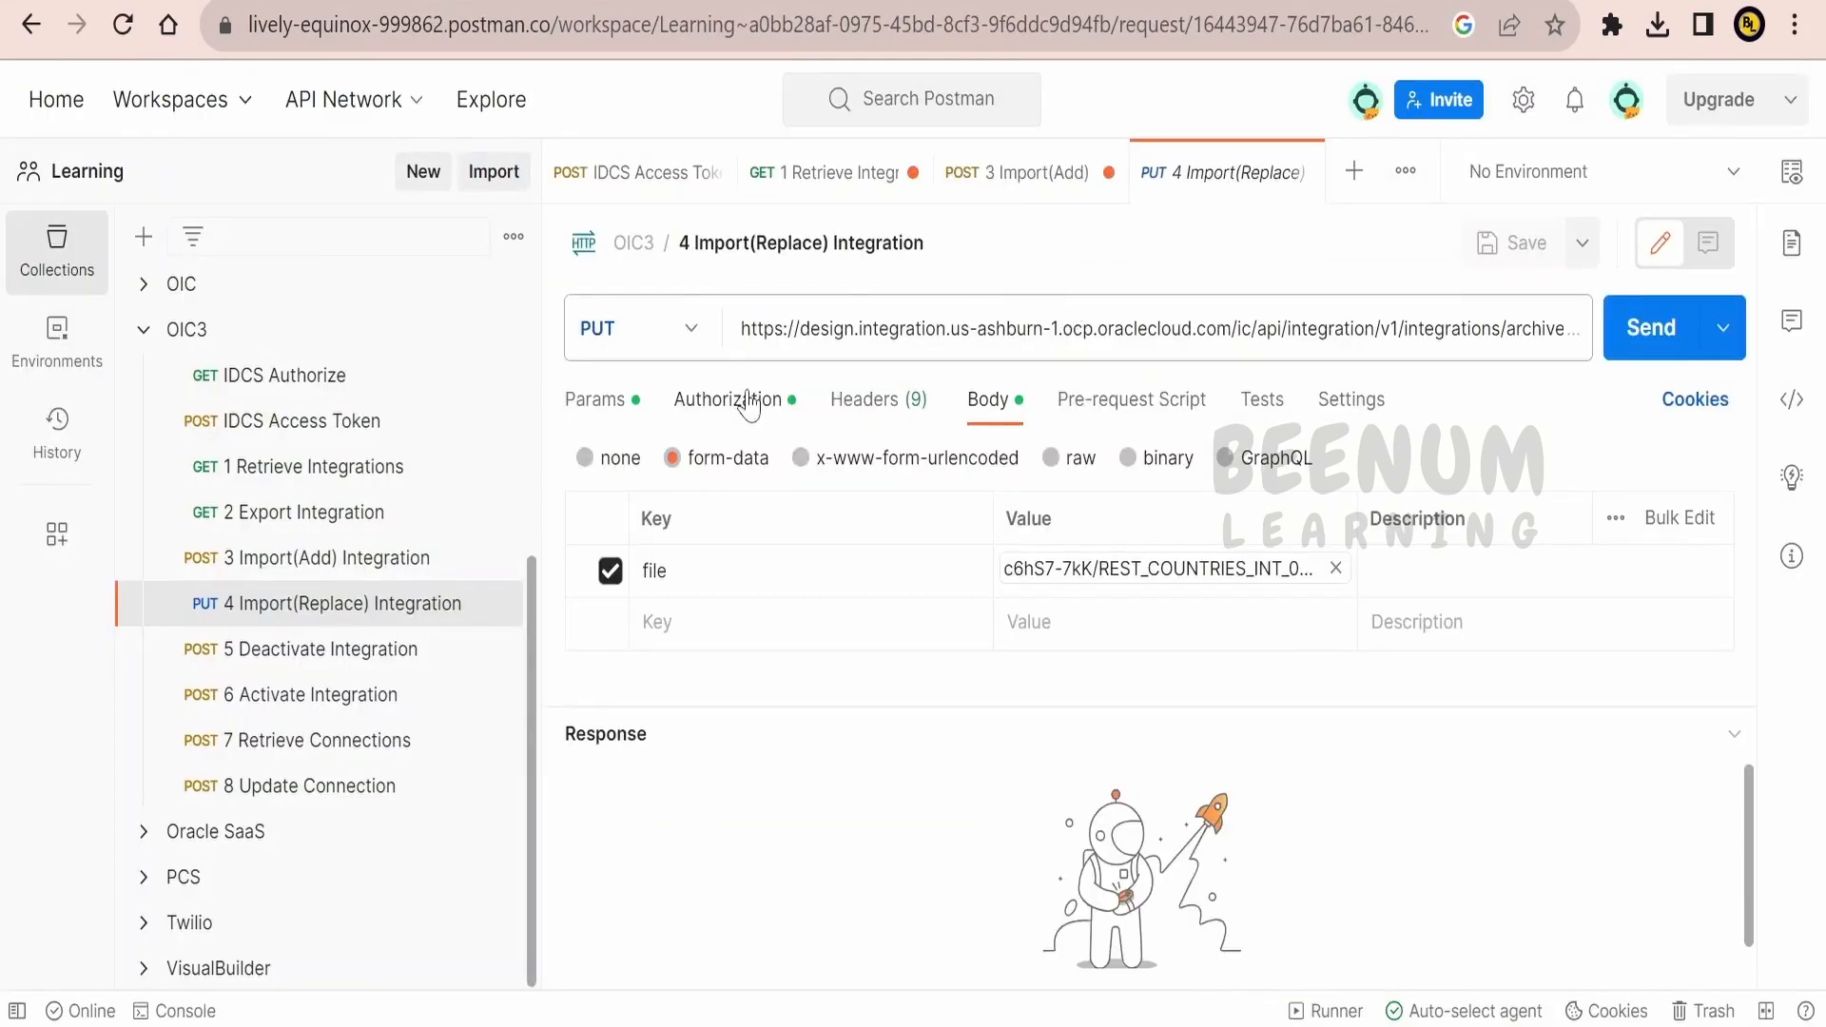
# Swap in REST_COUNTRIES_INT_01.00.0000.iar as the body file and send the Import(Replace) PUT
pyautogui.click(728, 398)
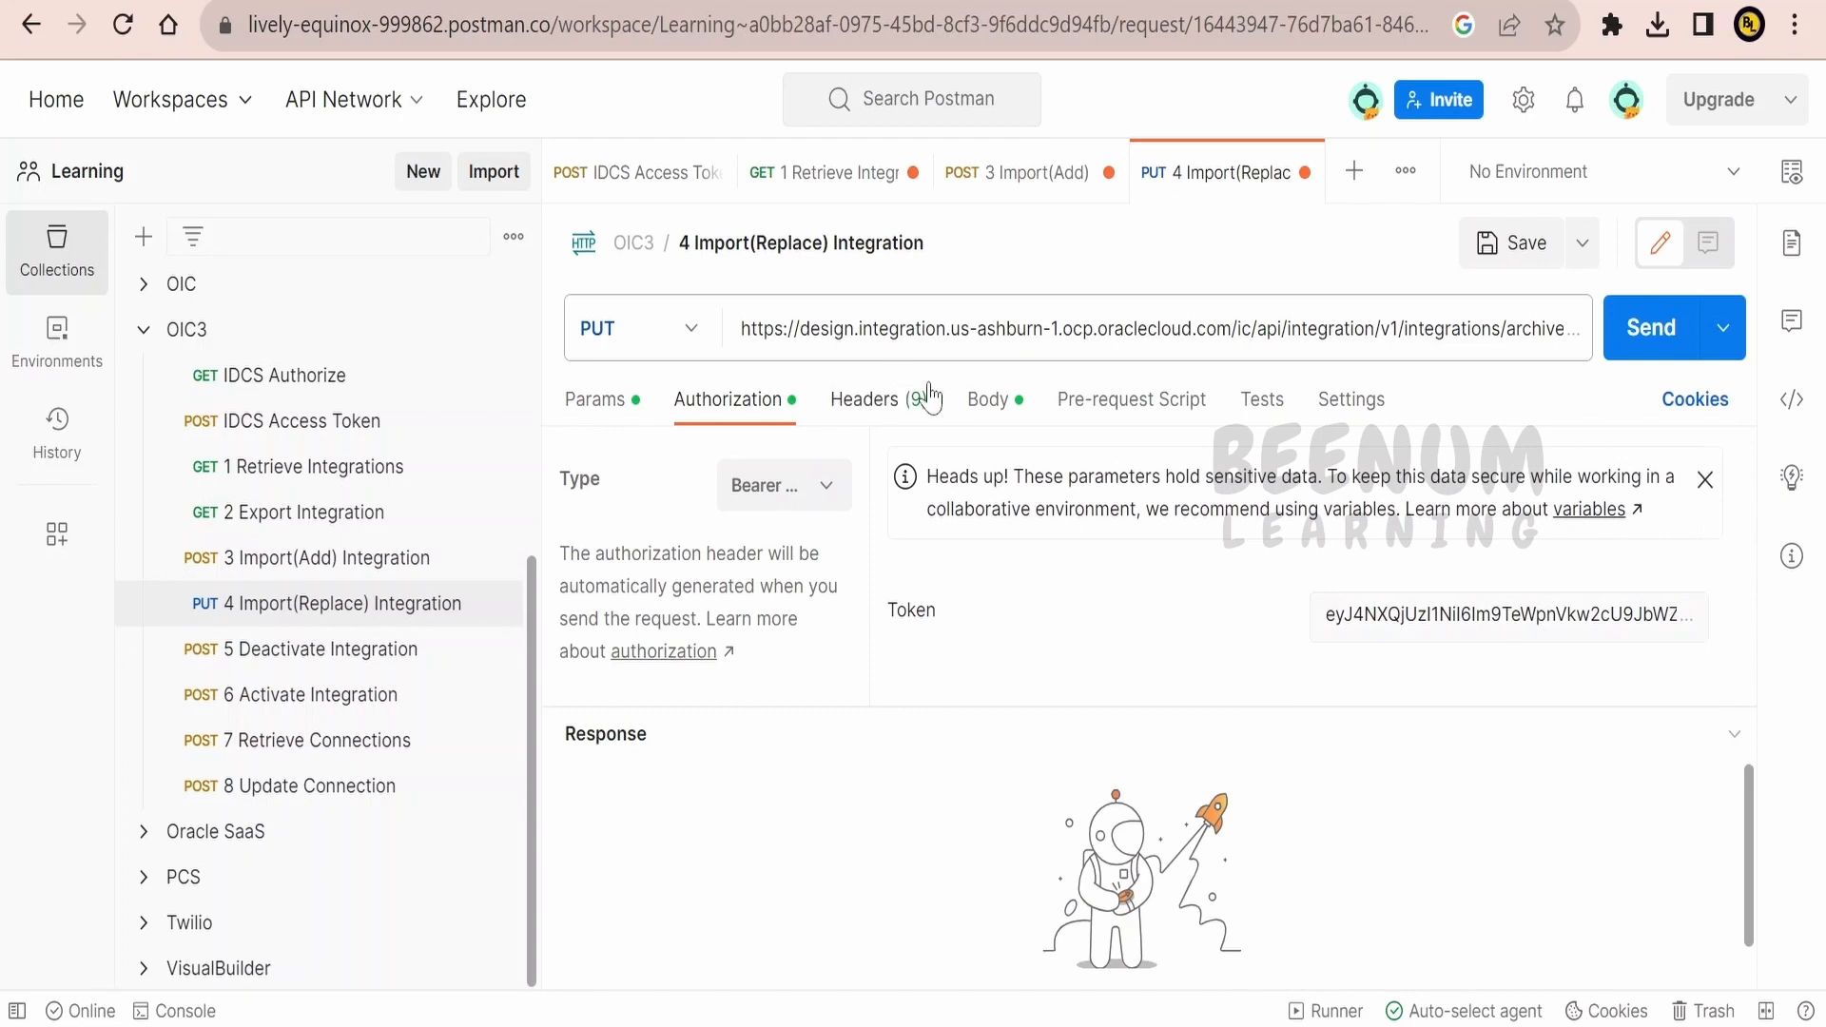
pyautogui.click(987, 399)
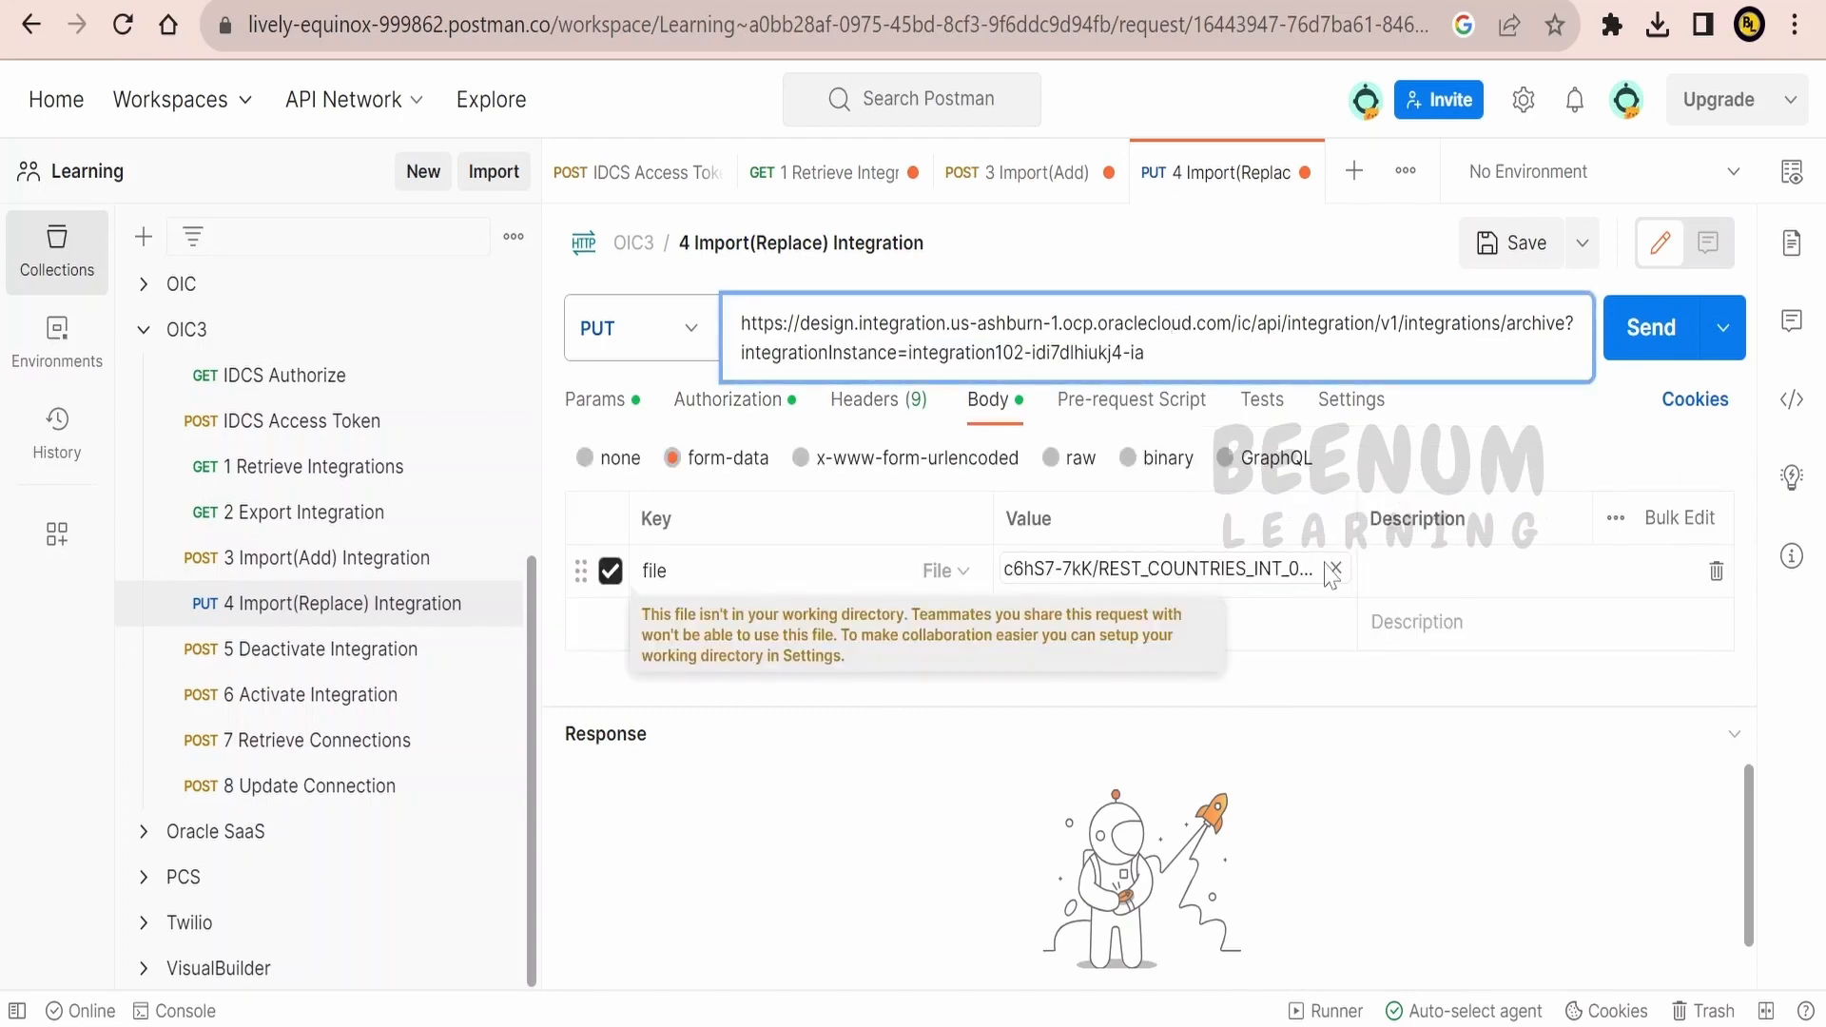
pyautogui.click(1334, 569)
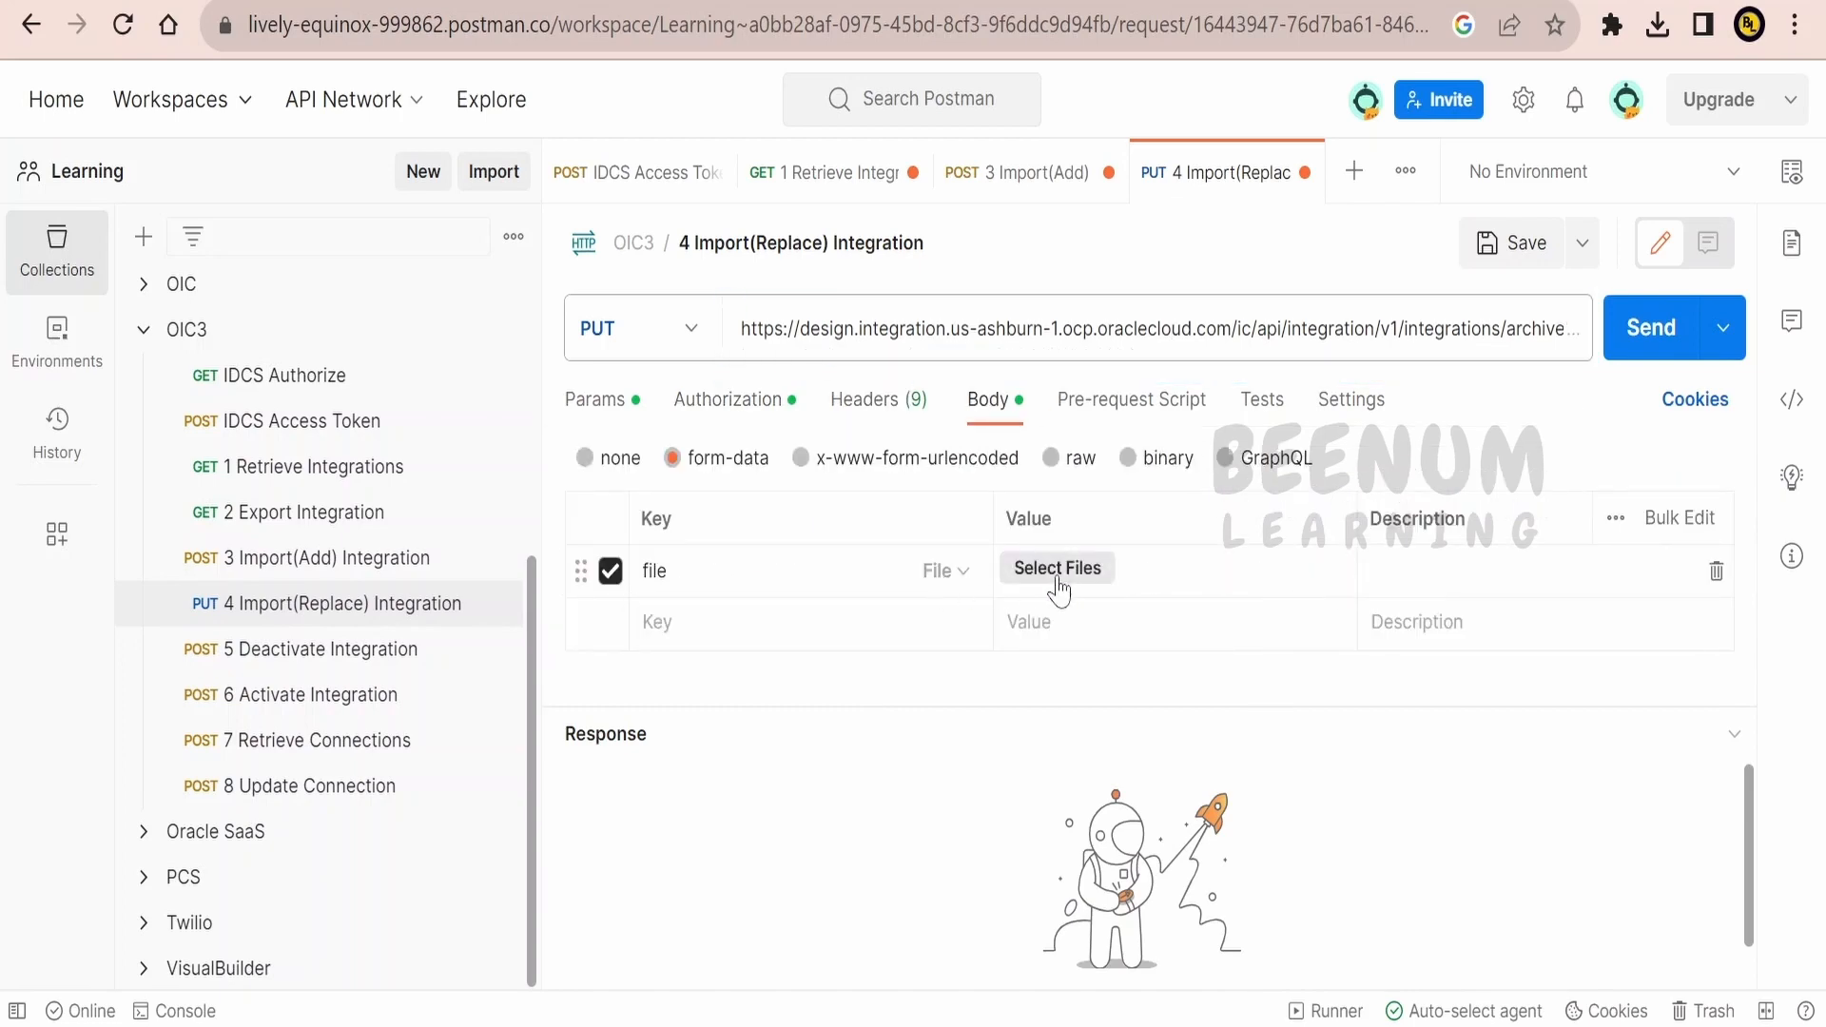
pyautogui.click(1054, 571)
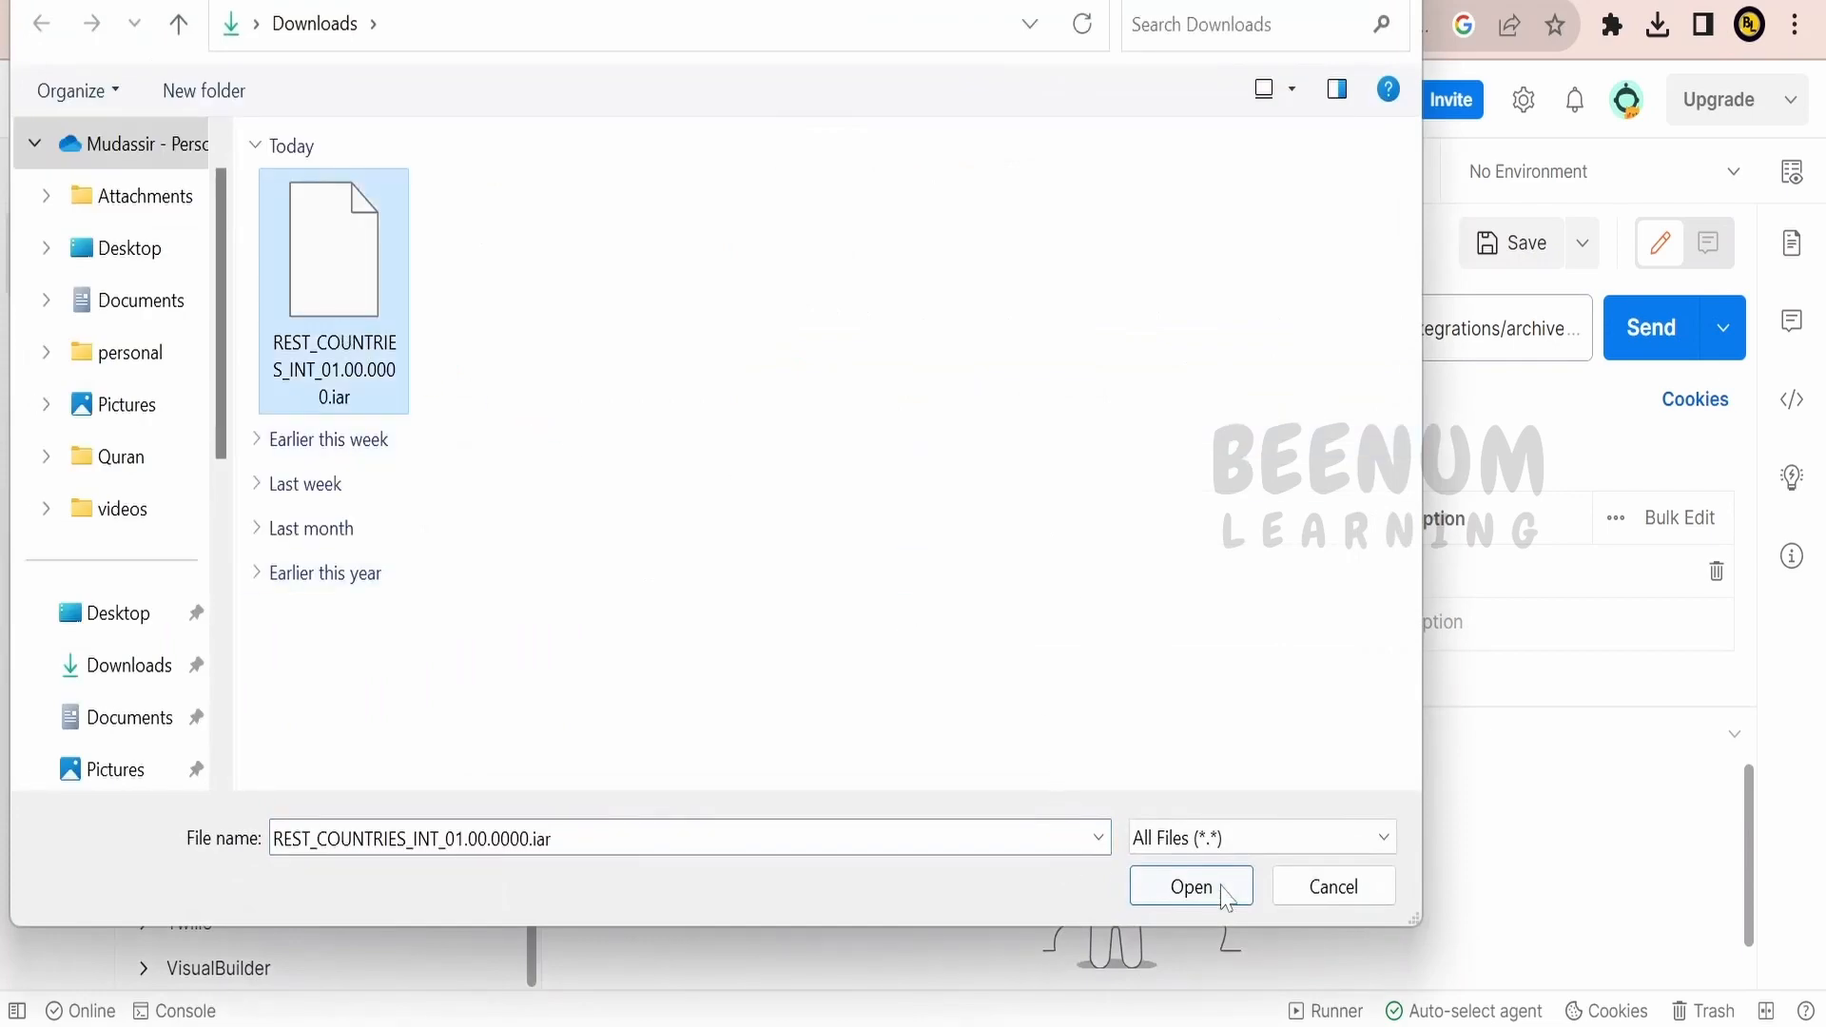
pyautogui.click(1189, 886)
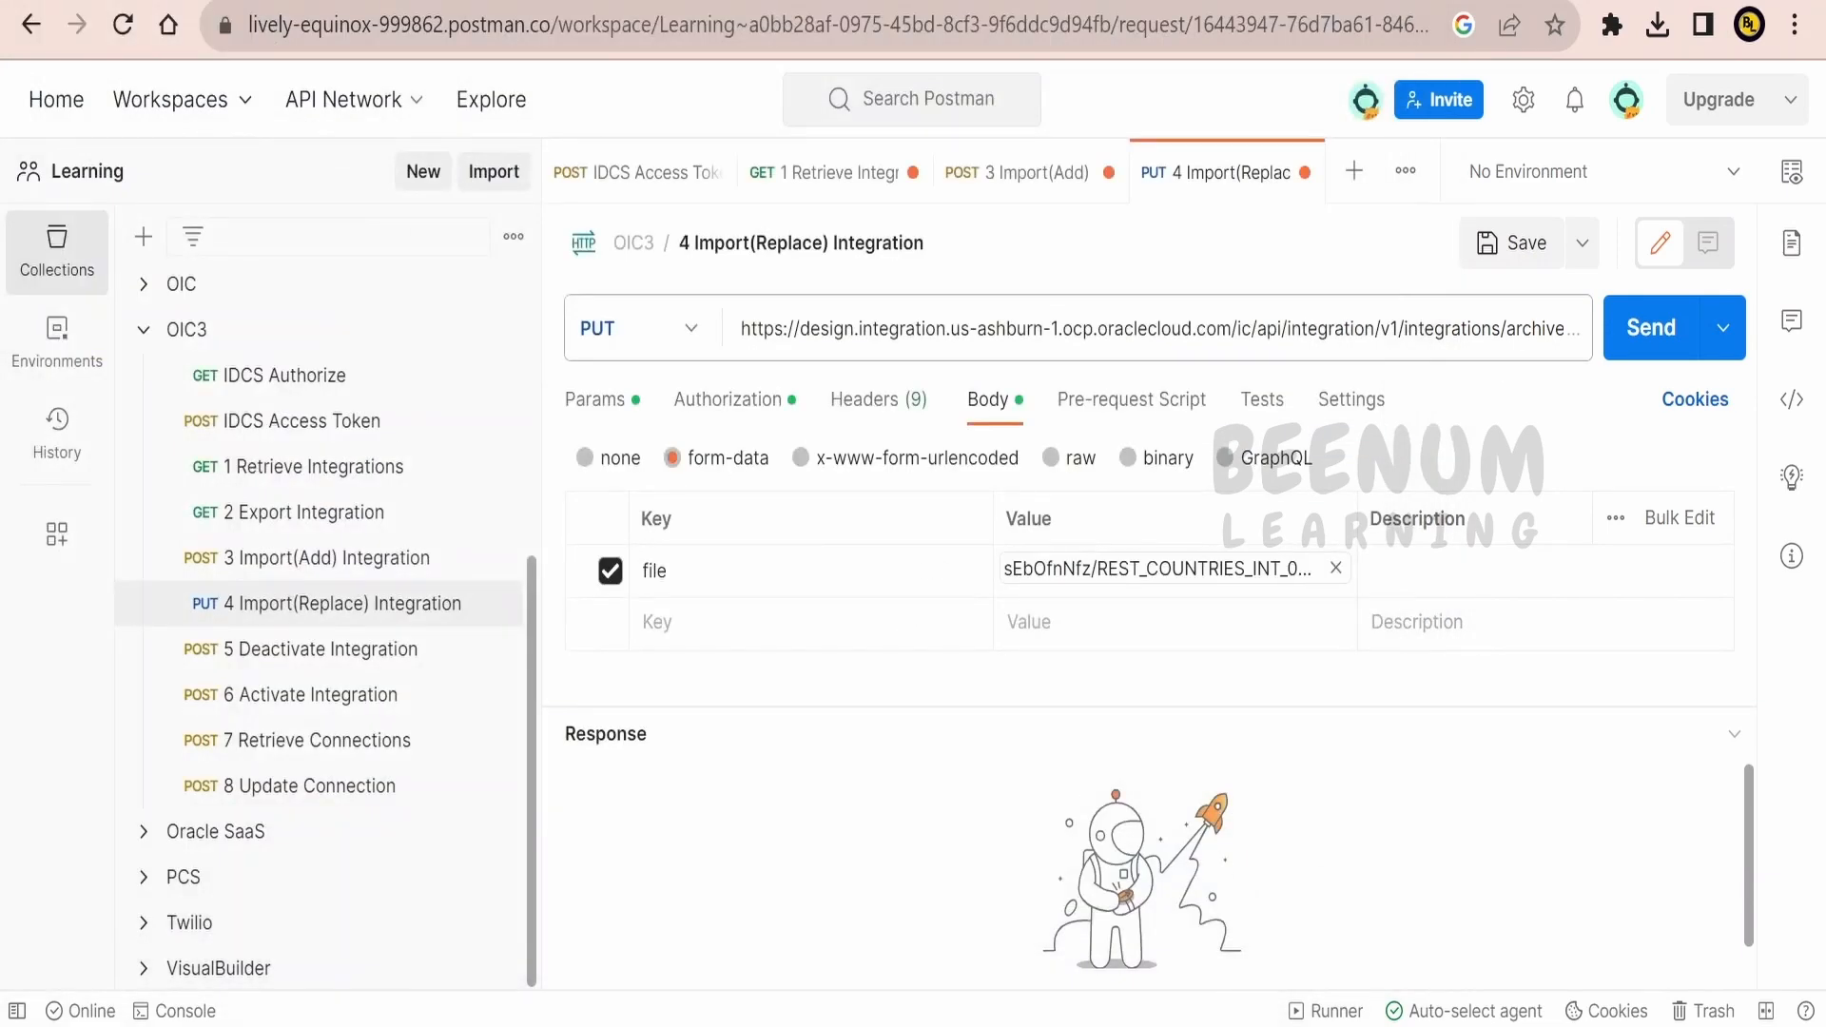
pyautogui.click(1152, 327)
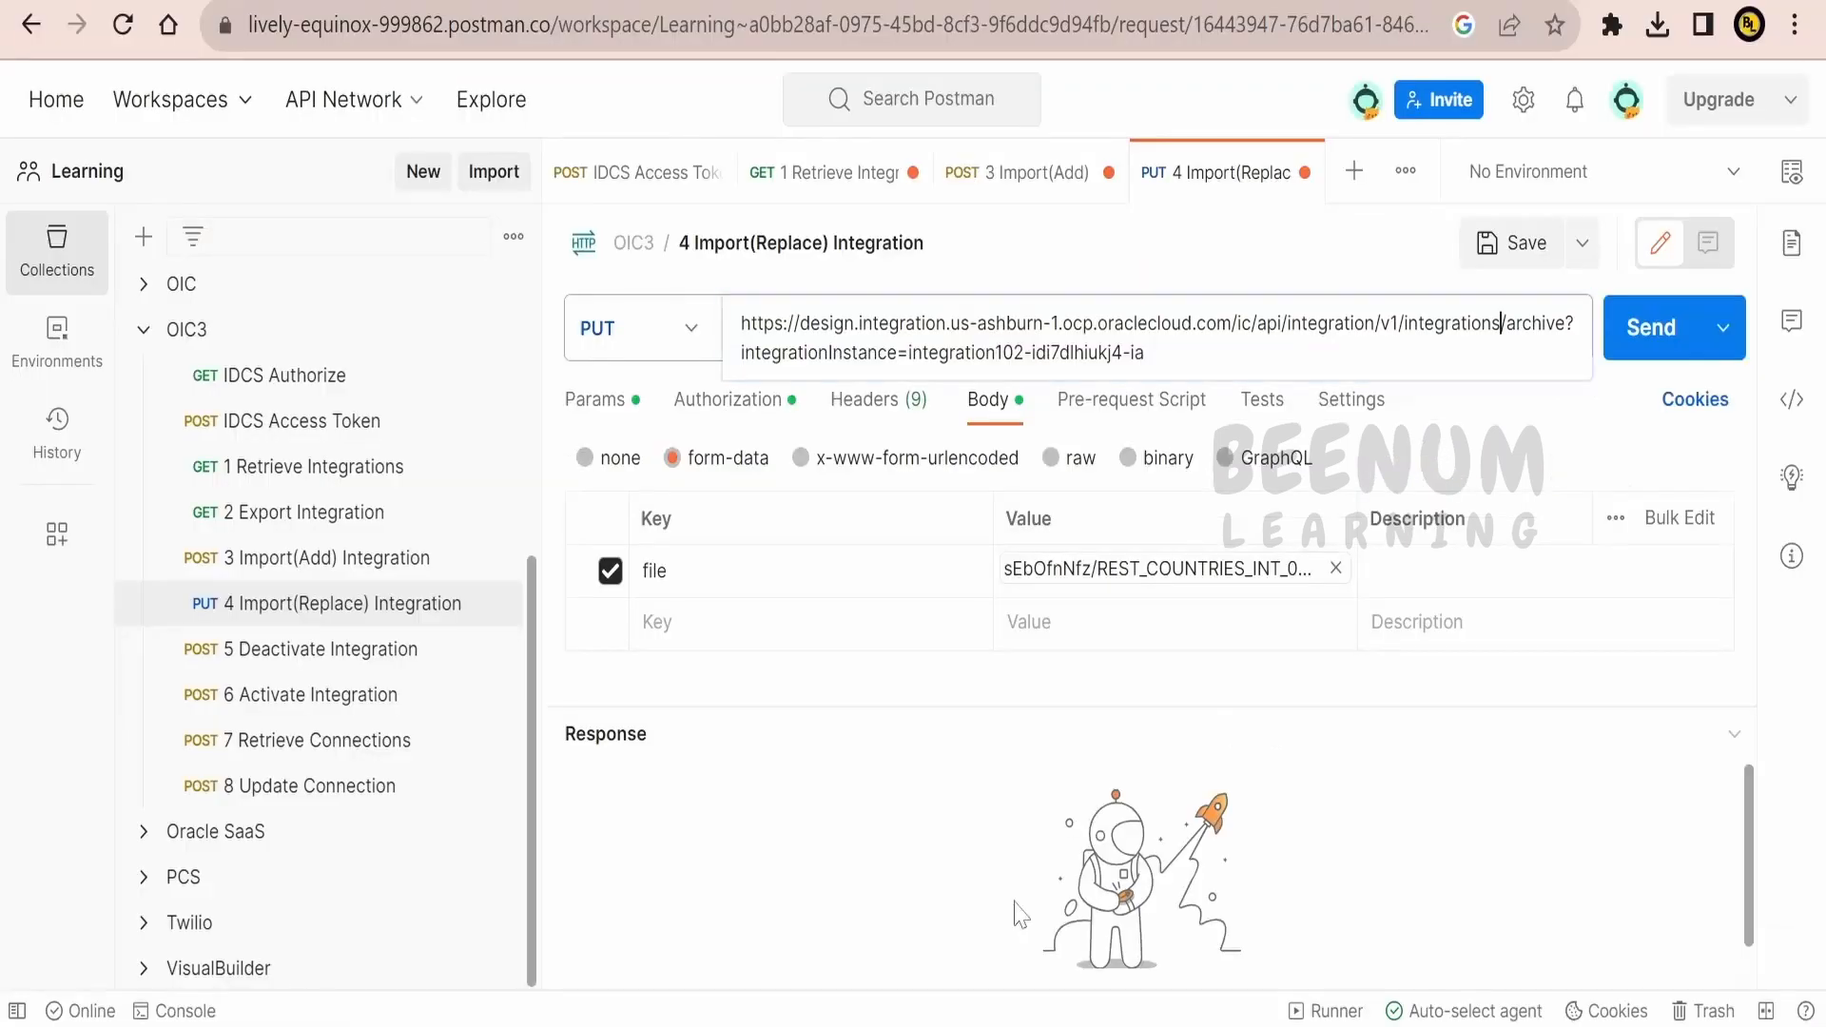
pyautogui.click(1649, 327)
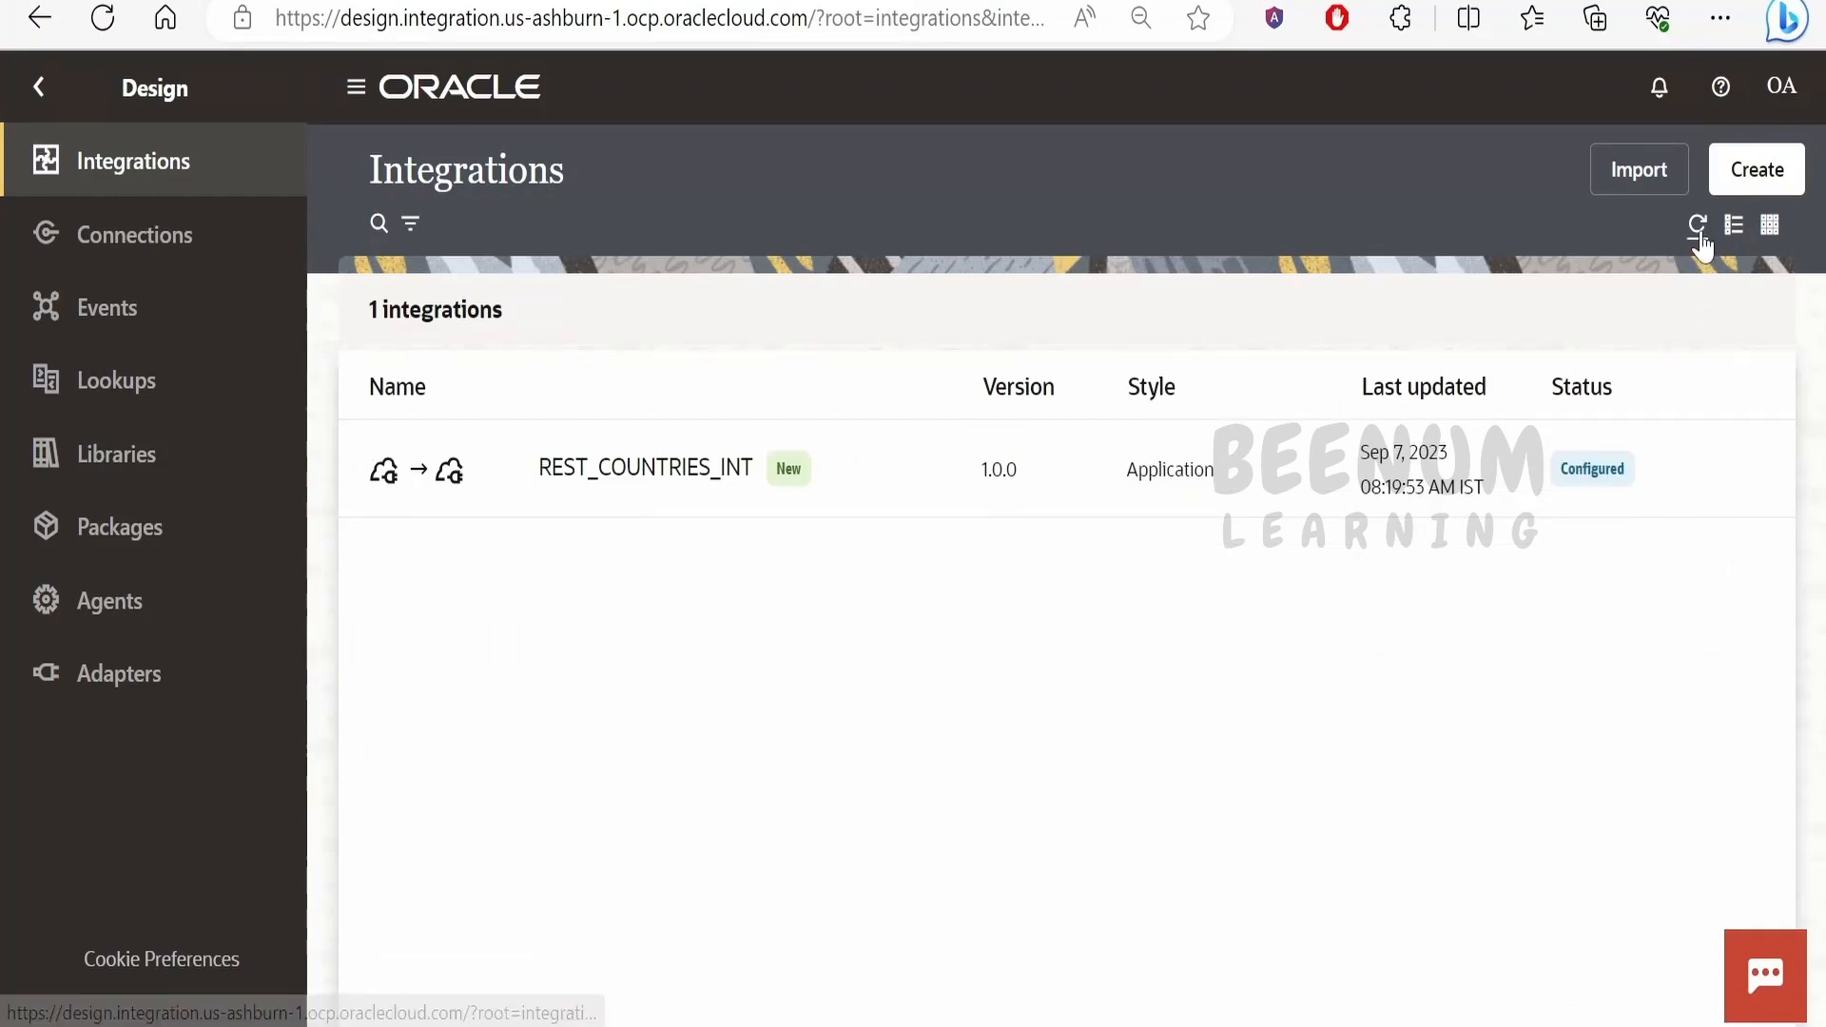
pyautogui.moveTo(1696, 225)
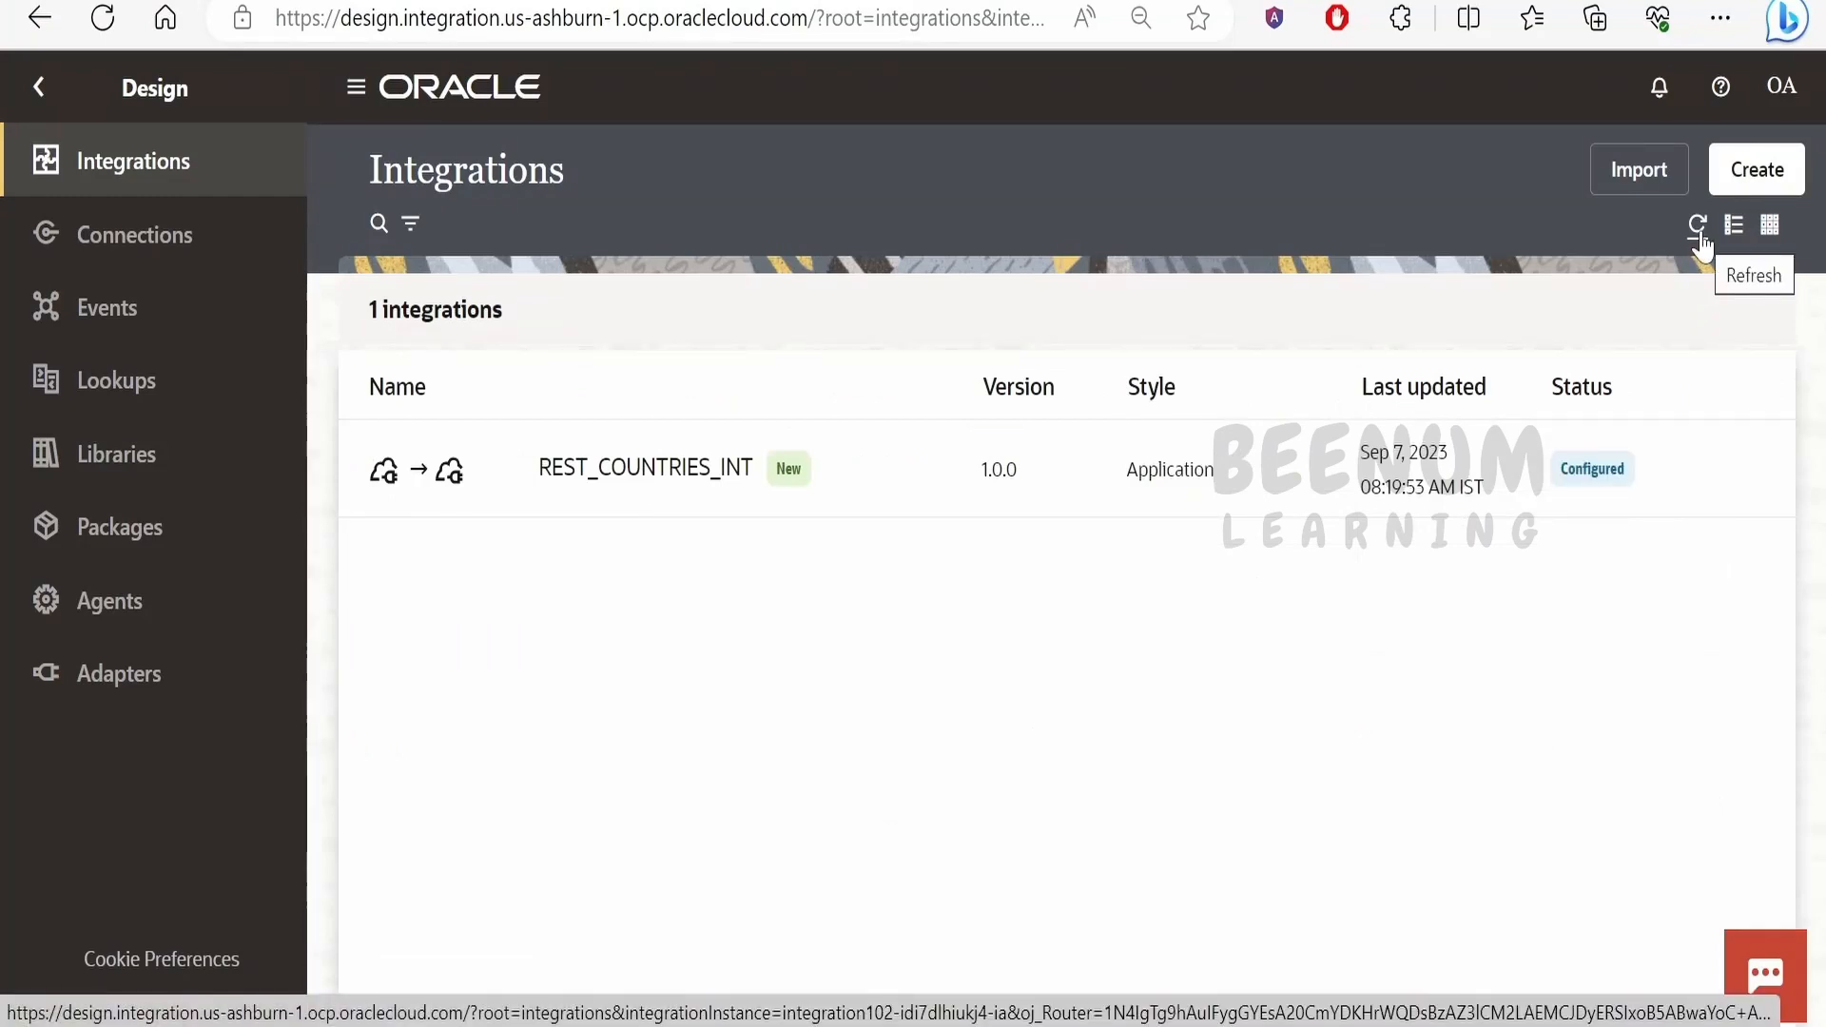
# Refresh the integrations list to see the 08:20:44 AM last-updated time
pyautogui.click(1697, 223)
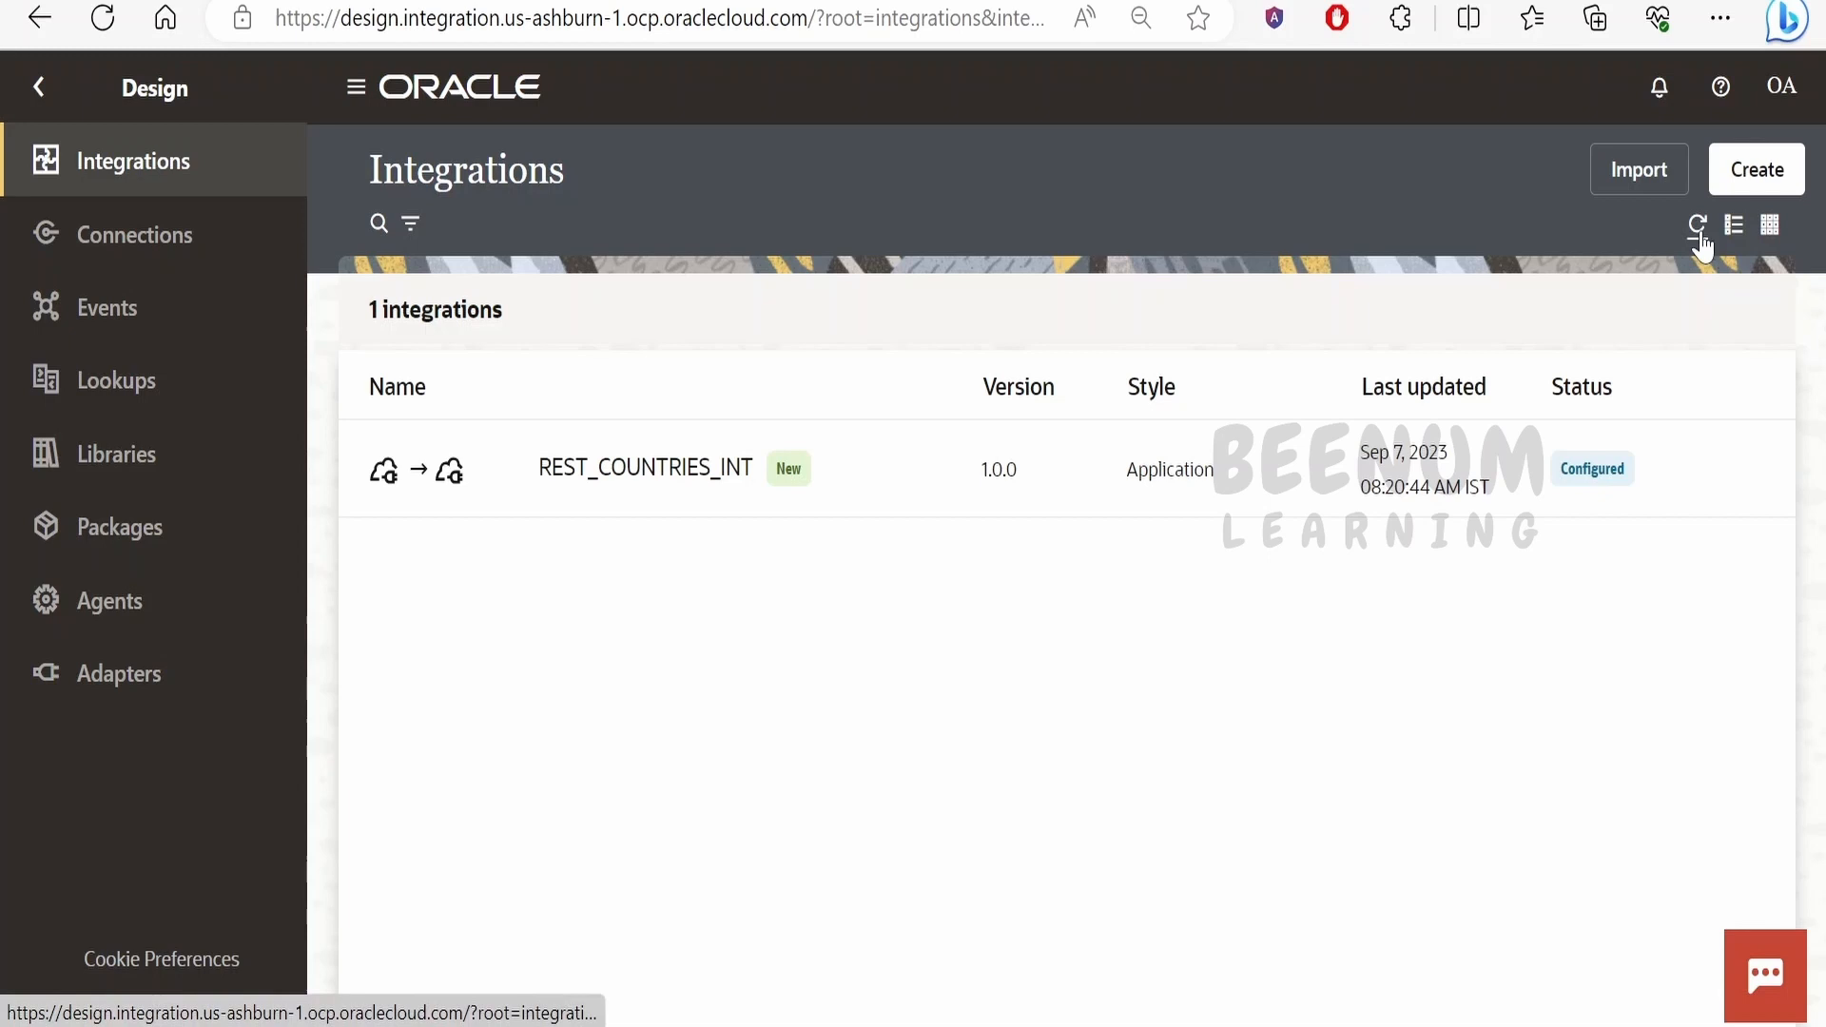
pyautogui.moveTo(1378, 687)
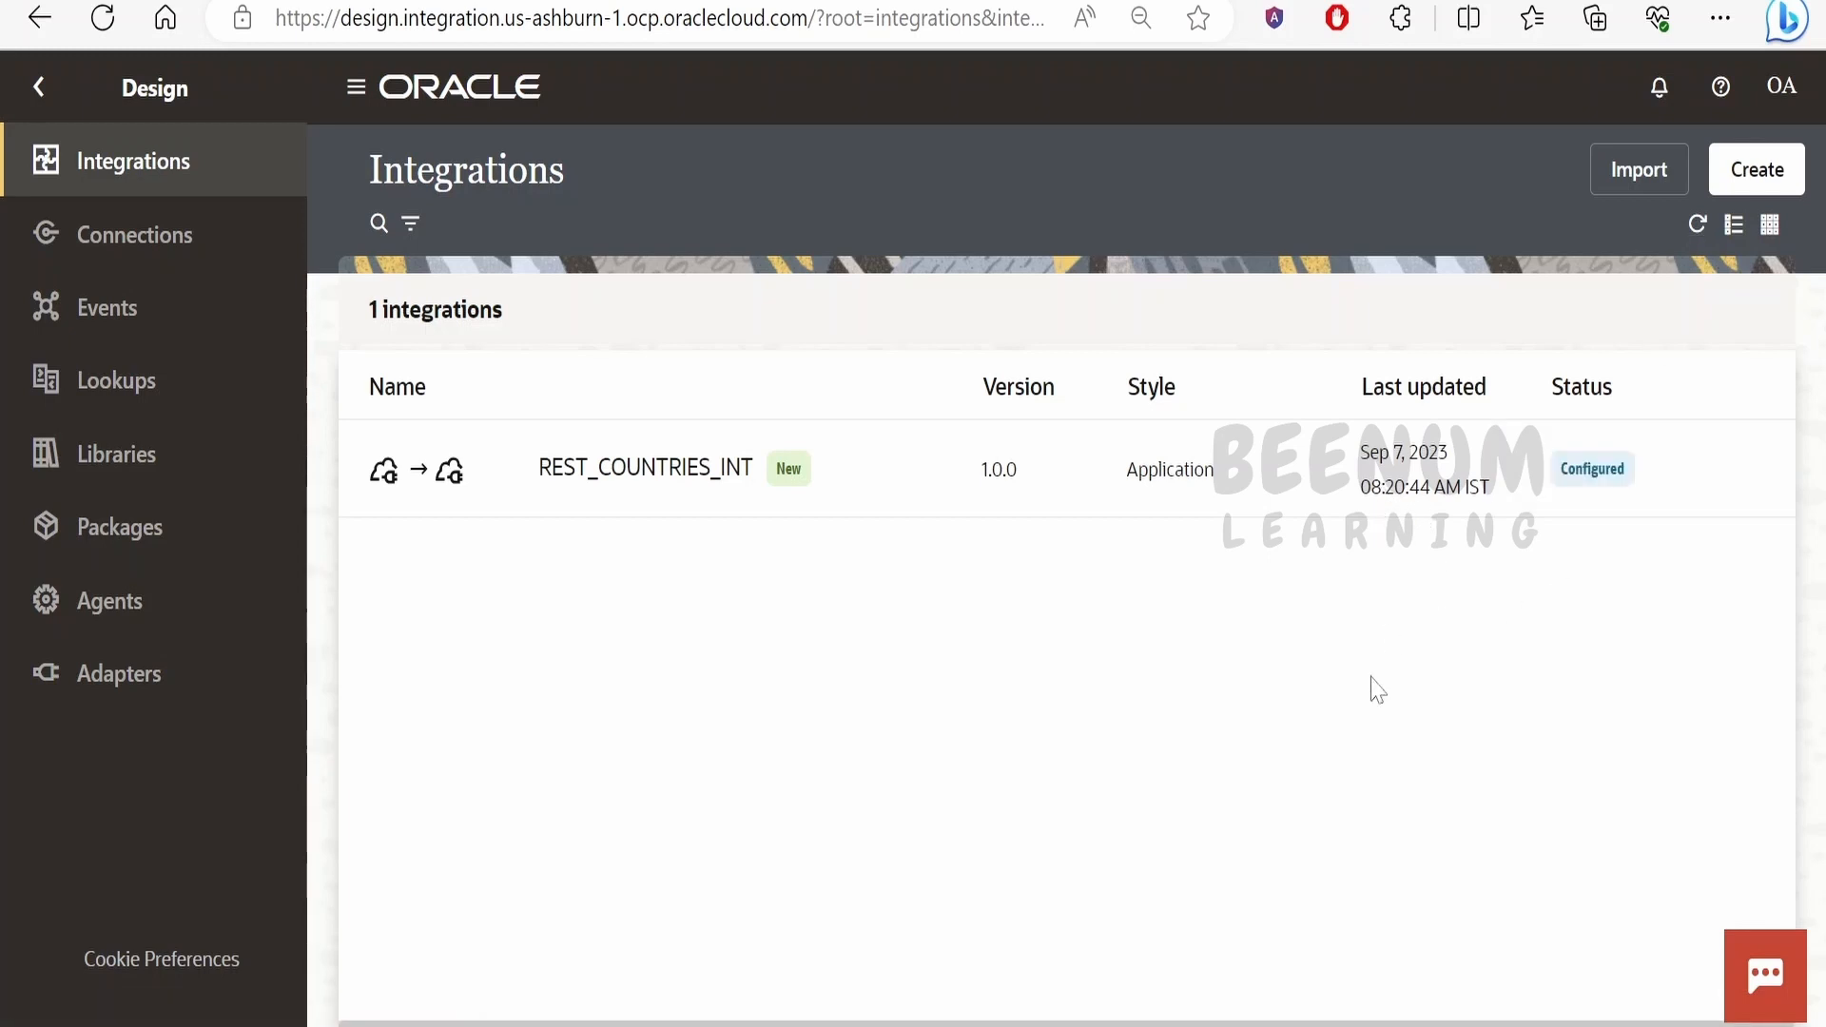
pyautogui.moveTo(1109, 644)
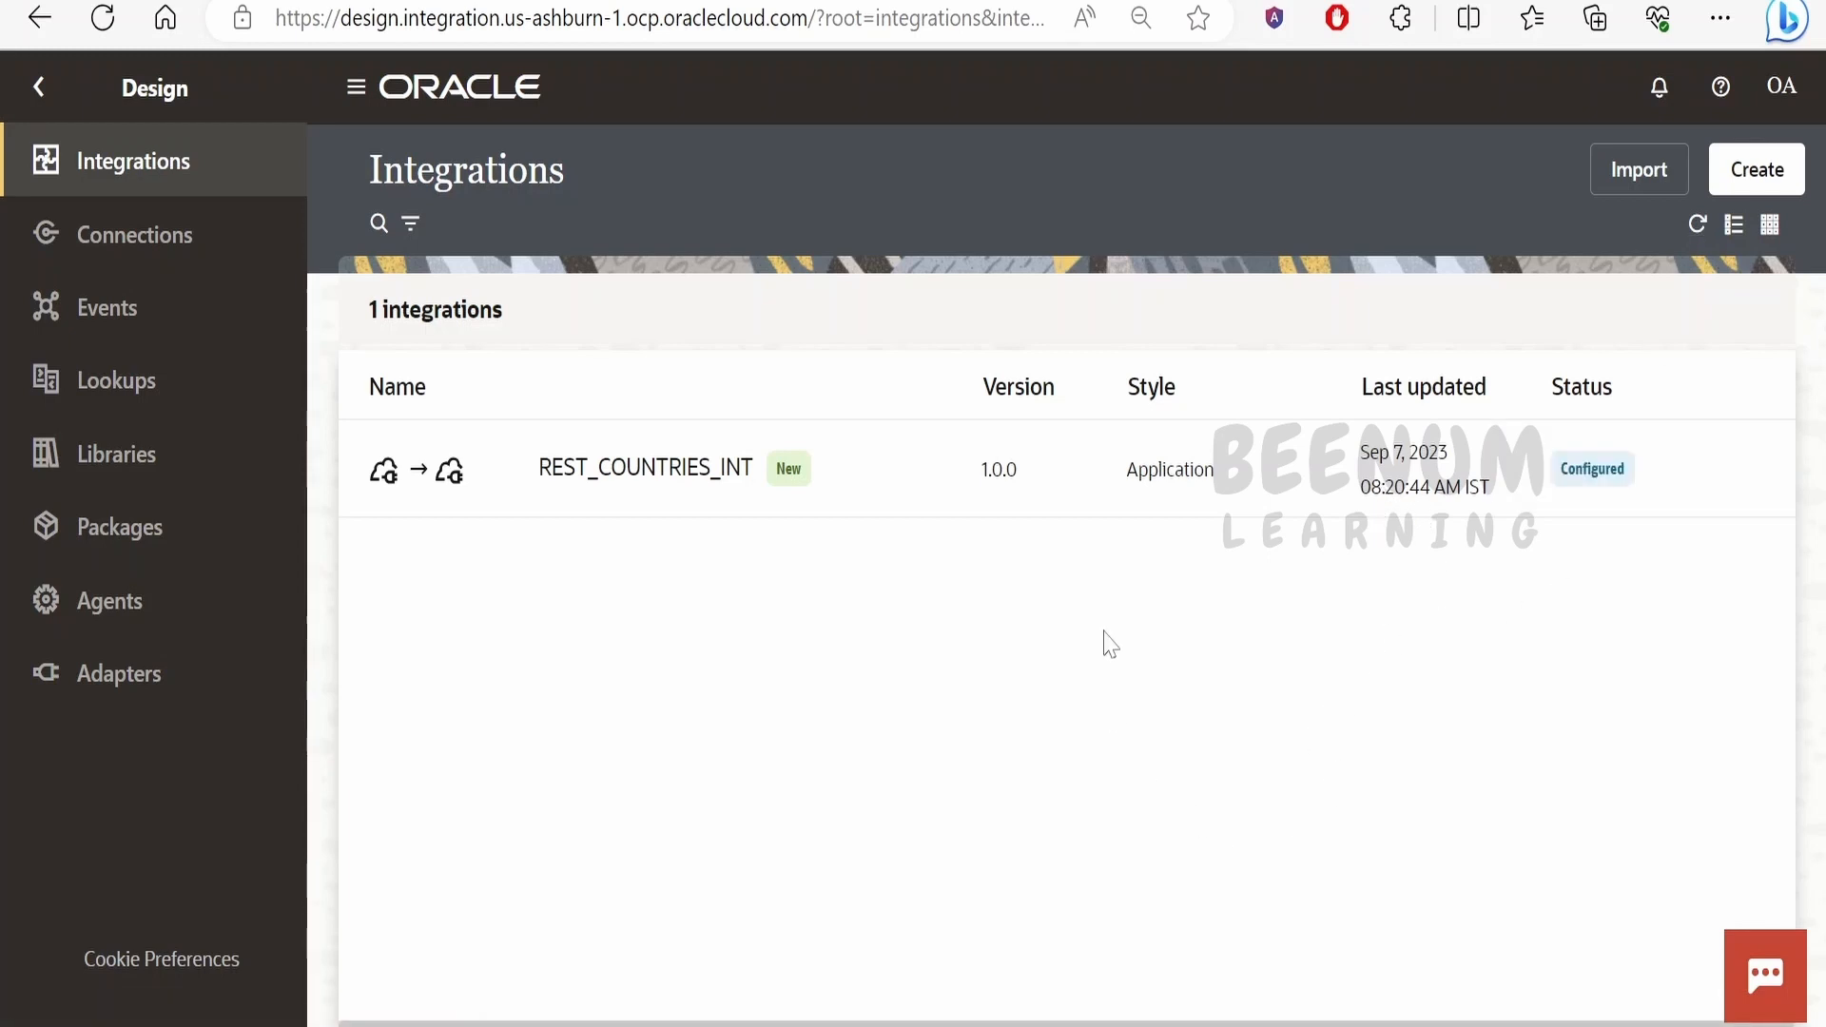